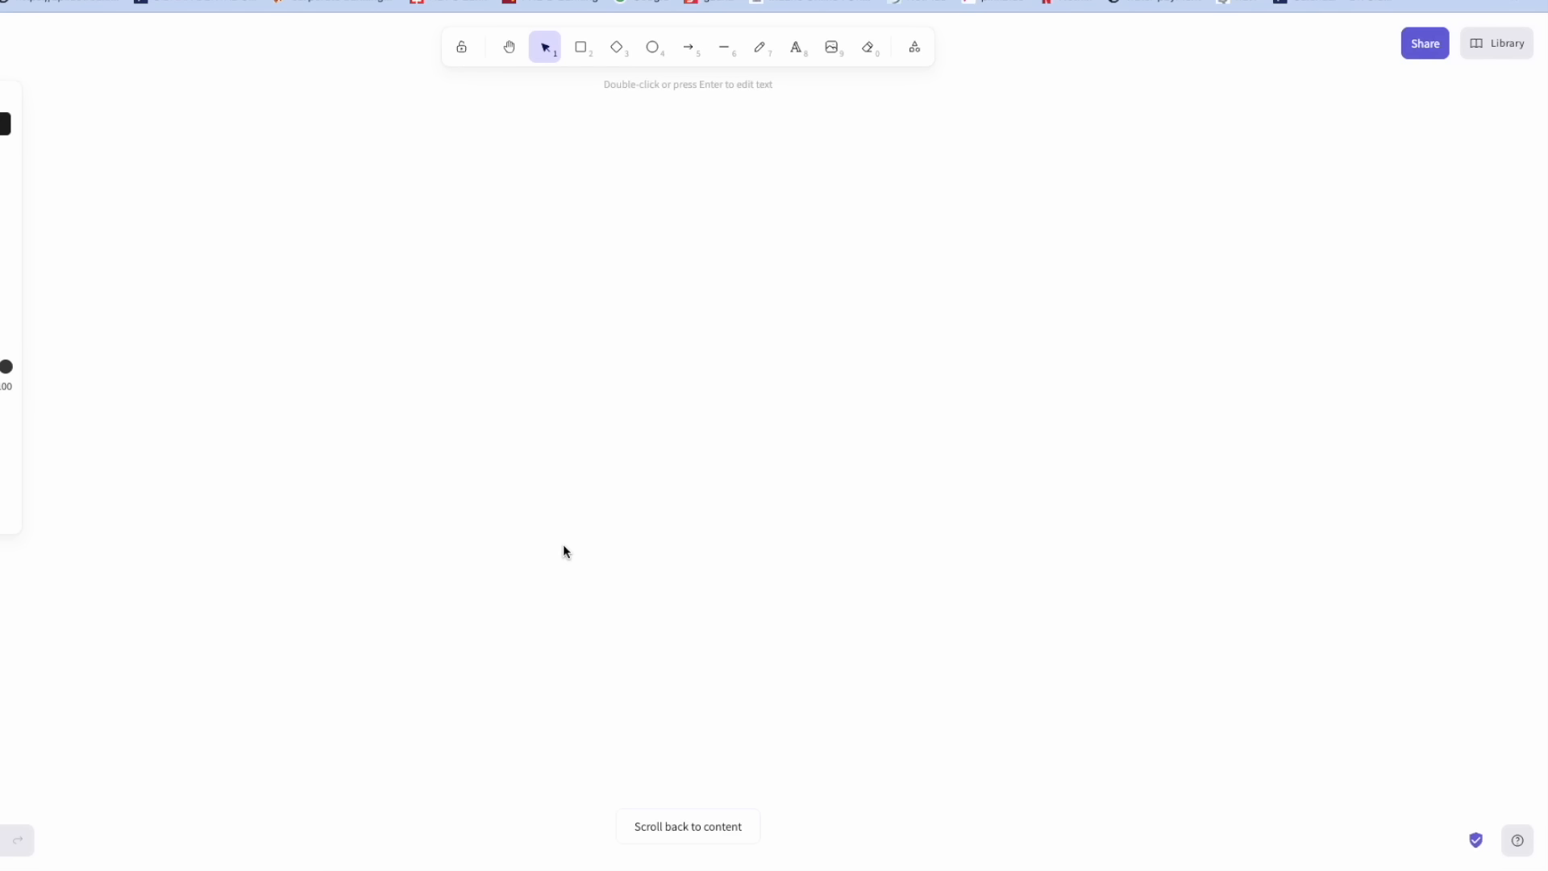
mouse_move(582, 47)
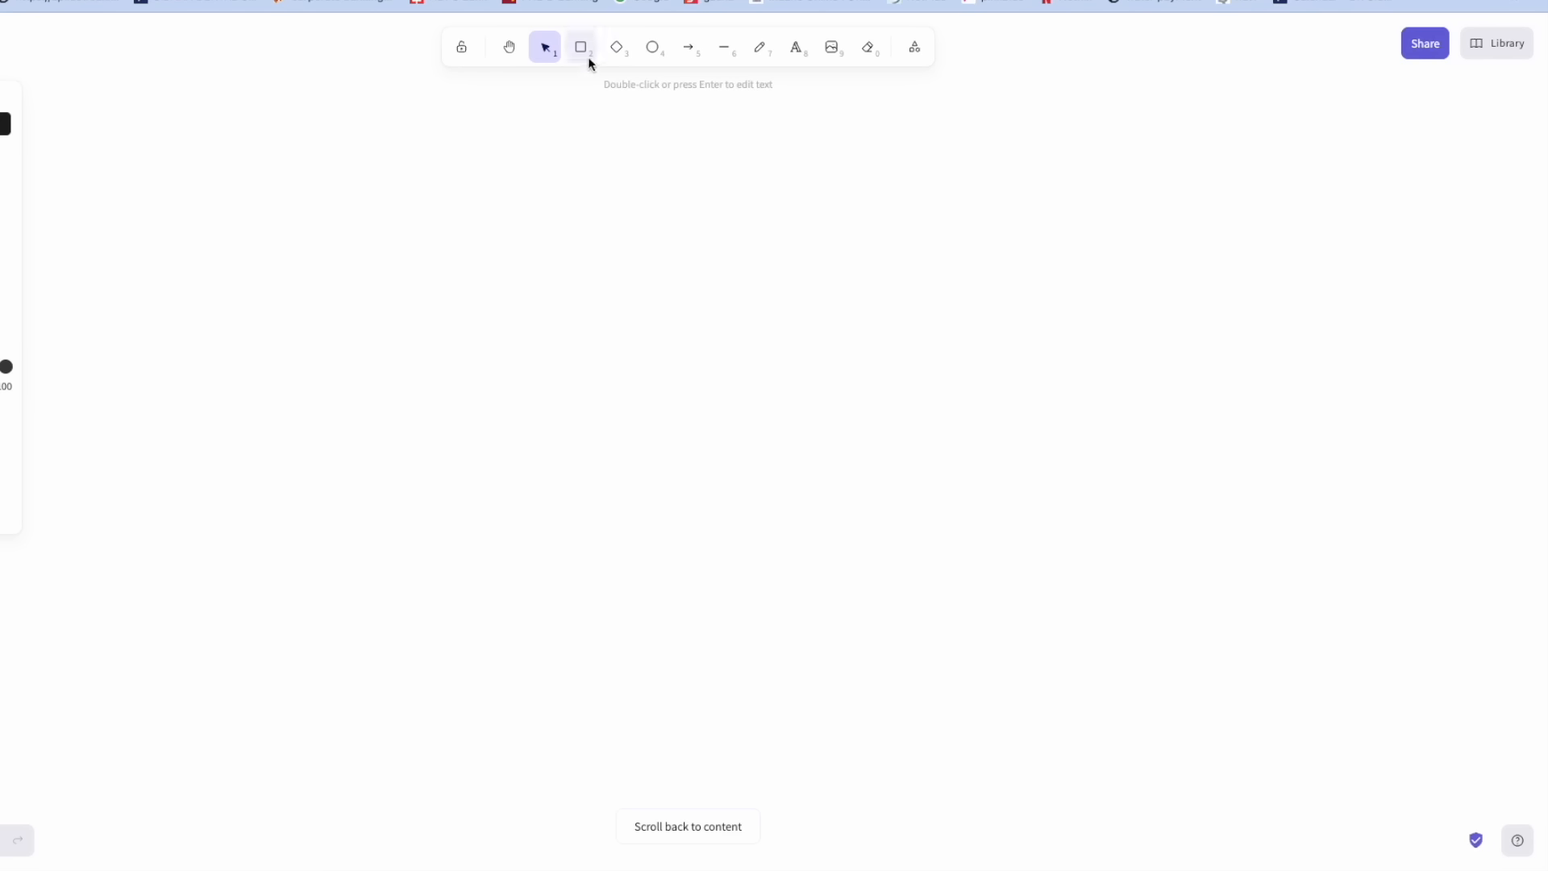
mouse_move(582, 47)
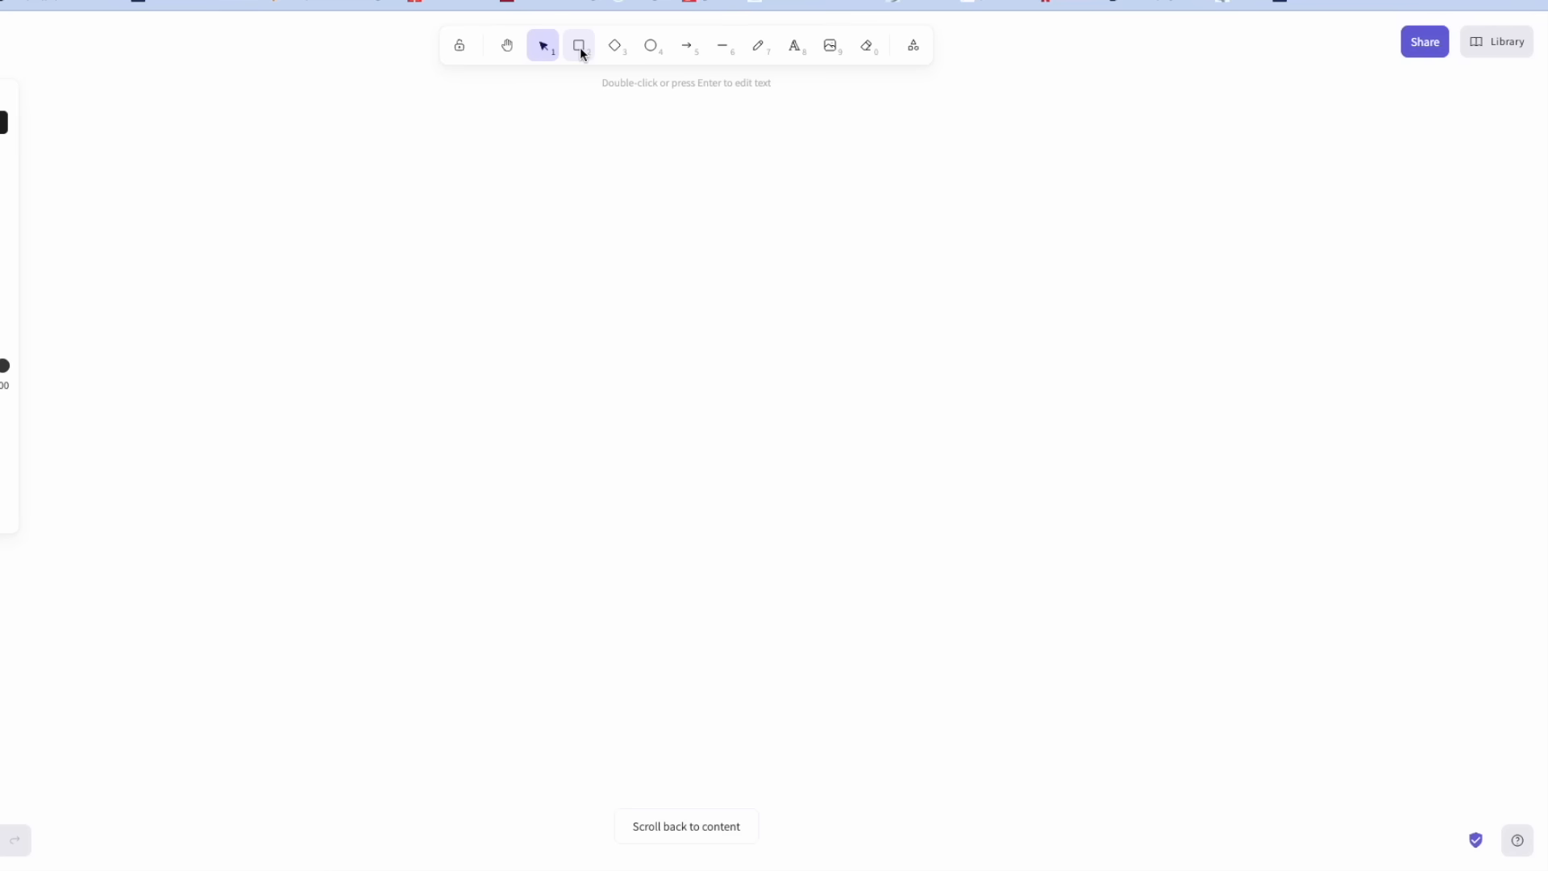
Draw a rounded box and title it 'striver's front-end'.
drag(474, 261, 632, 405)
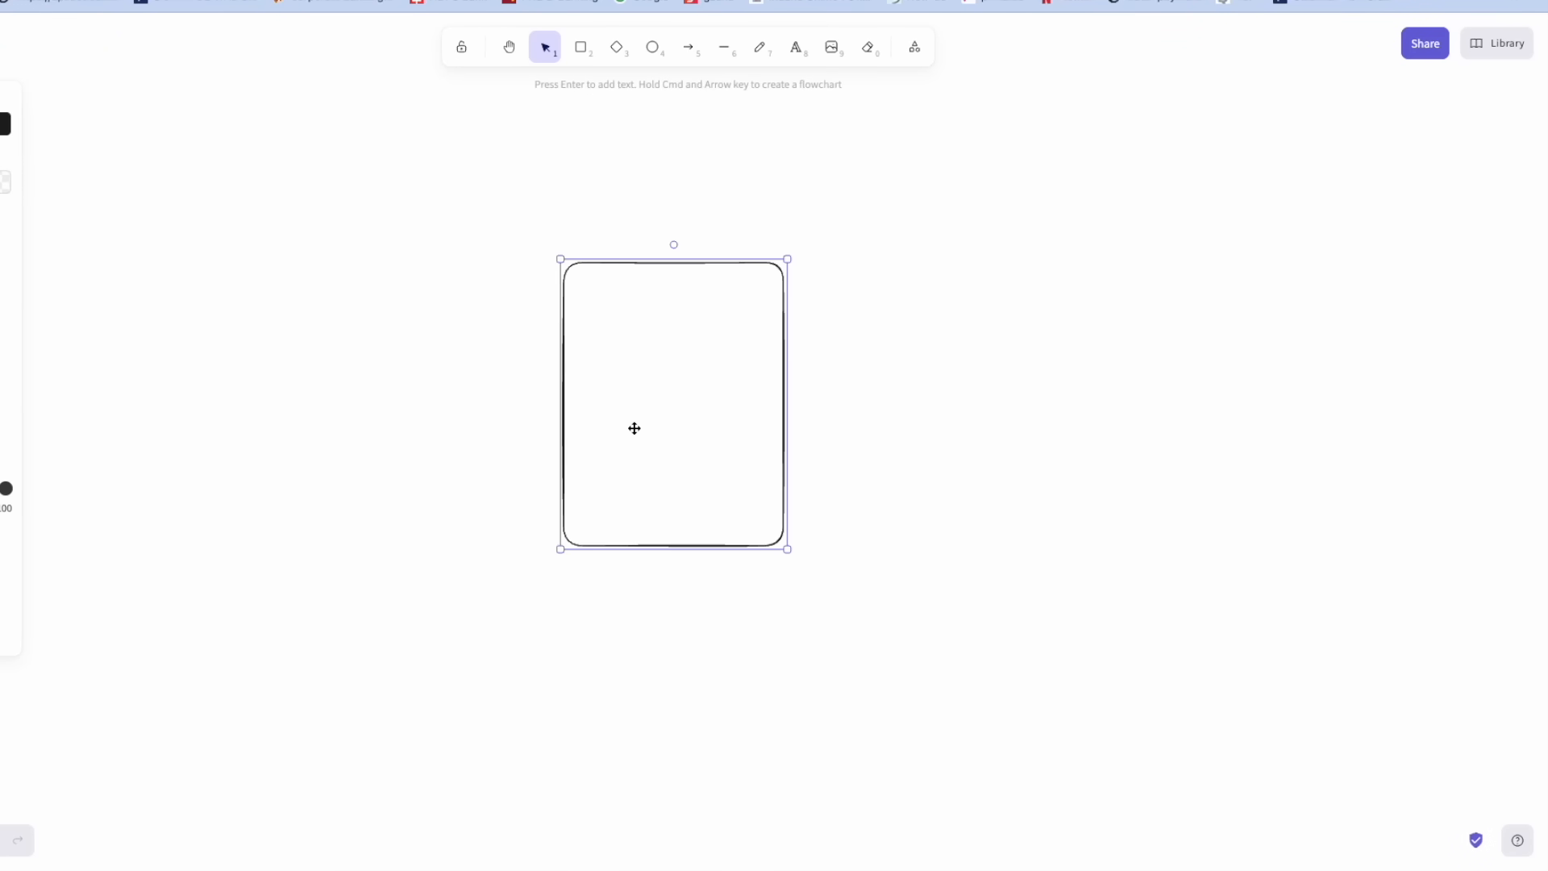
text(s)
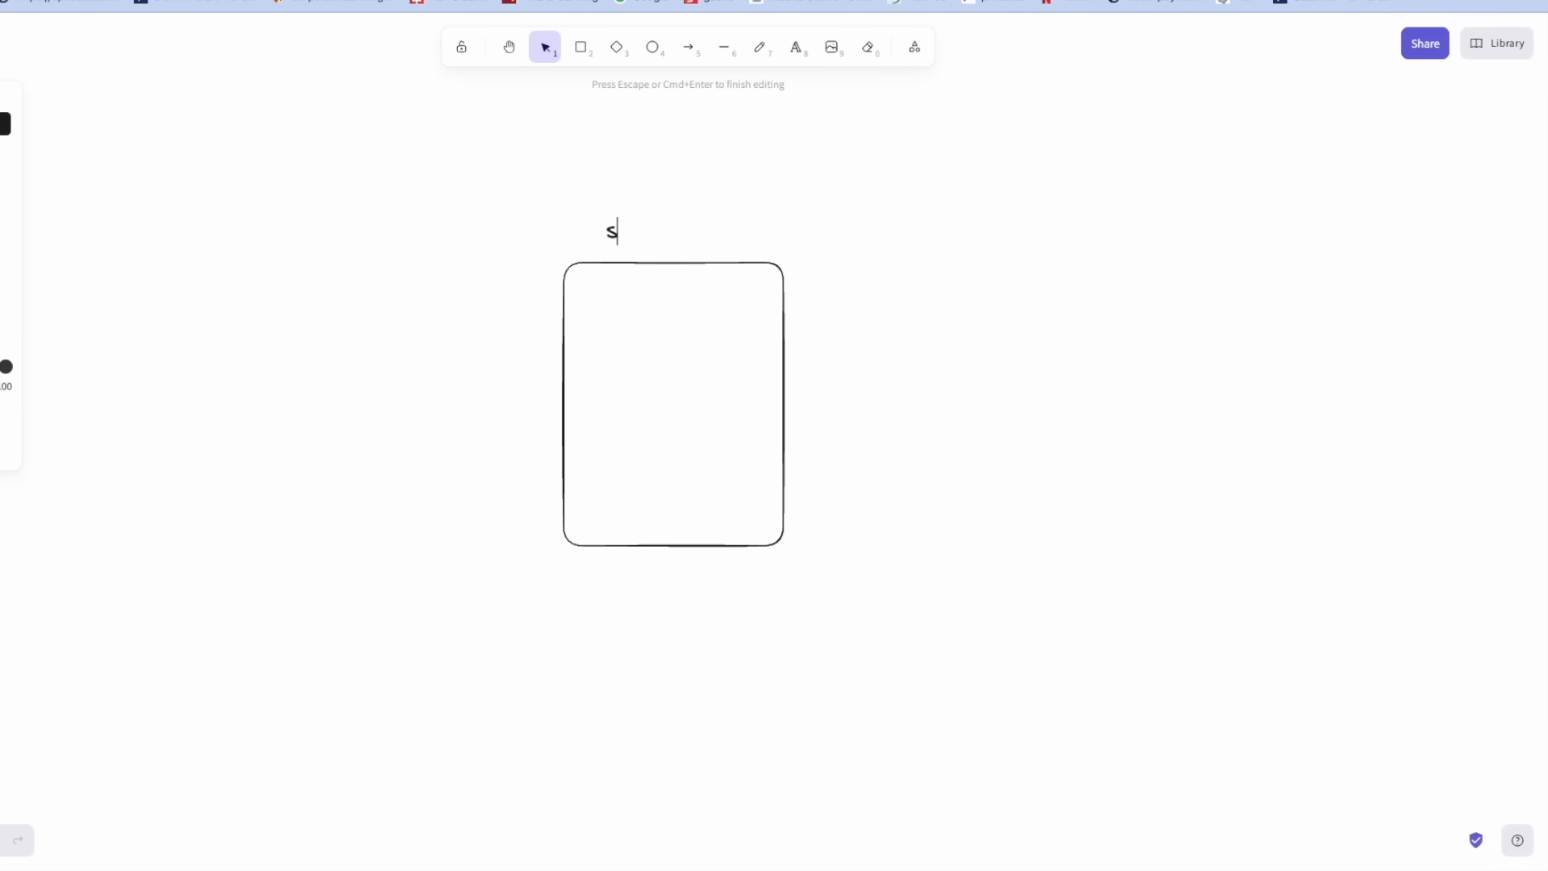
text(triver)
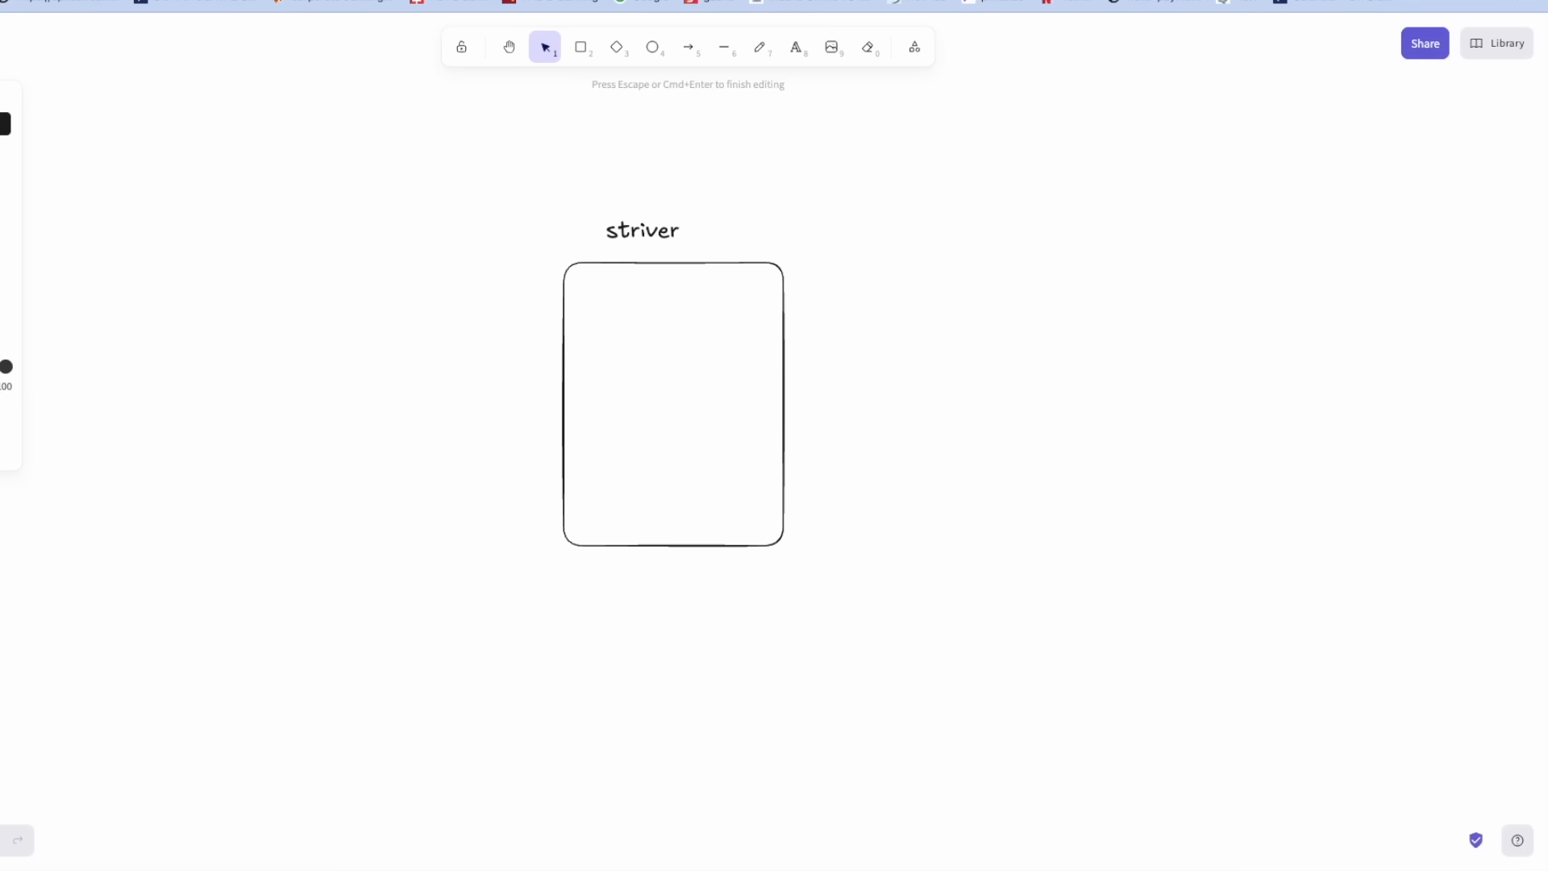
text('s front-end)
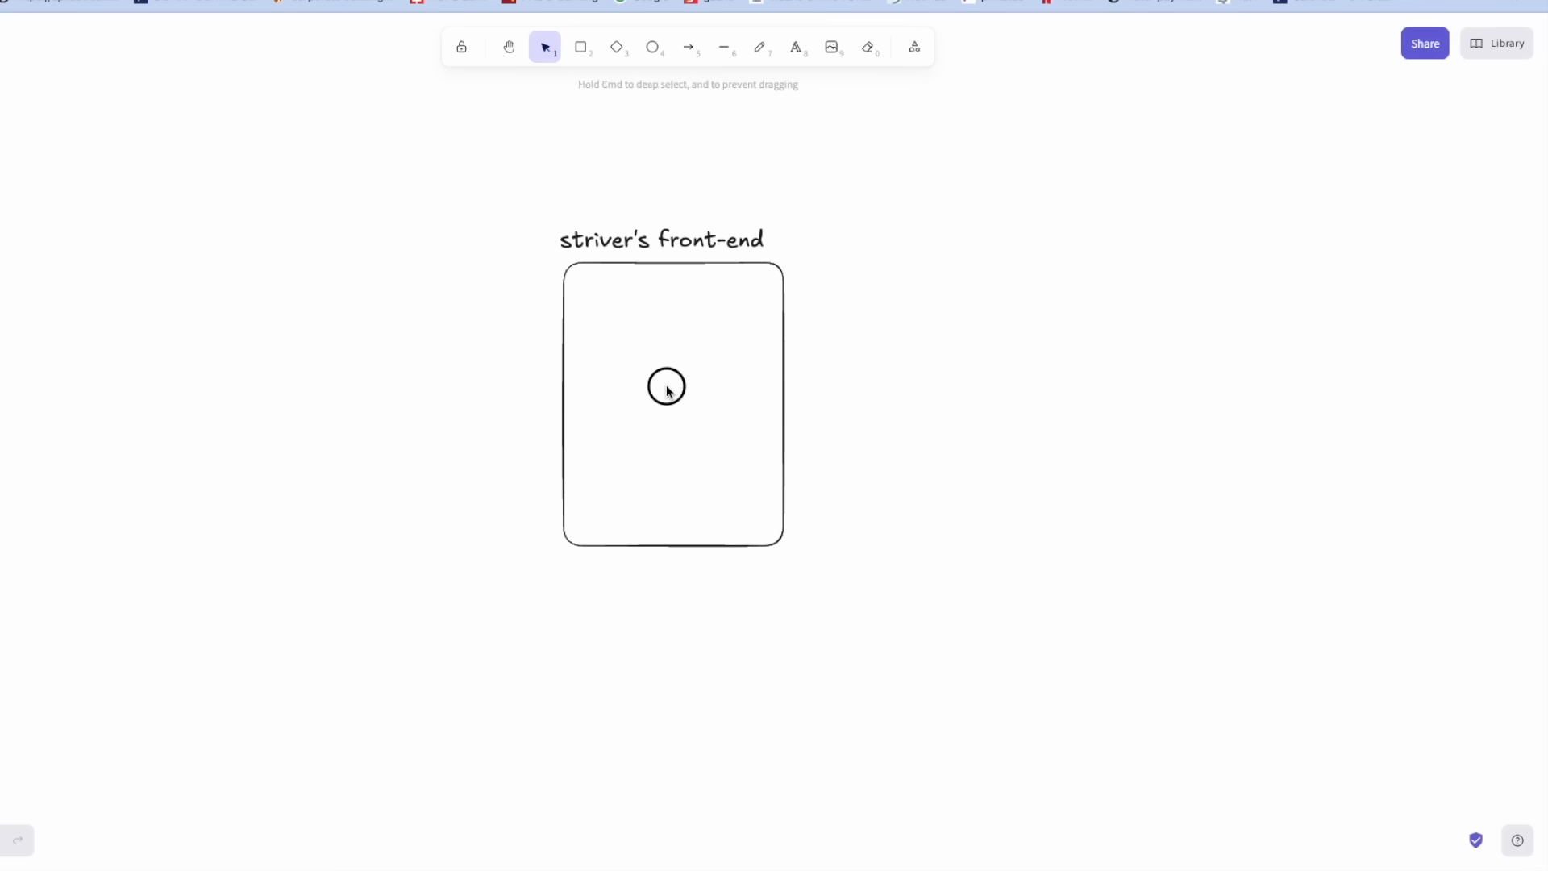
Write 'log in by google' inside the box, with an arrow to a new ellipse.
text(log in by g)
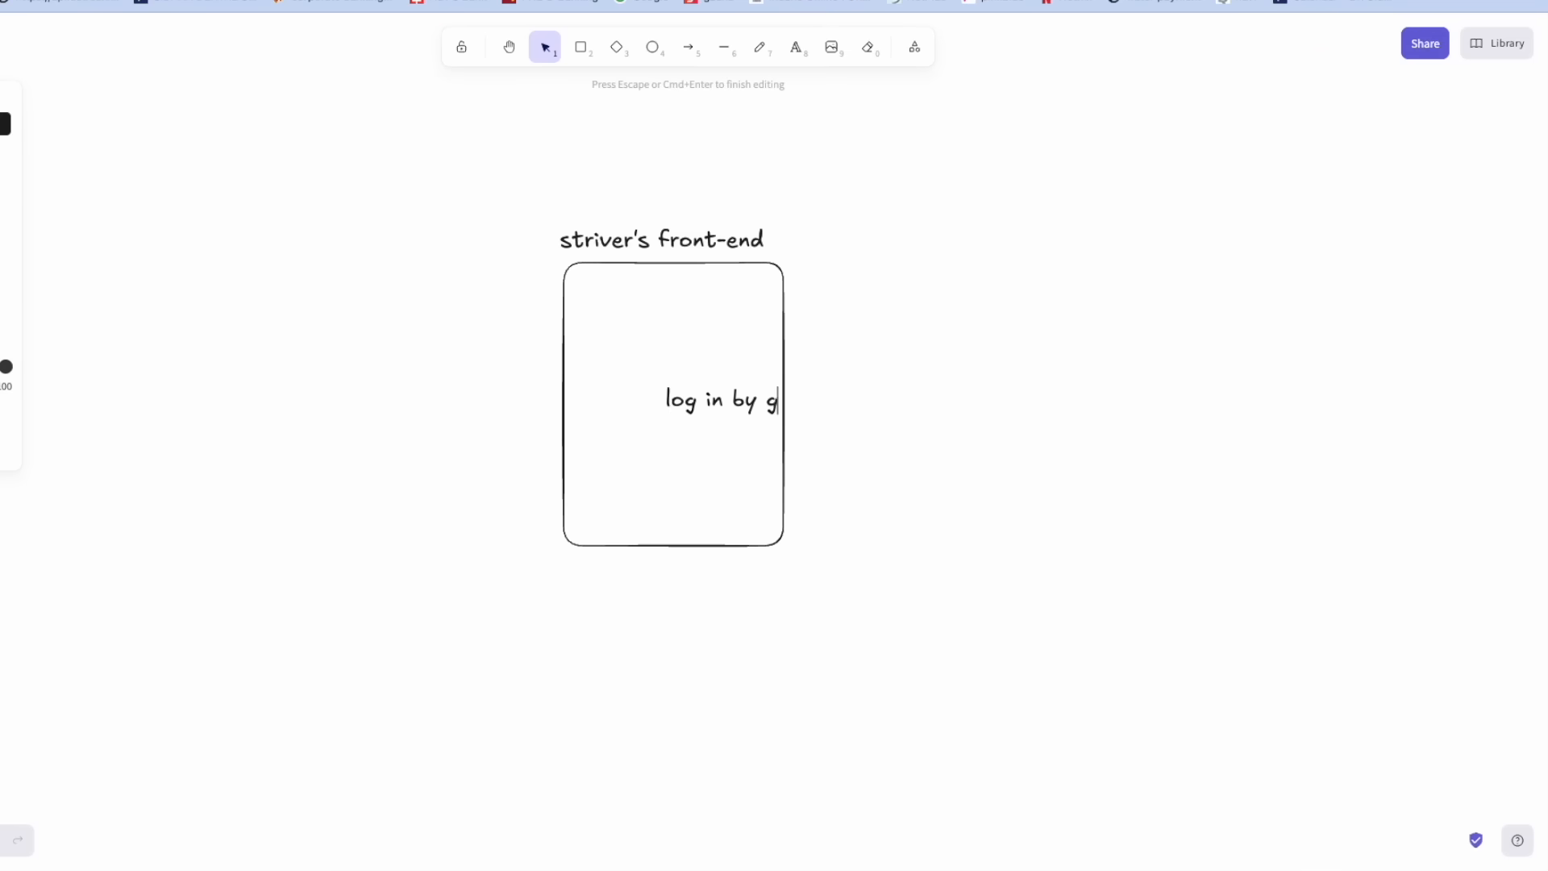
text(oogle)
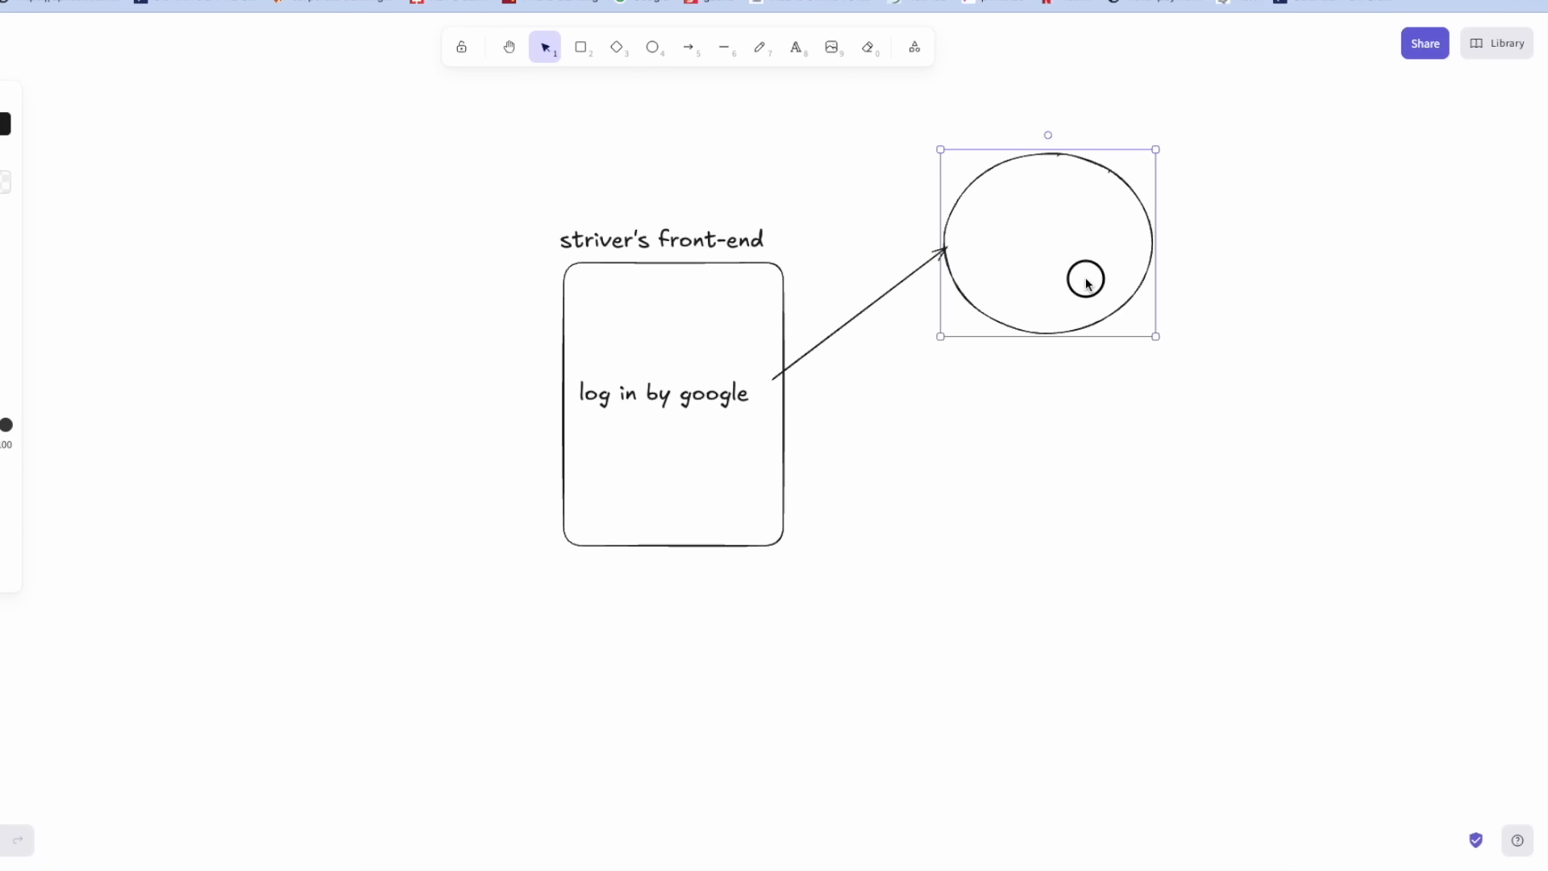
Label the return arrow 'jwt token that is provided by google' and name the ellipse 'Oauth'.
click(687, 47)
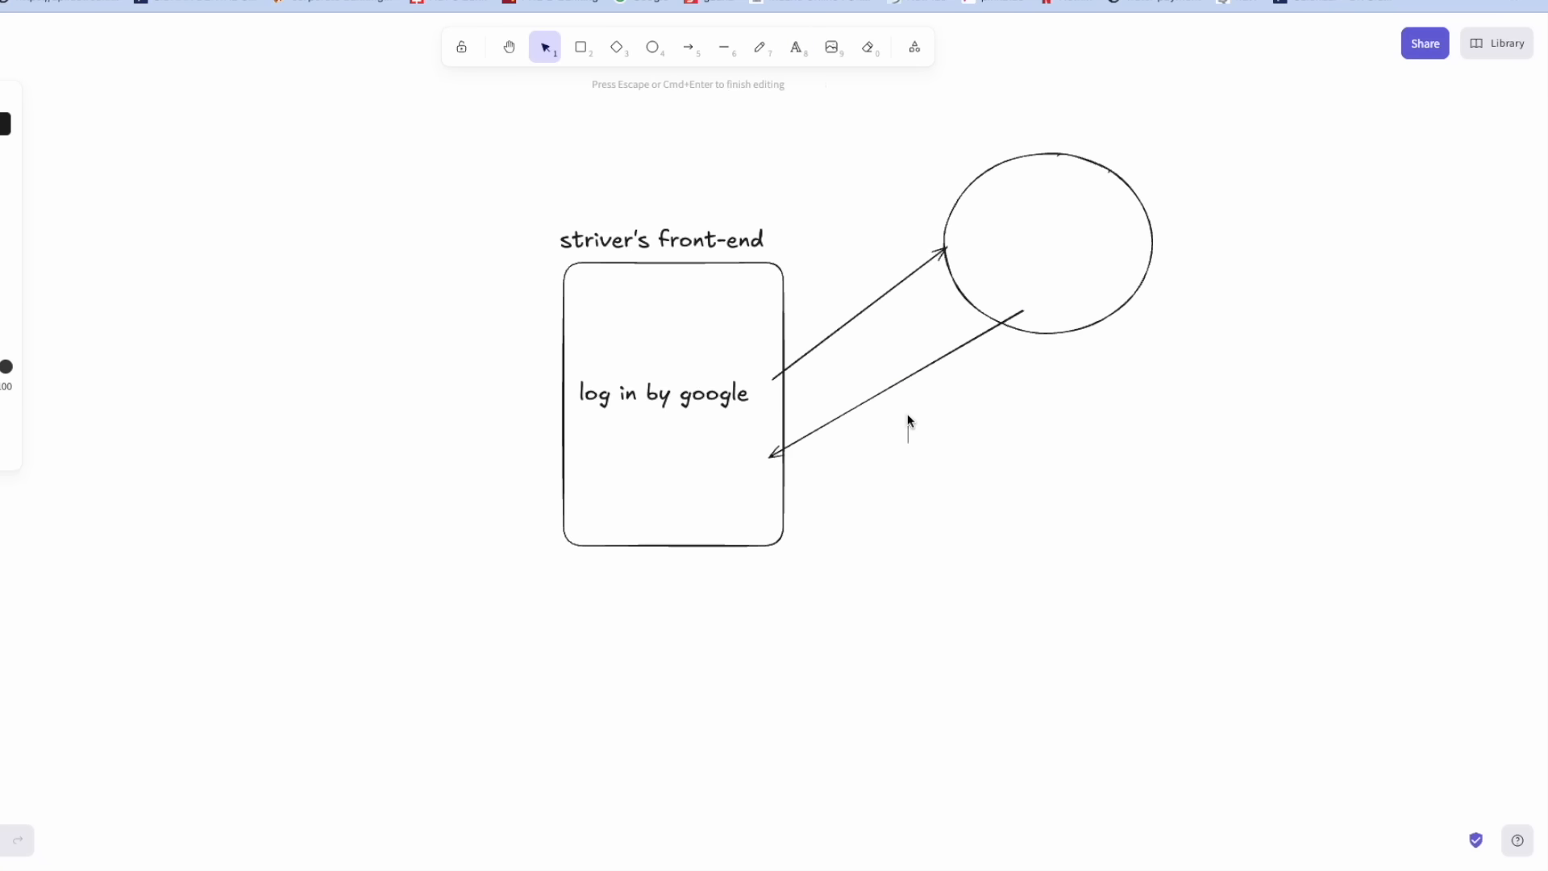
text(custom ma)
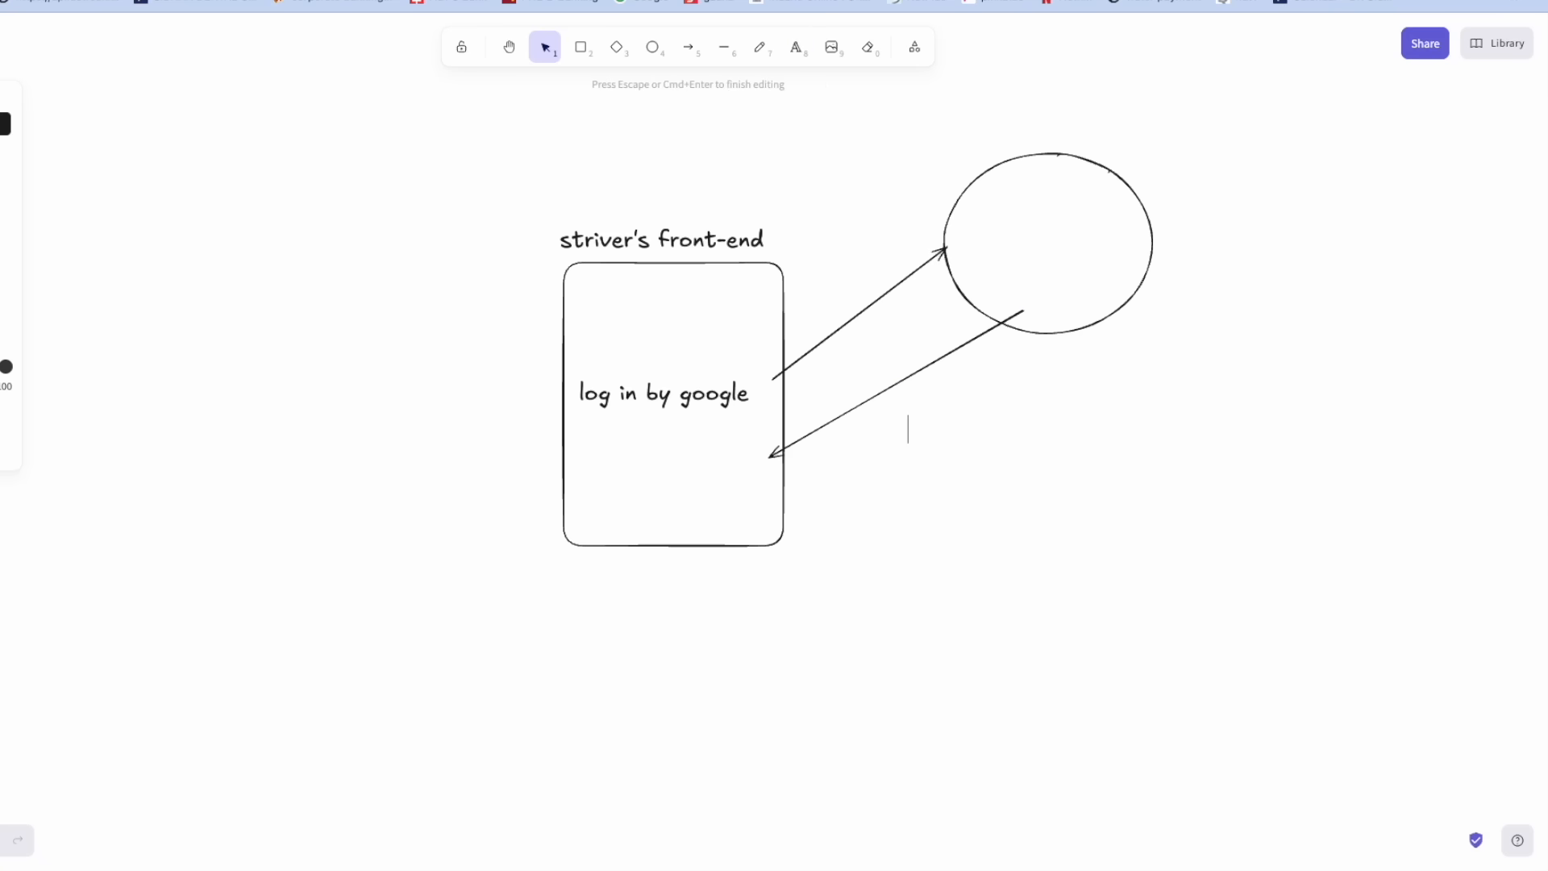
text(jwt token)
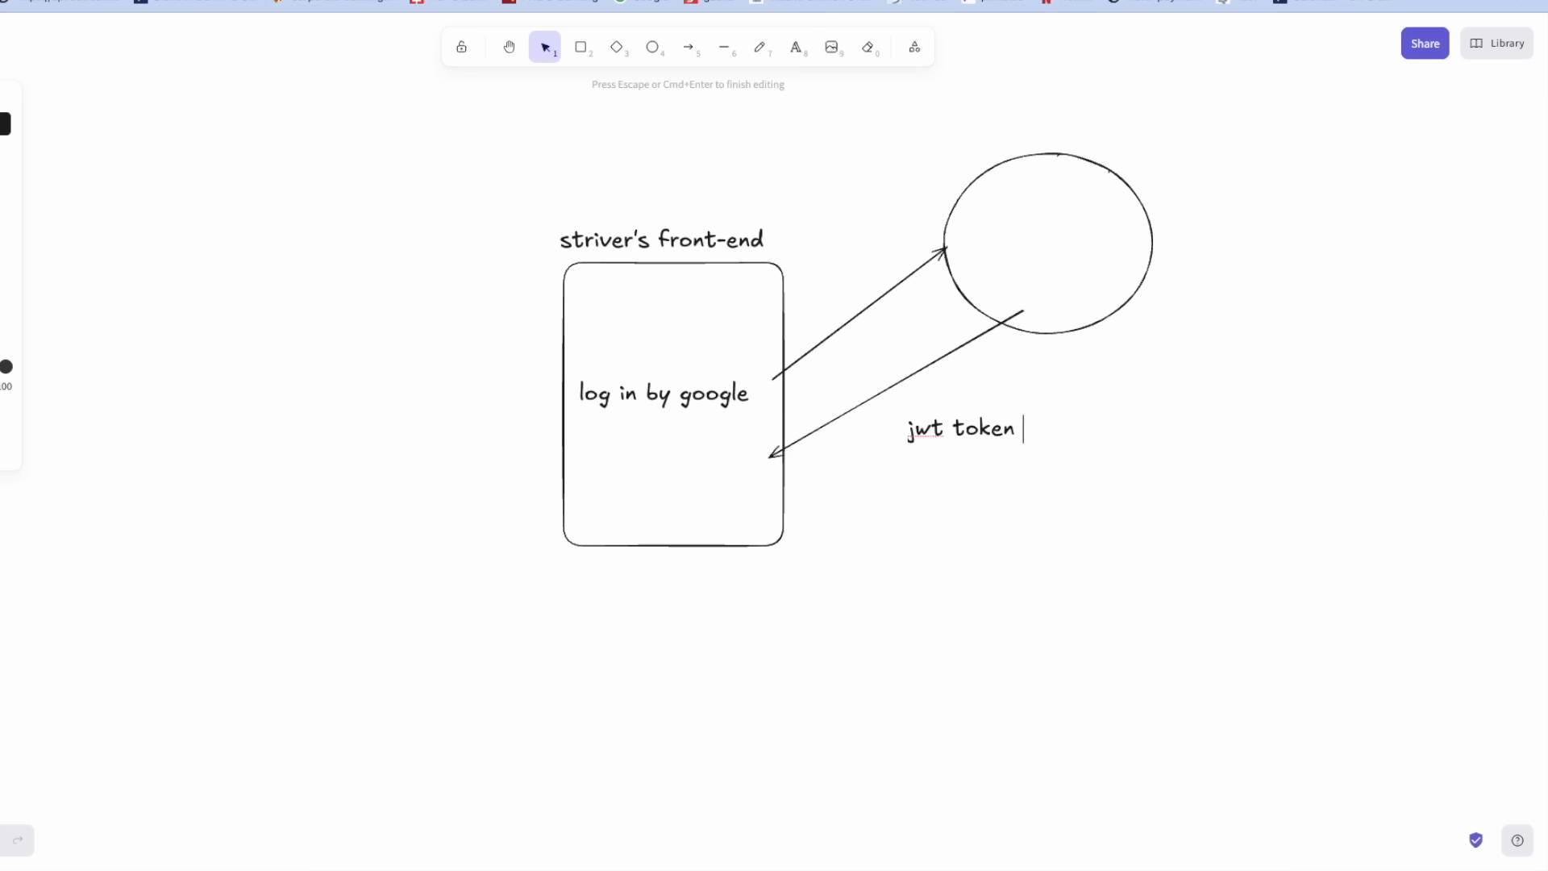
text(that is provided b)
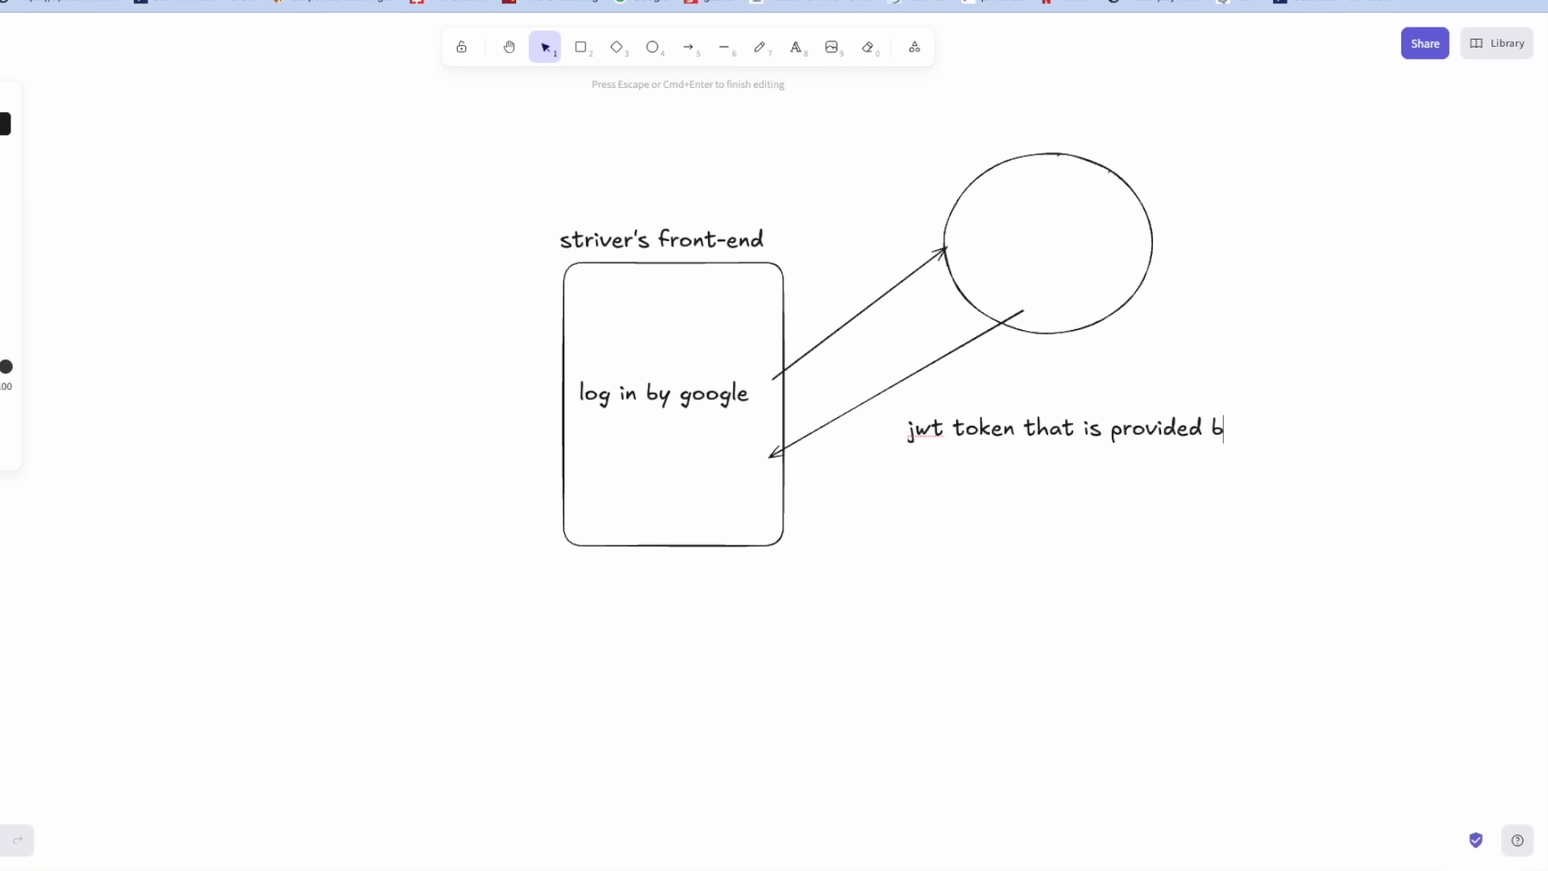
text(y google)
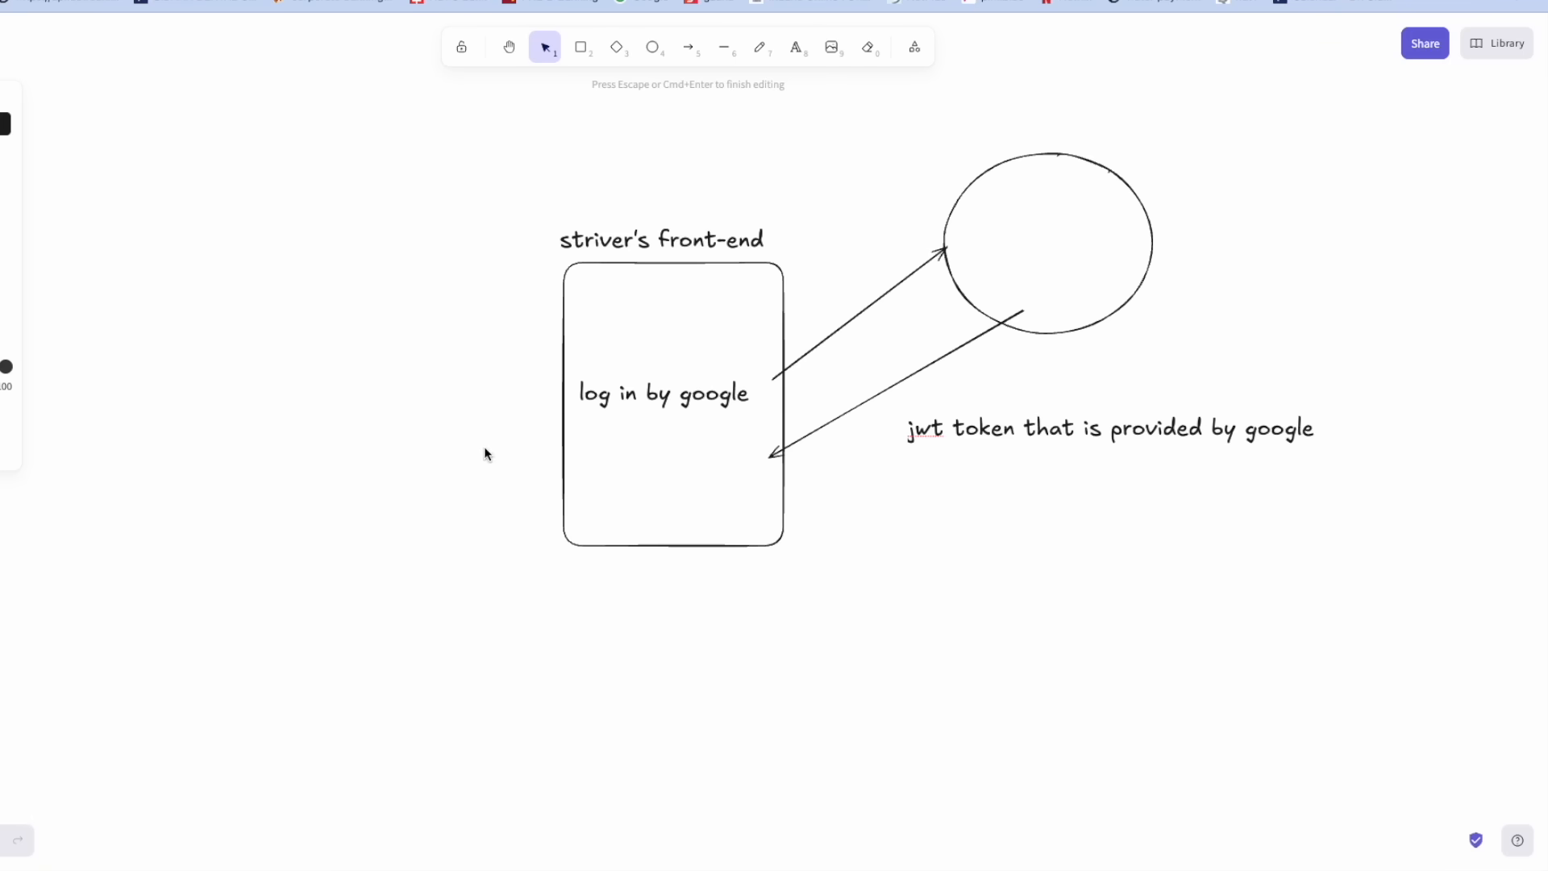
text(Oauth)
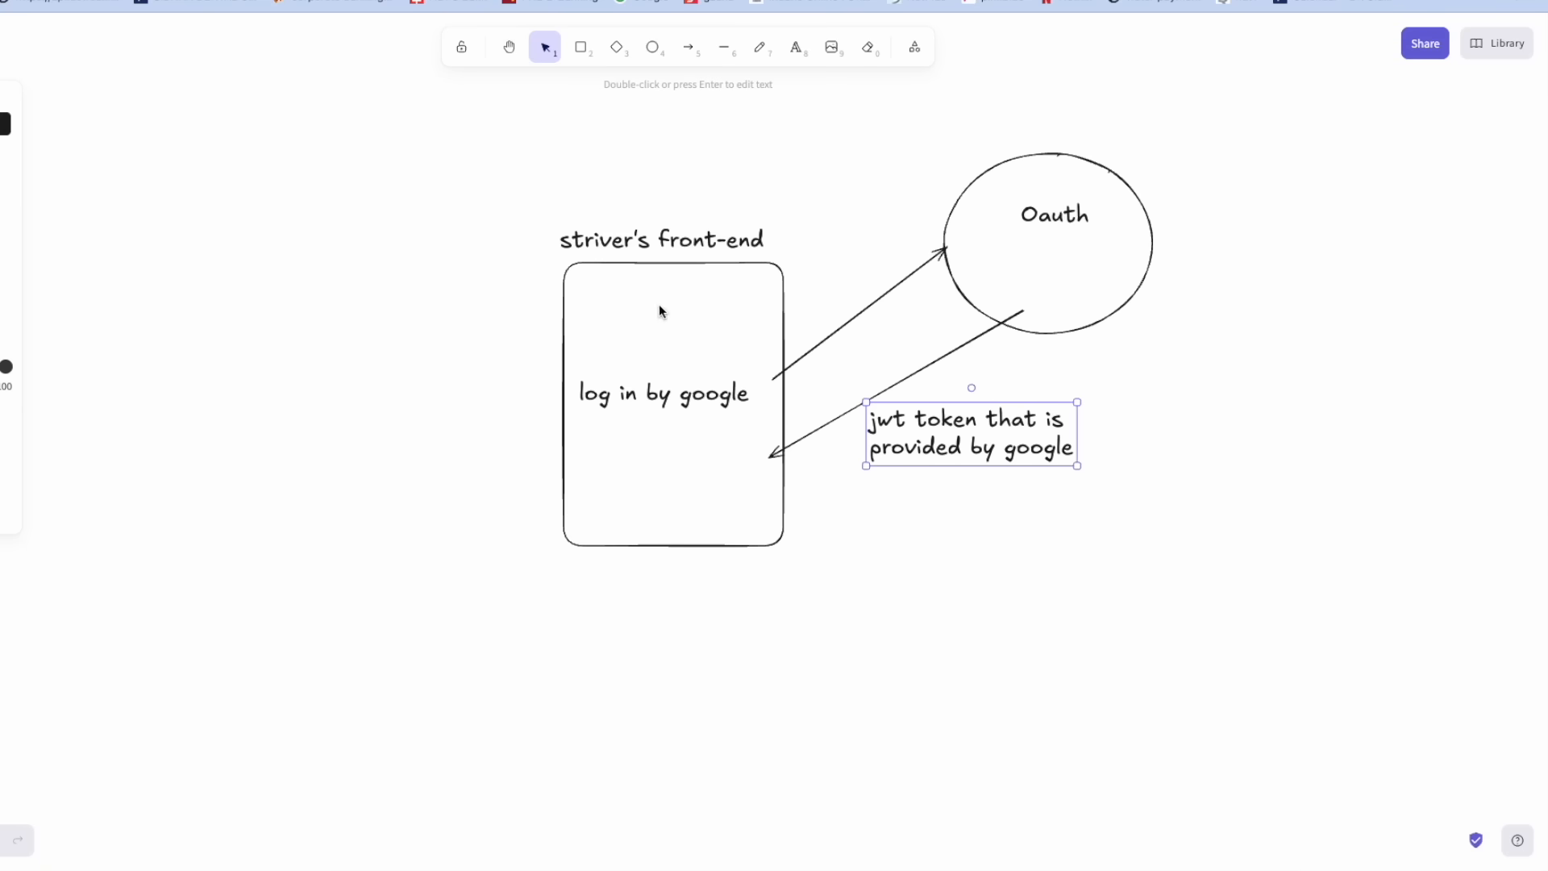
Draw an arrow to a new circle titled 'striver's backend' with a token label along it.
drag(750, 484, 1195, 715)
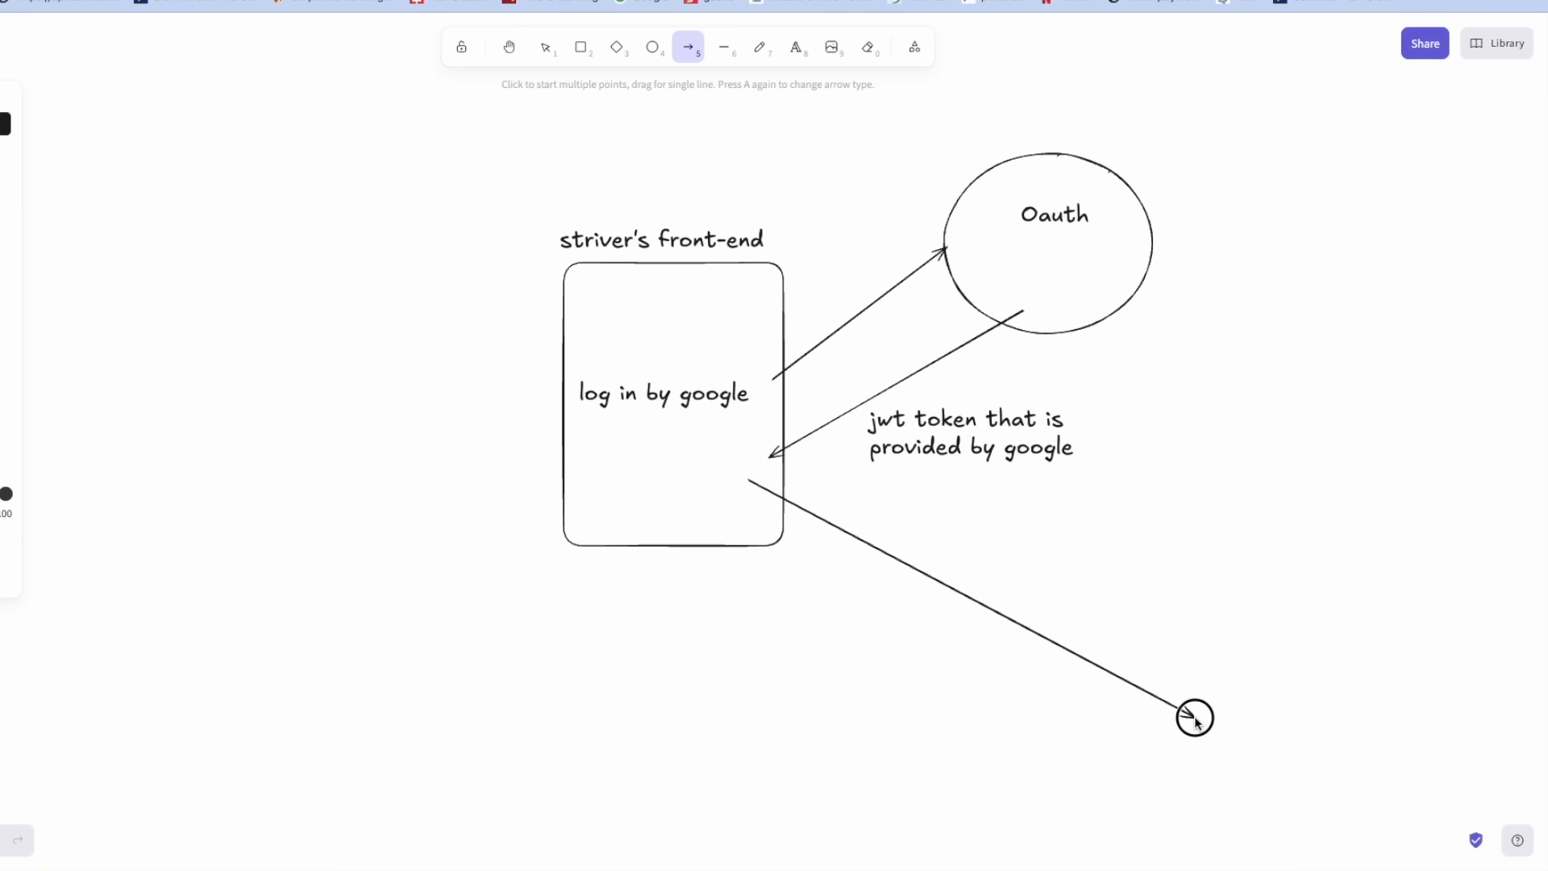
click(651, 46)
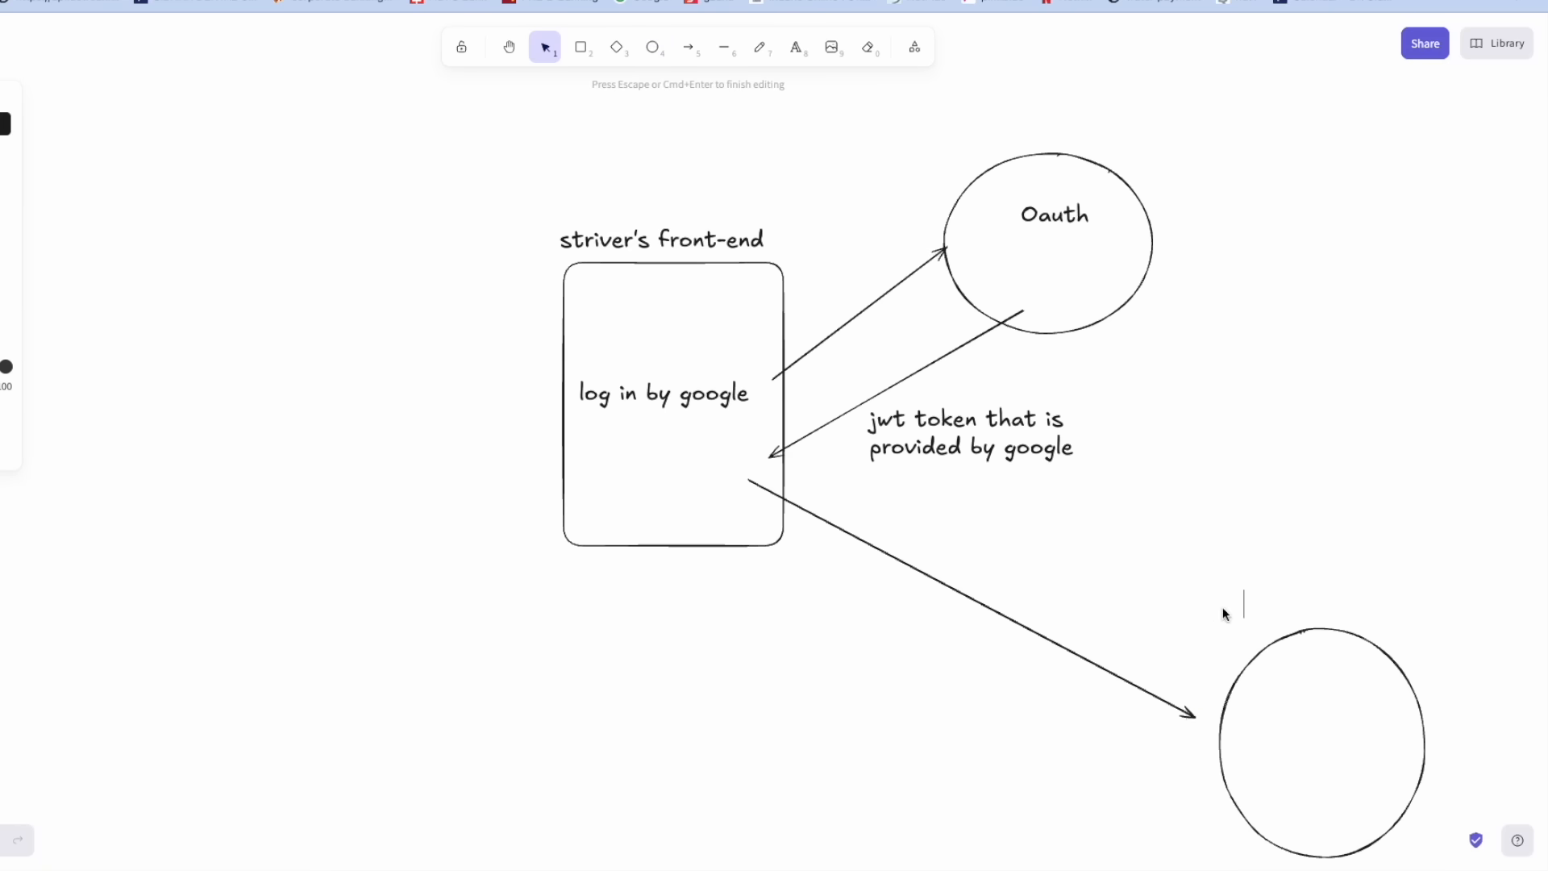
text(striver's backend)
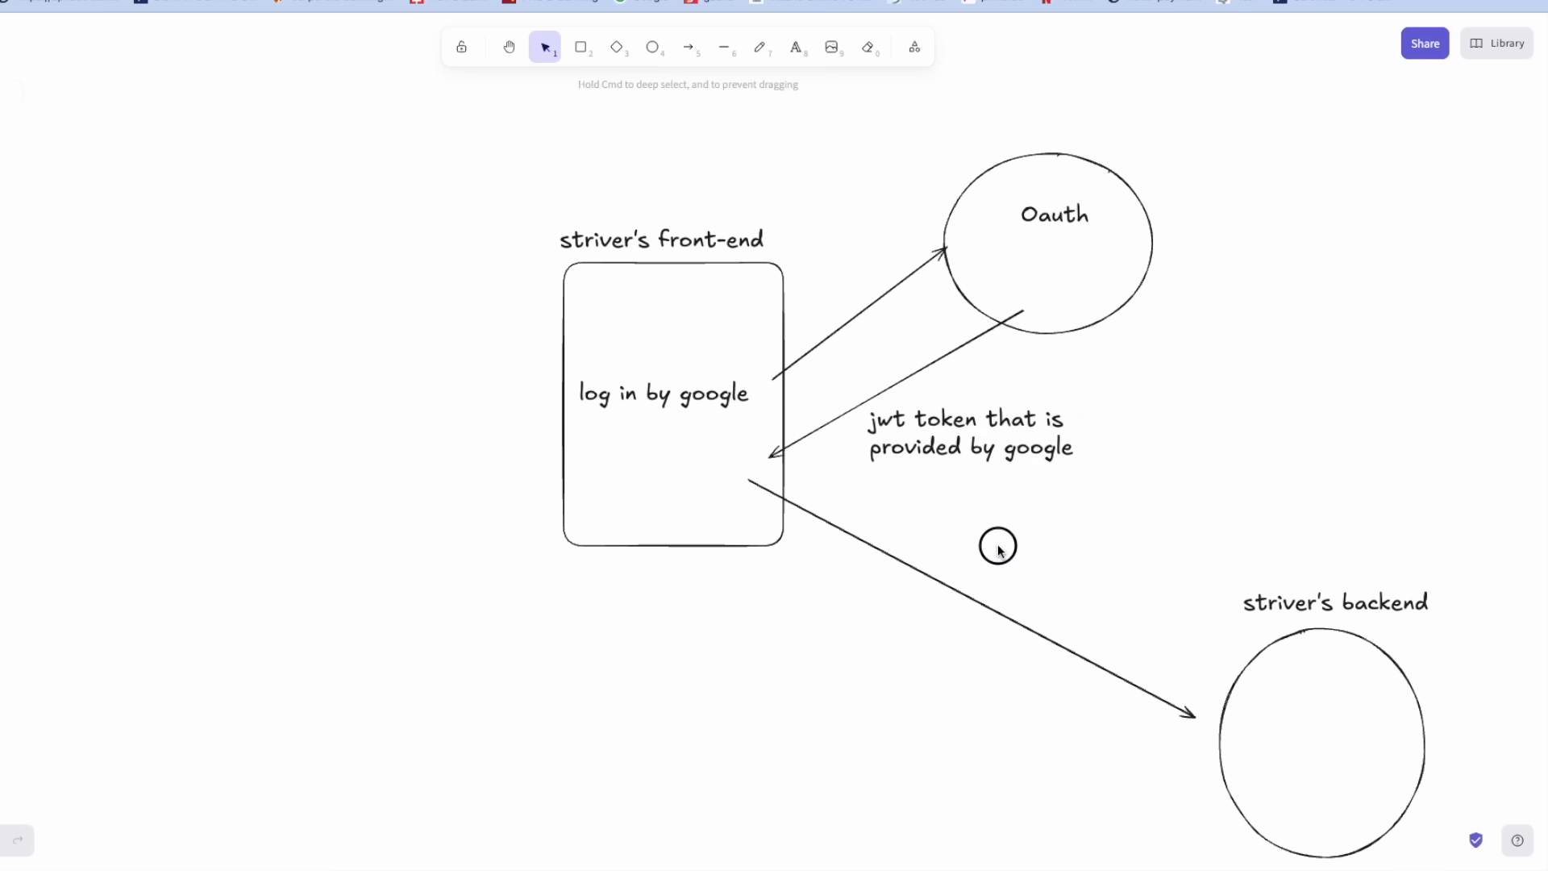
click(997, 547)
text(jwt token that is provided by google)
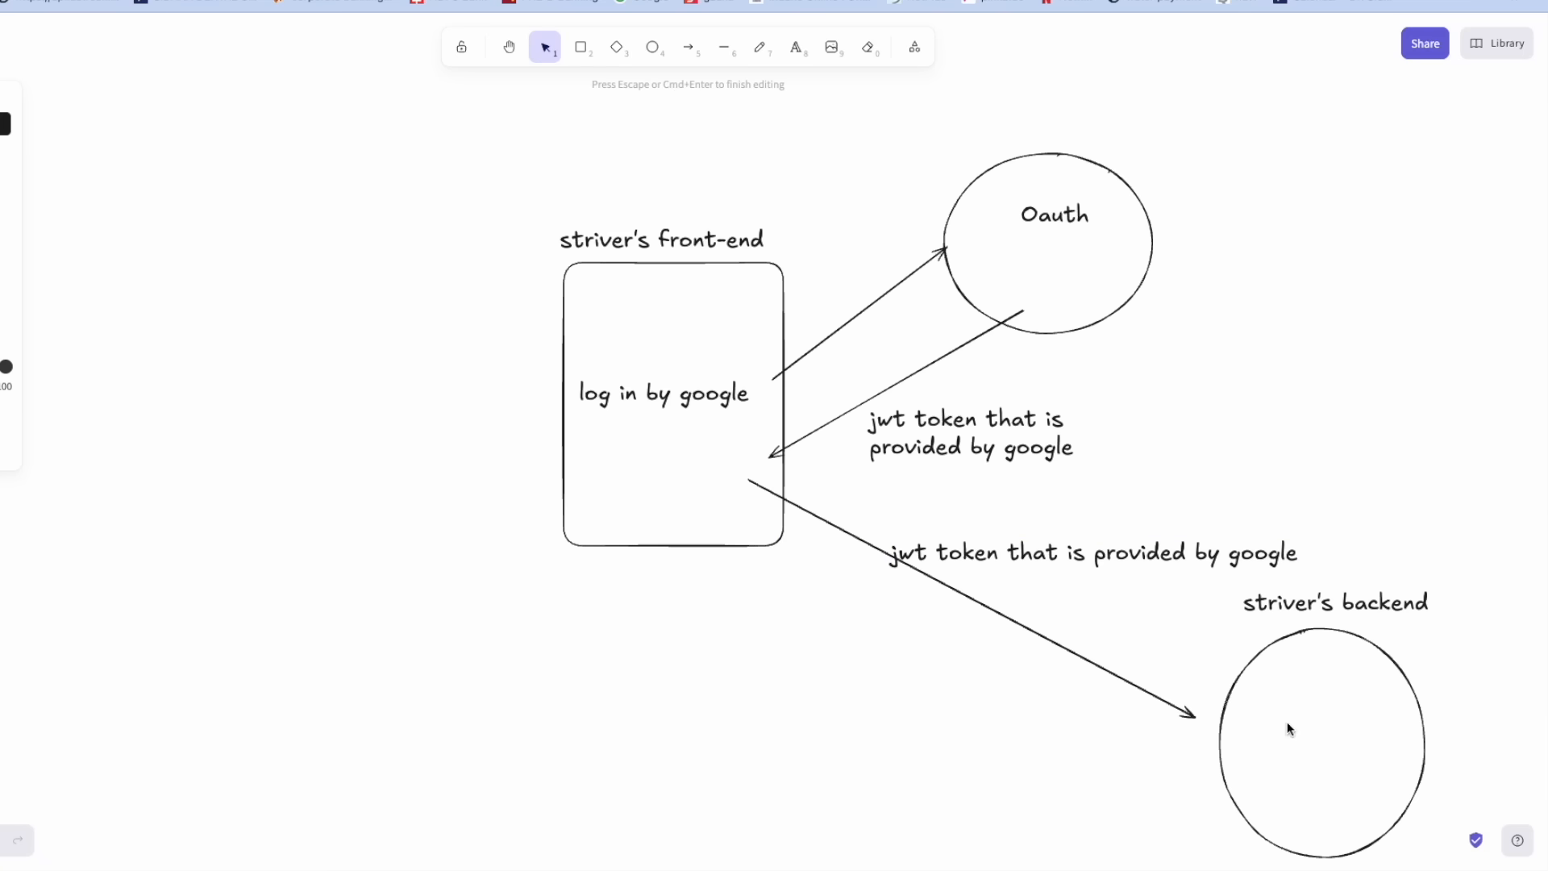
Write 'Verify Extract' inside the backend circle and add a return arrow to the front-end.
click(1287, 750)
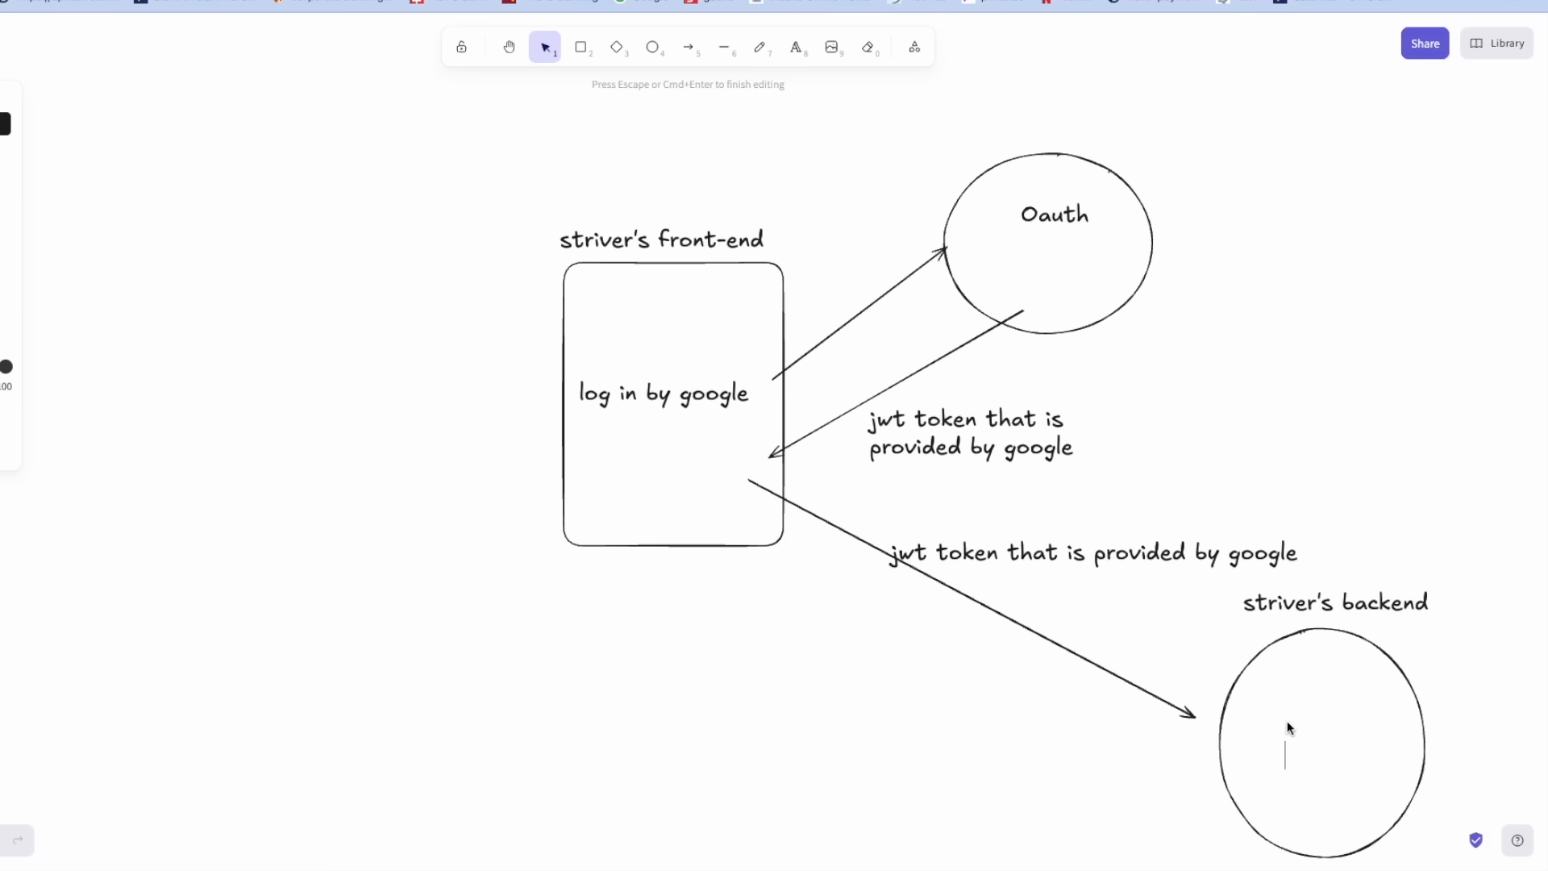
text(Verig)
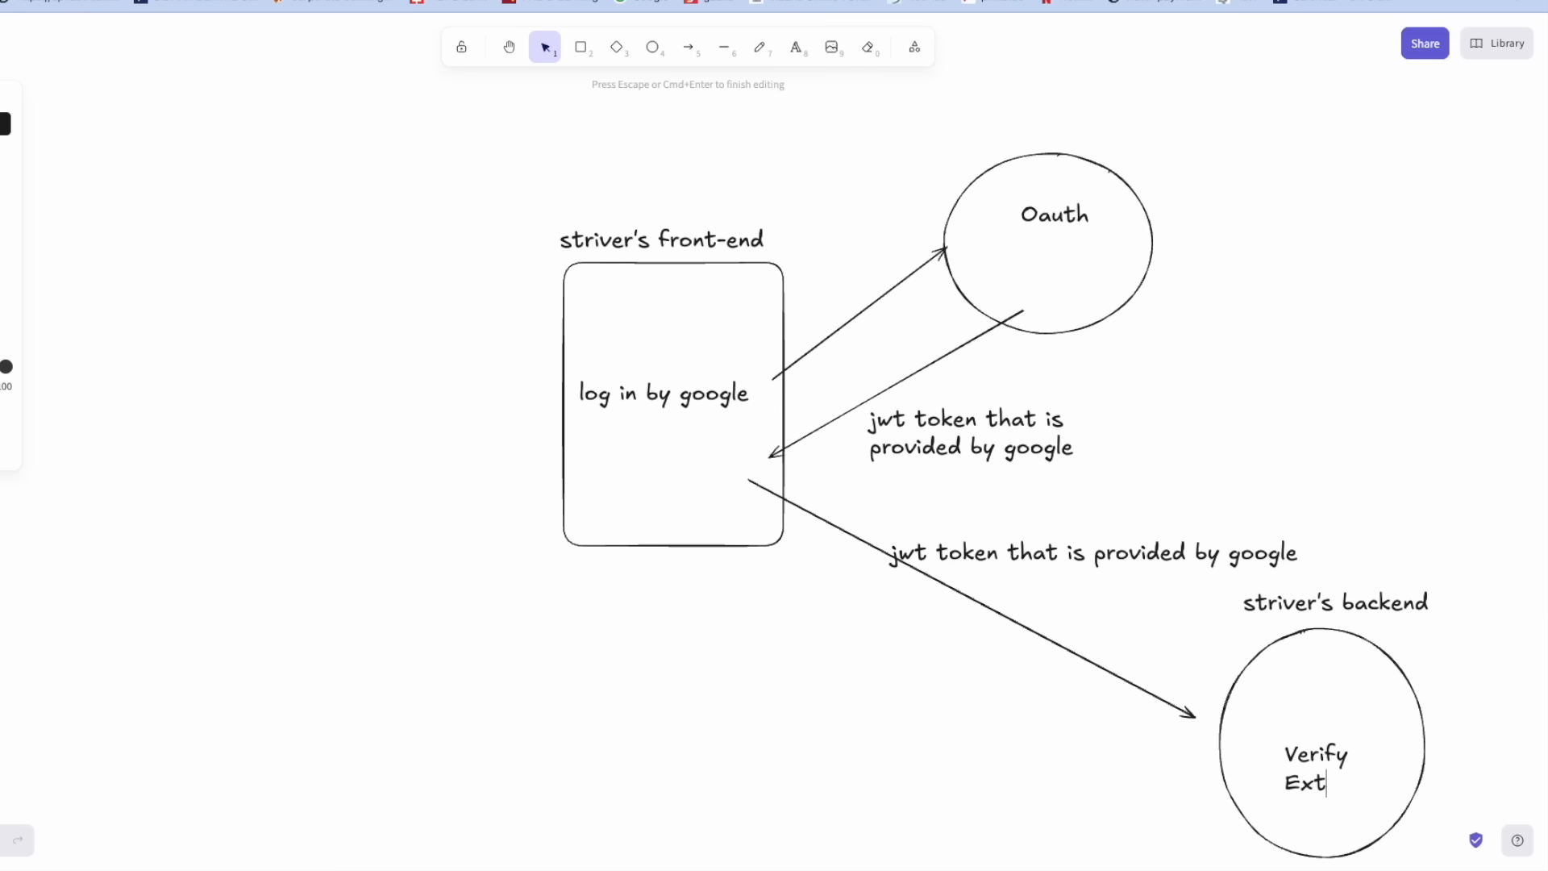
text(ract)
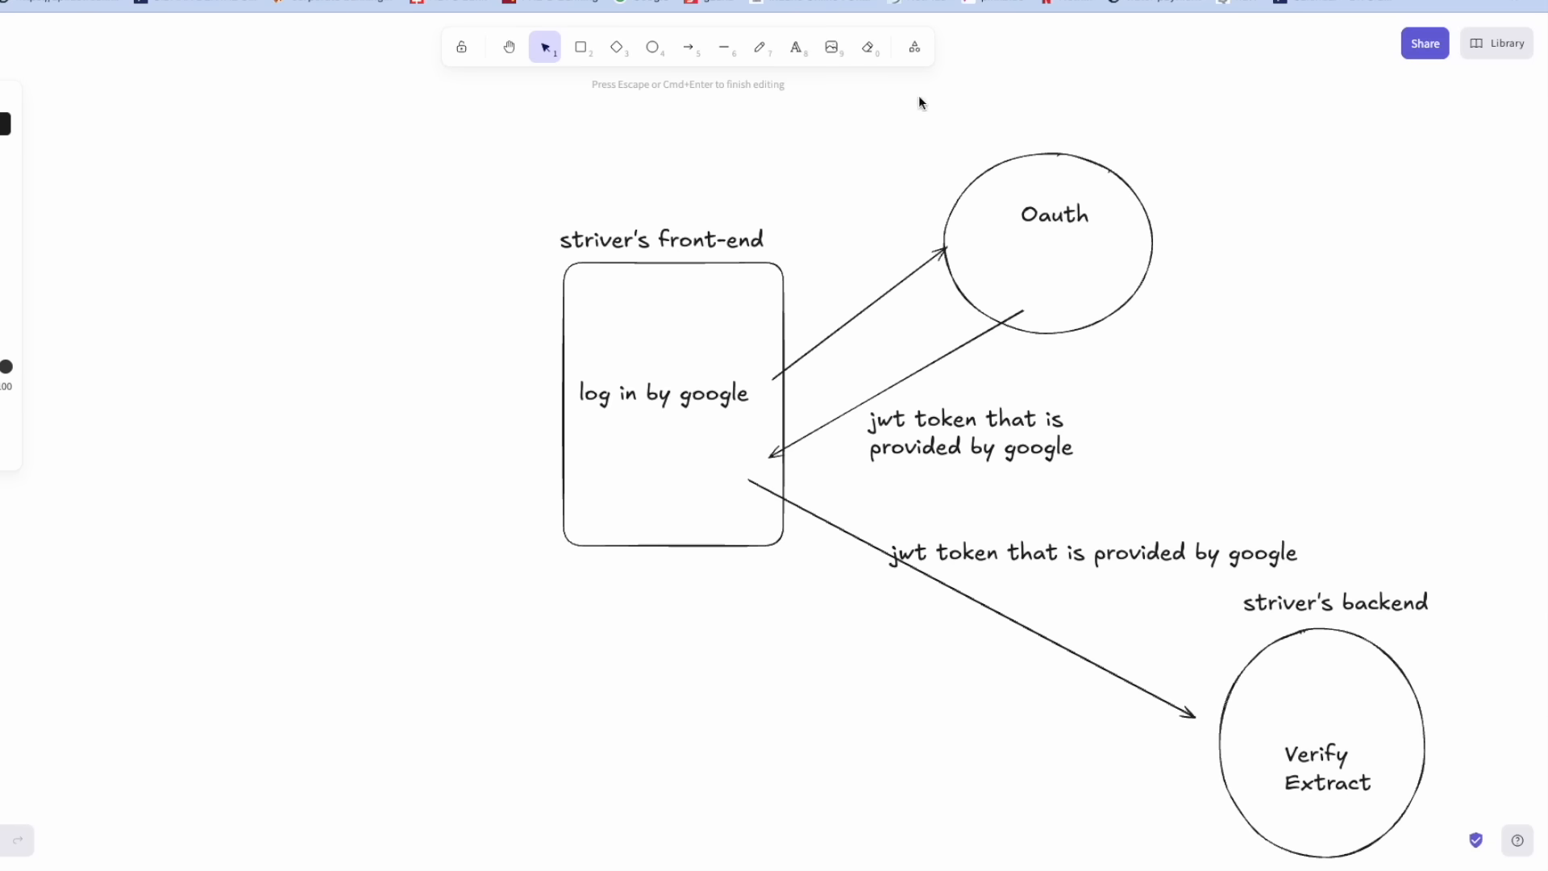
click(689, 47)
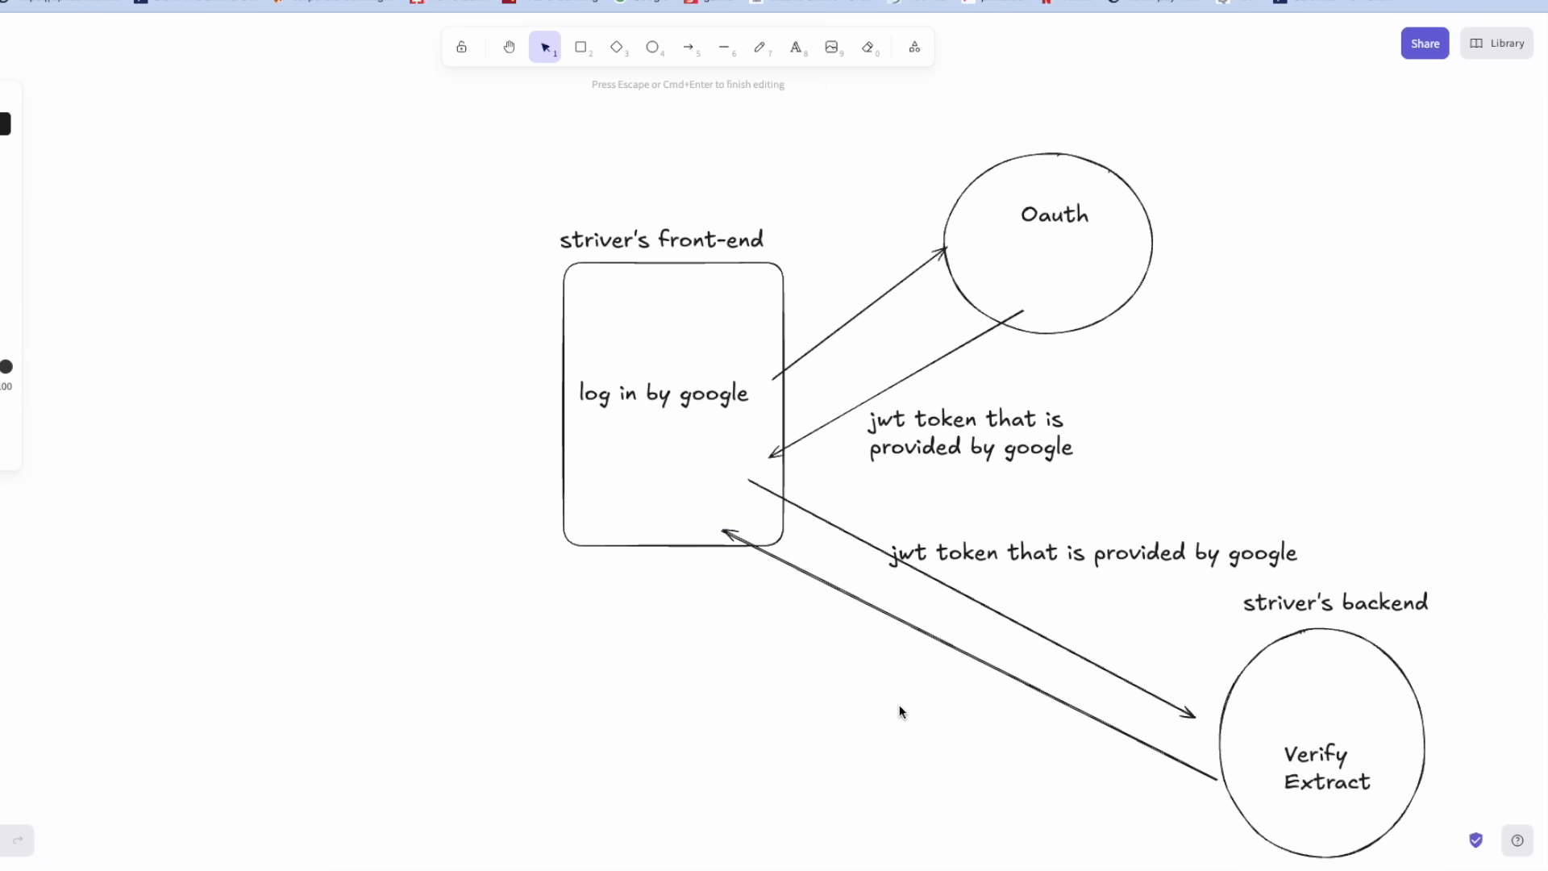
Label the return arrow 'Custom Backend JWT'.
click(858, 706)
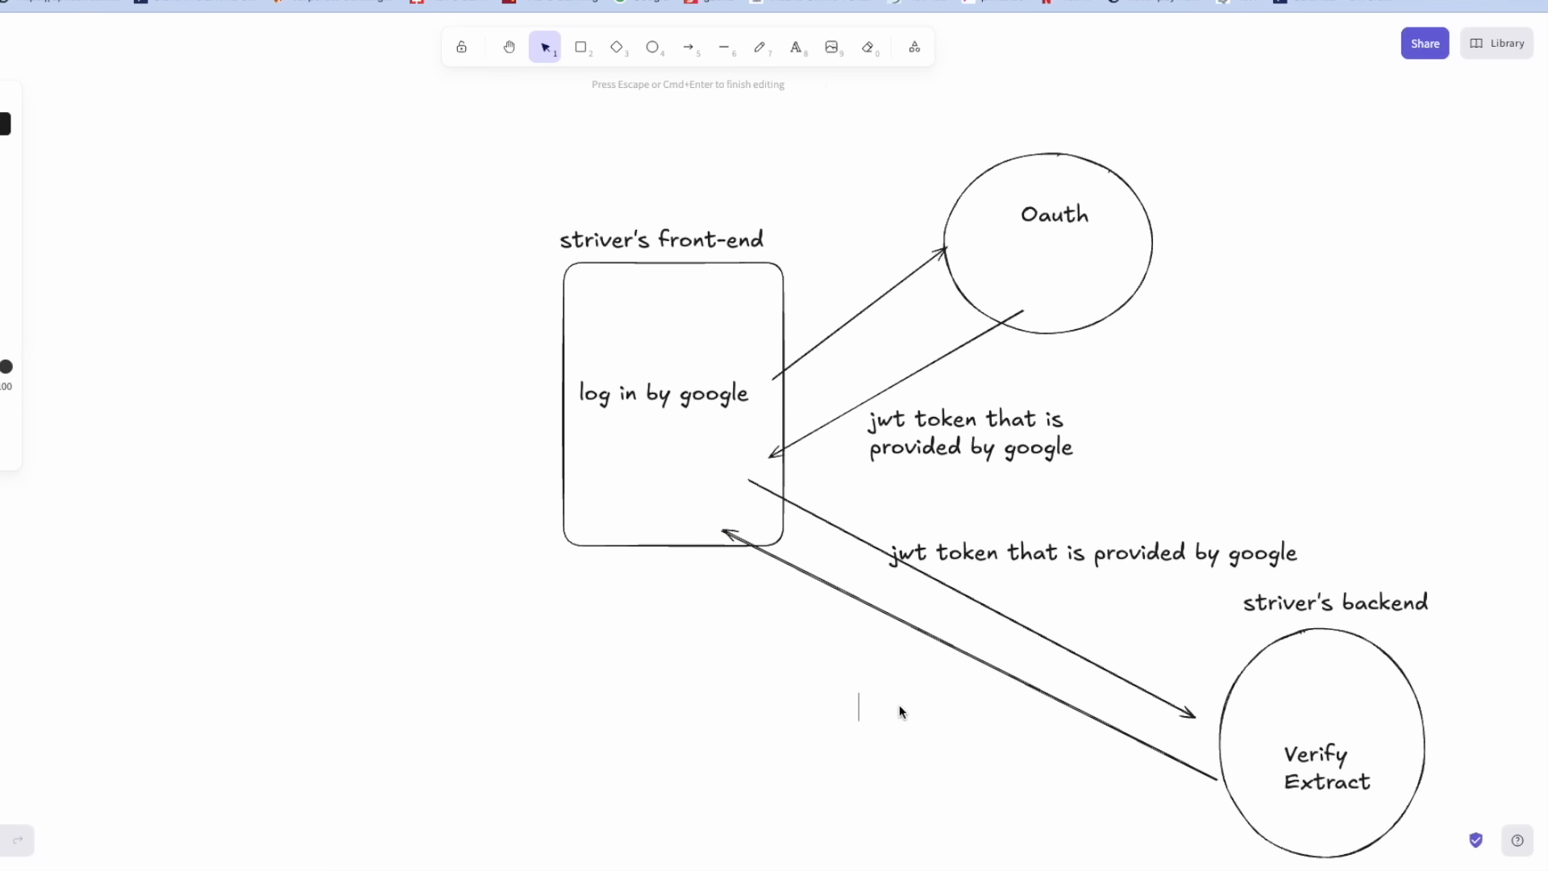
text(Custom Backe)
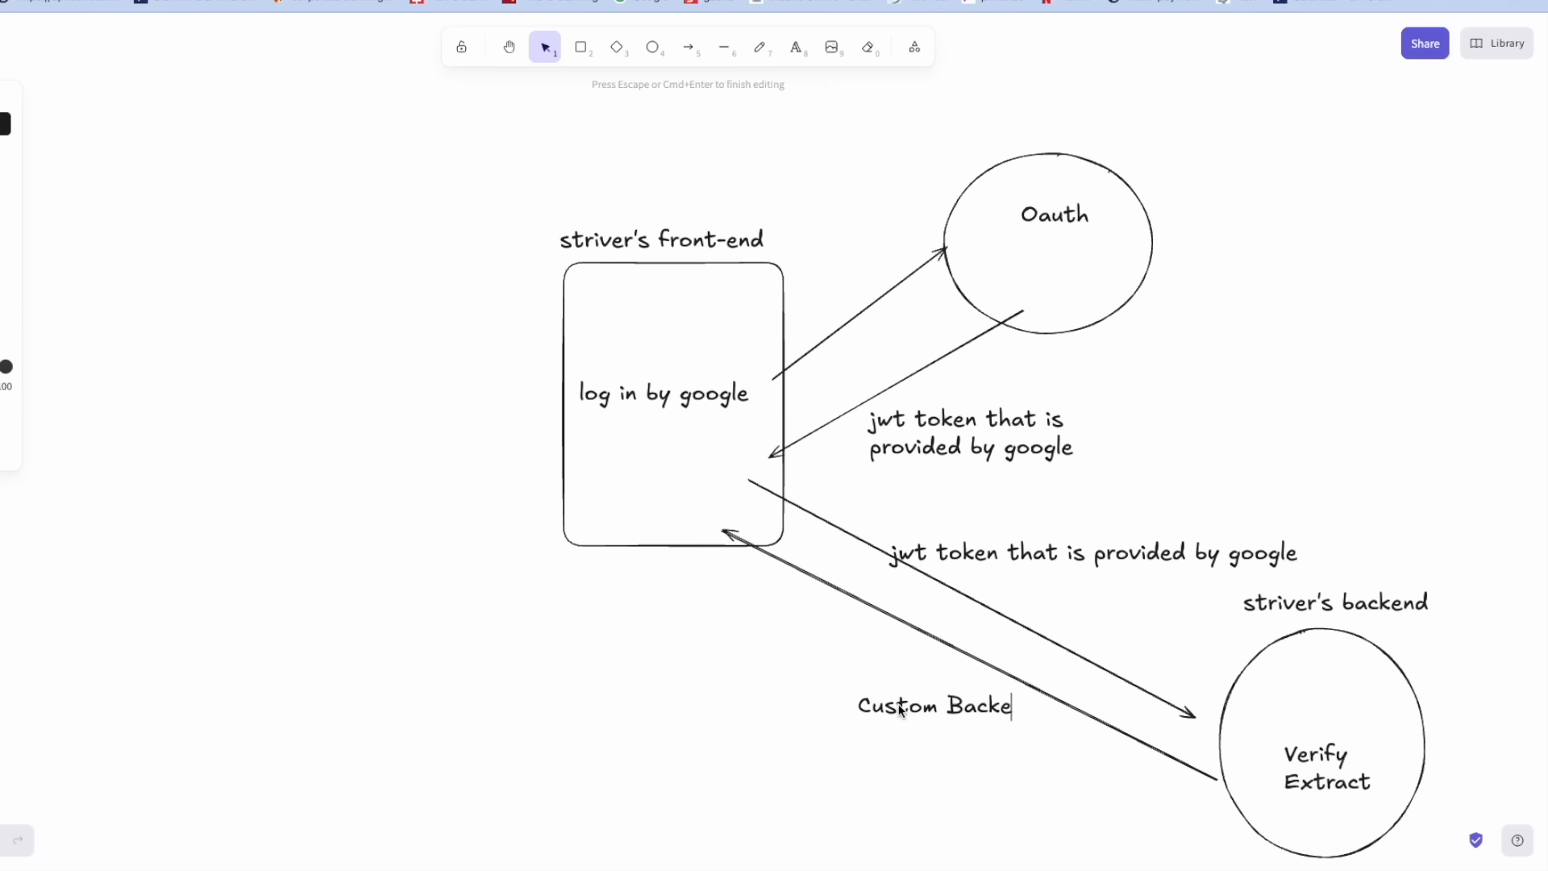
text(nd)
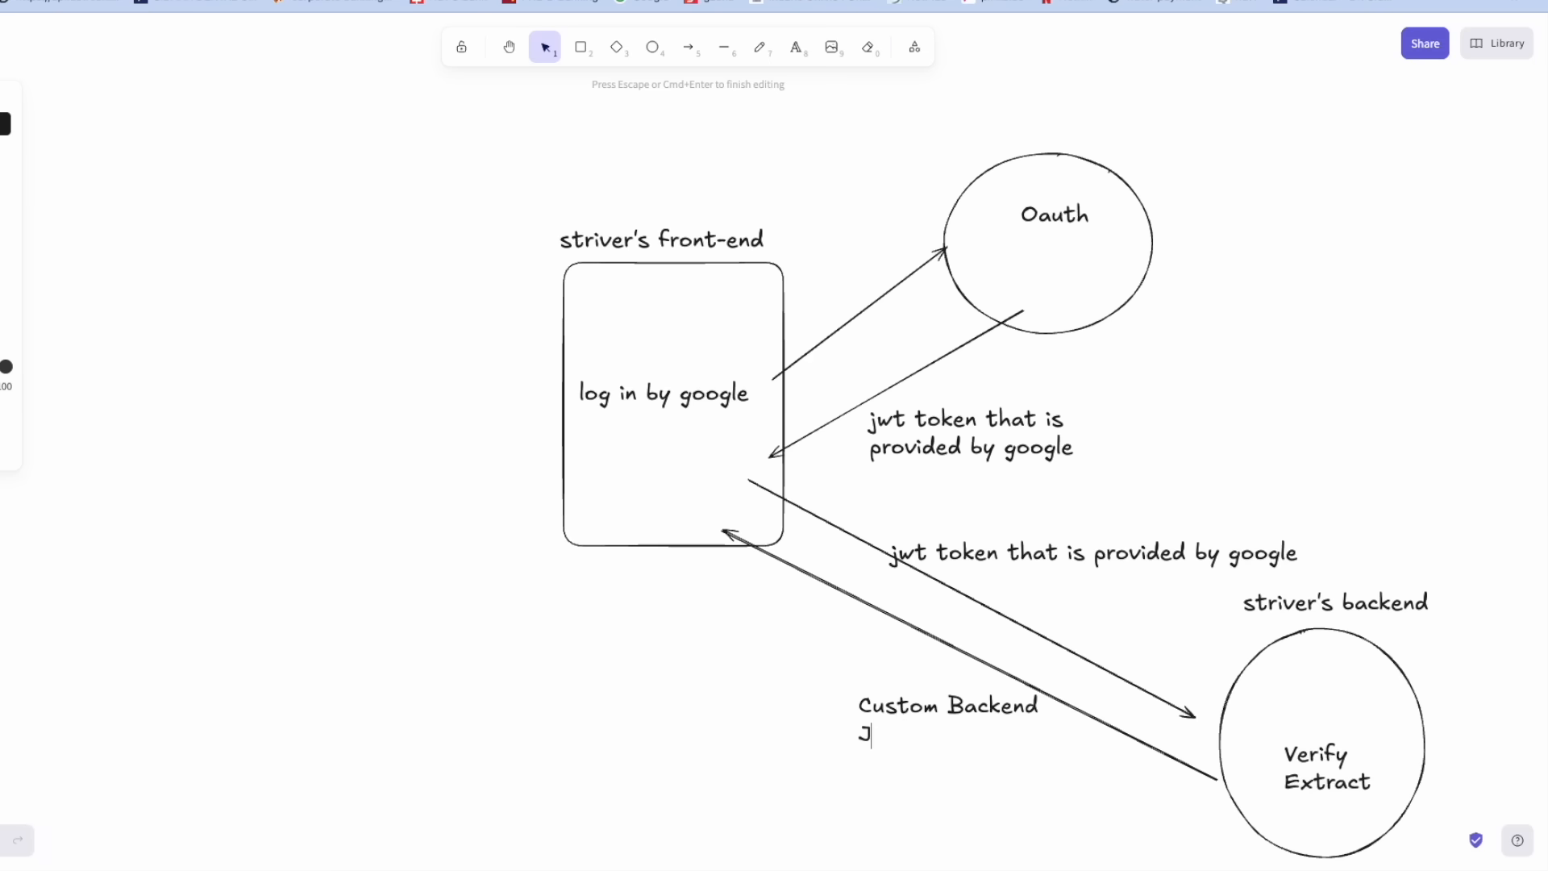
text(WT)
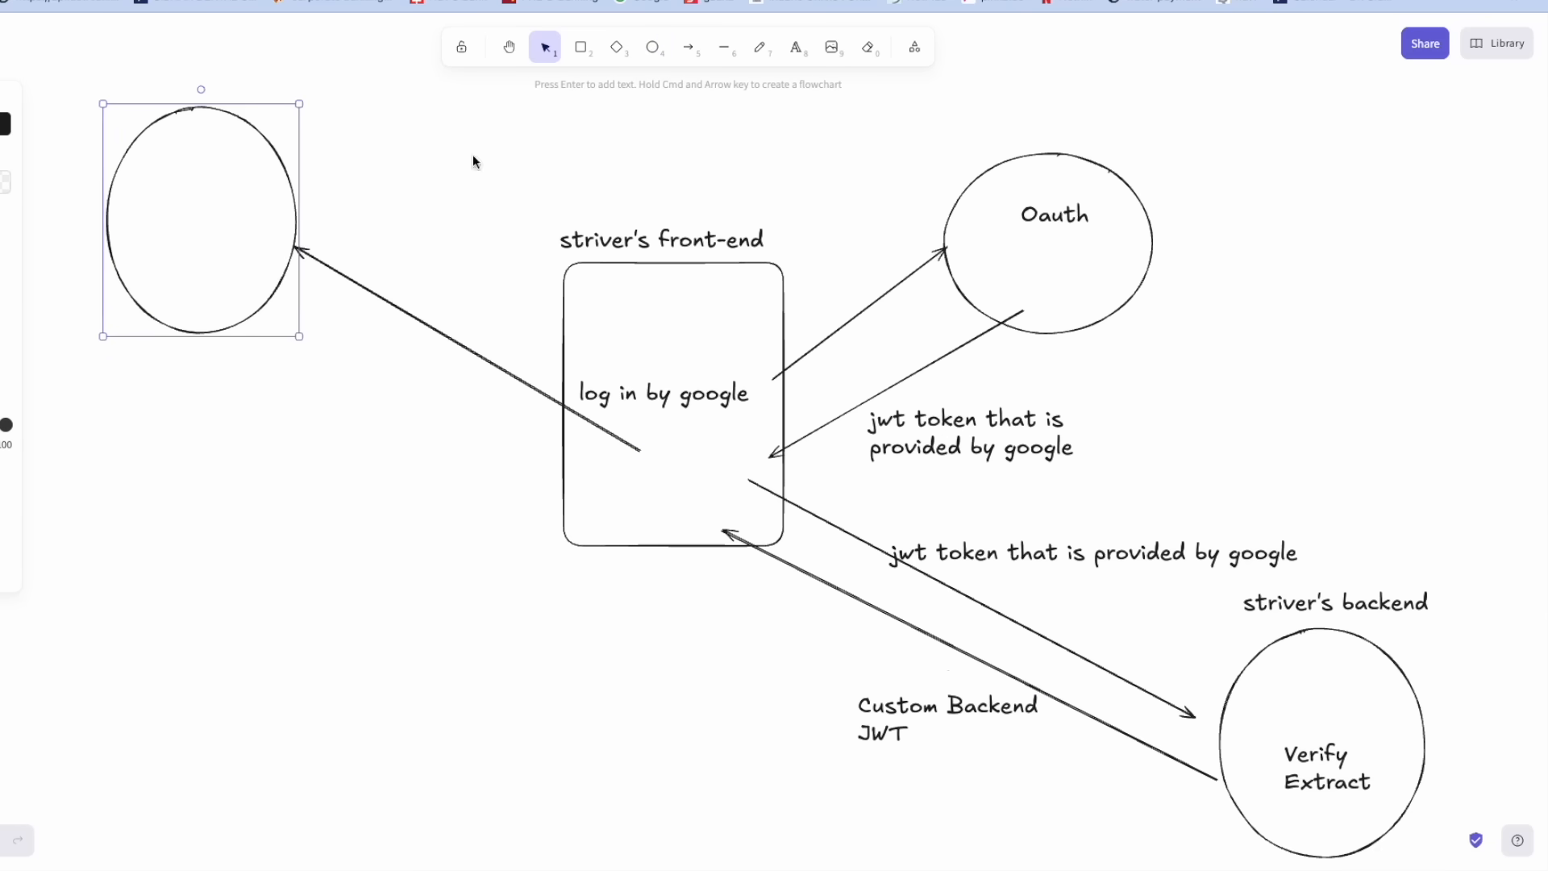
text(custom jwt)
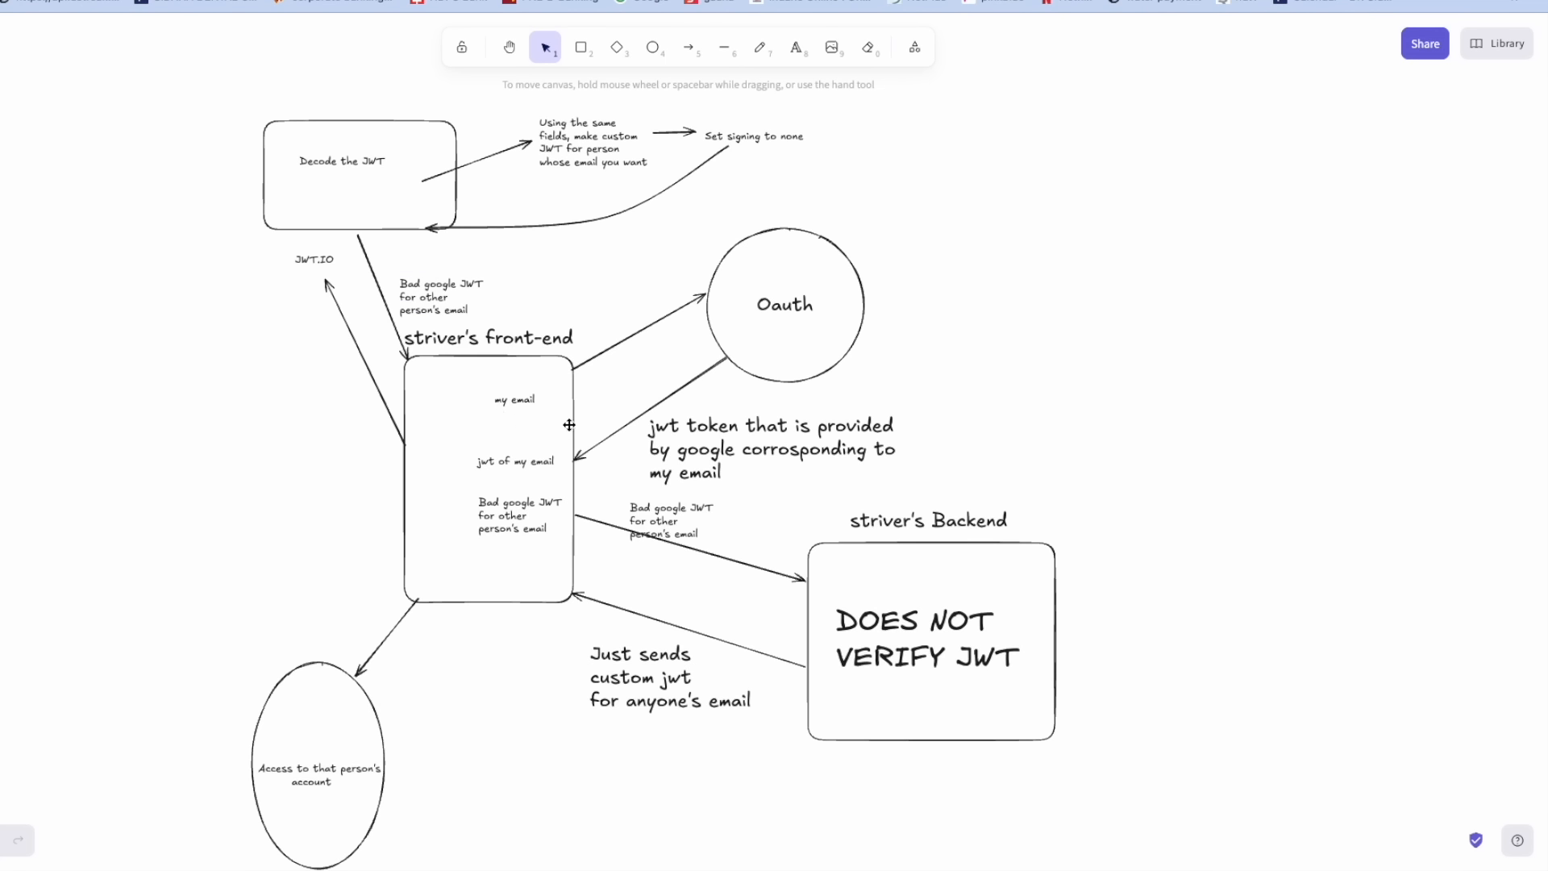
mouse_move(817, 311)
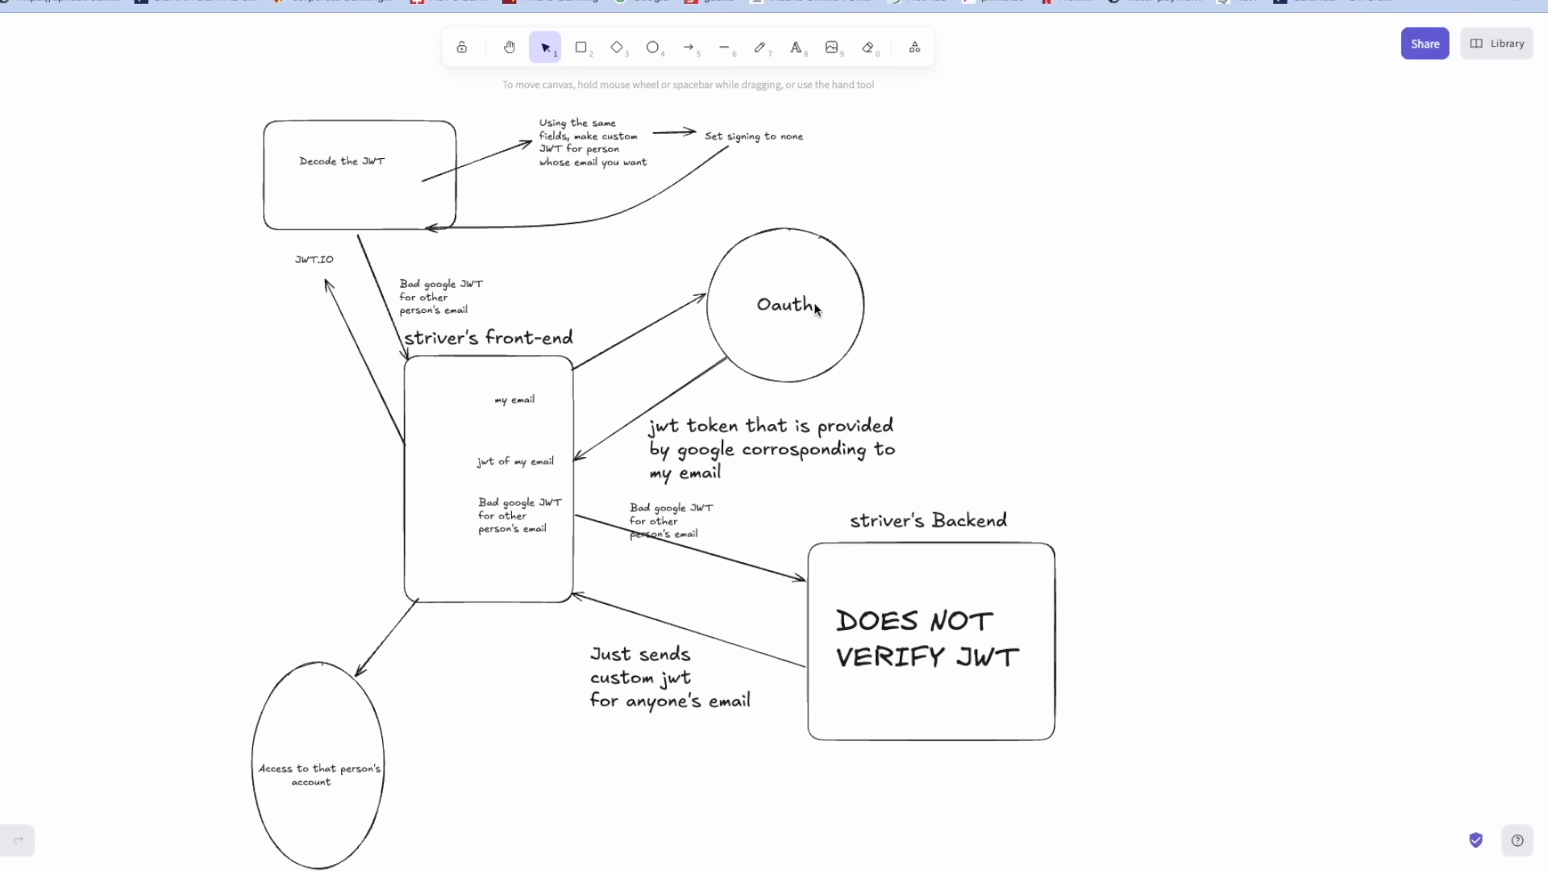
mouse_move(496, 455)
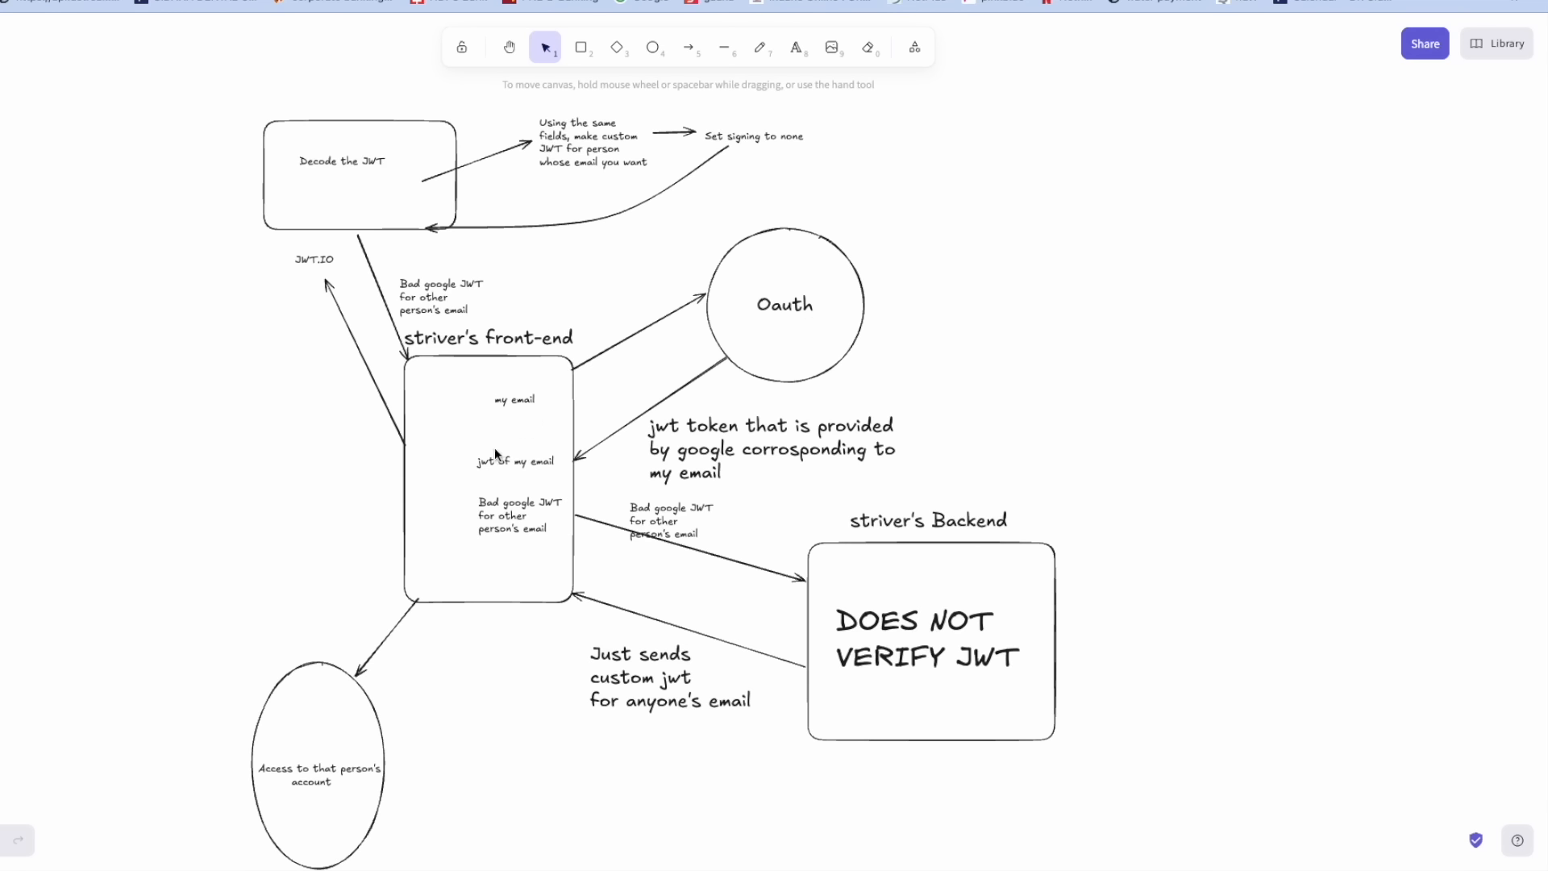
mouse_move(474, 469)
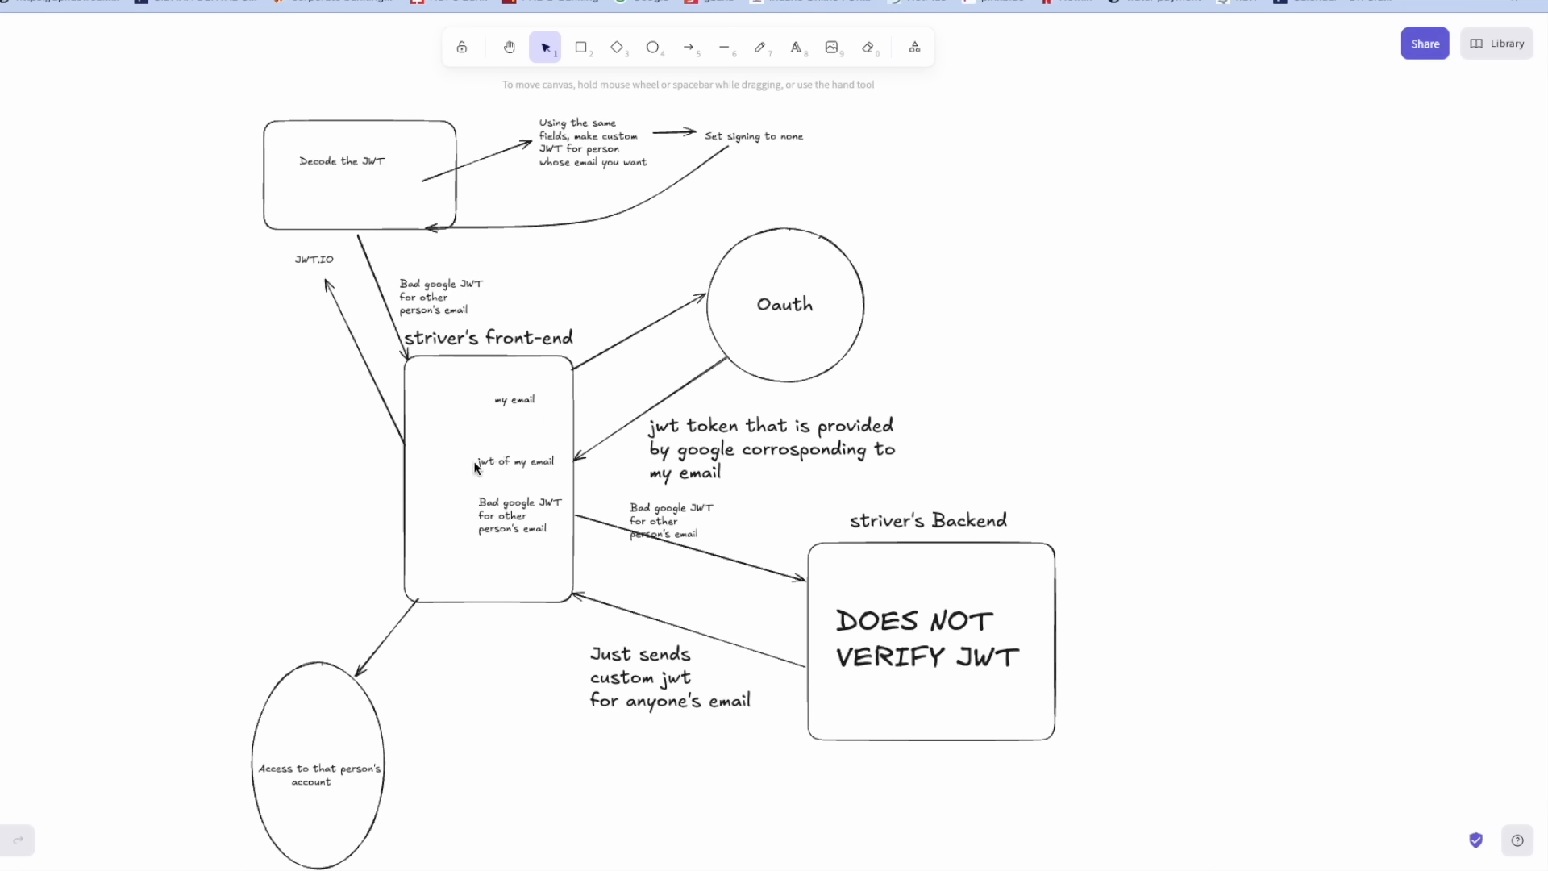
mouse_move(469, 447)
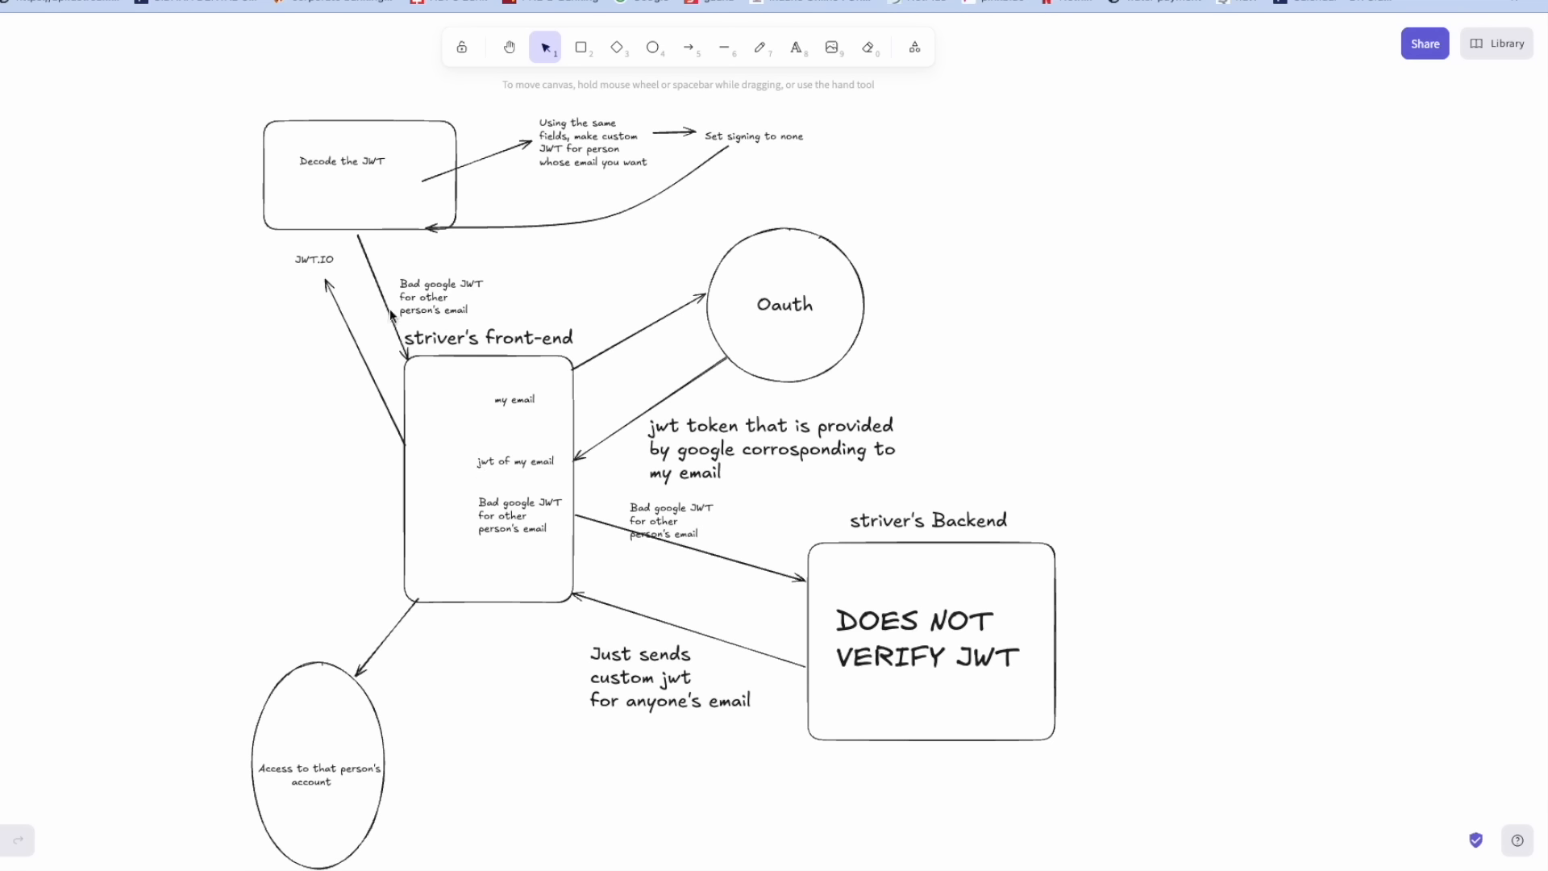
mouse_move(371, 166)
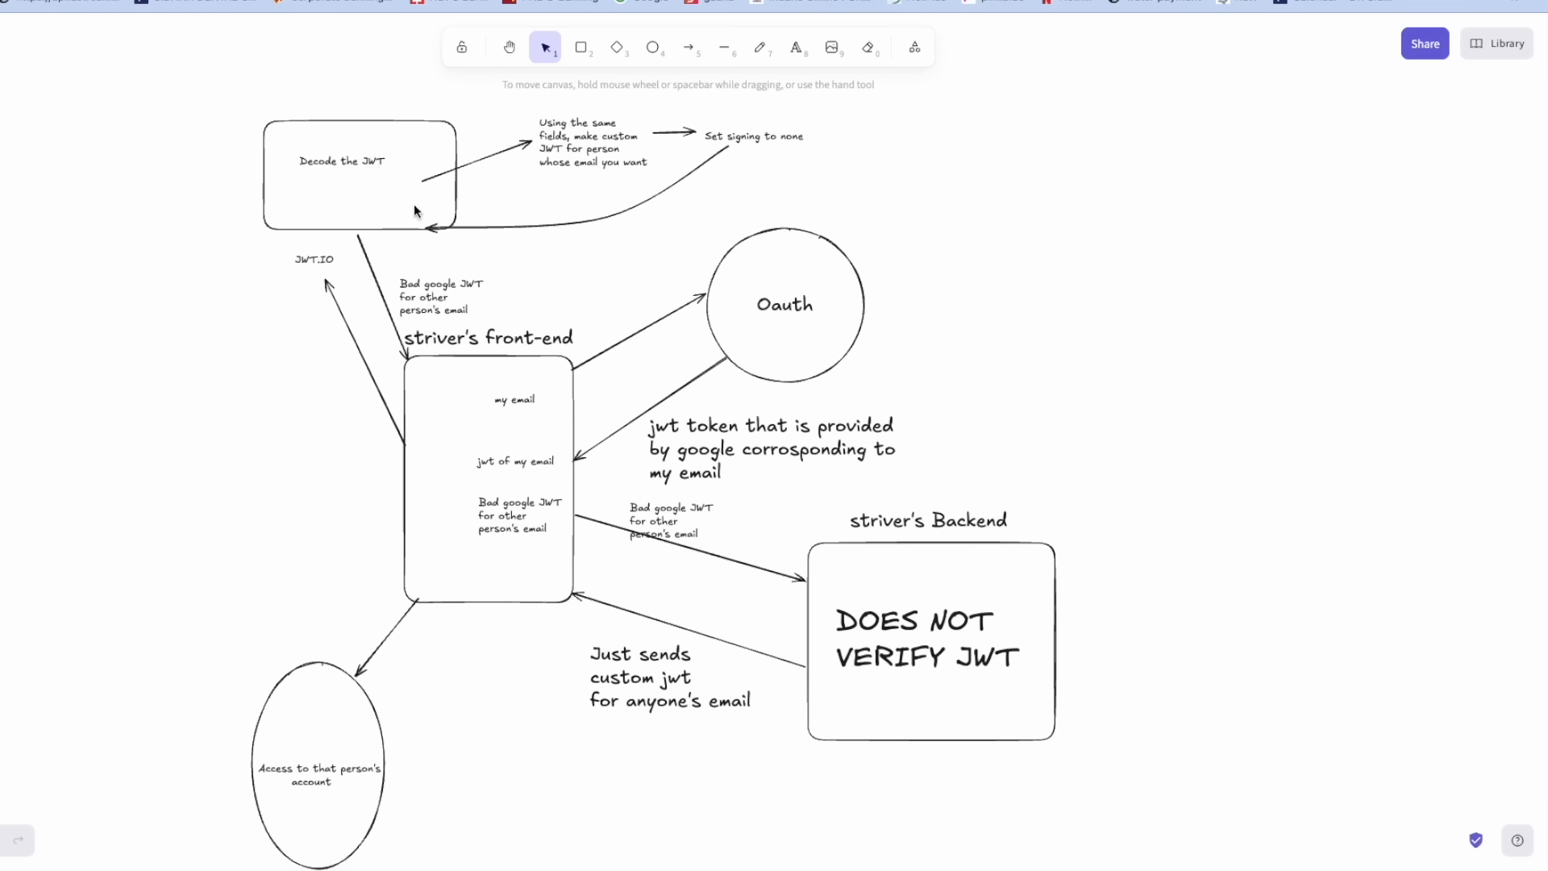
mouse_move(552, 129)
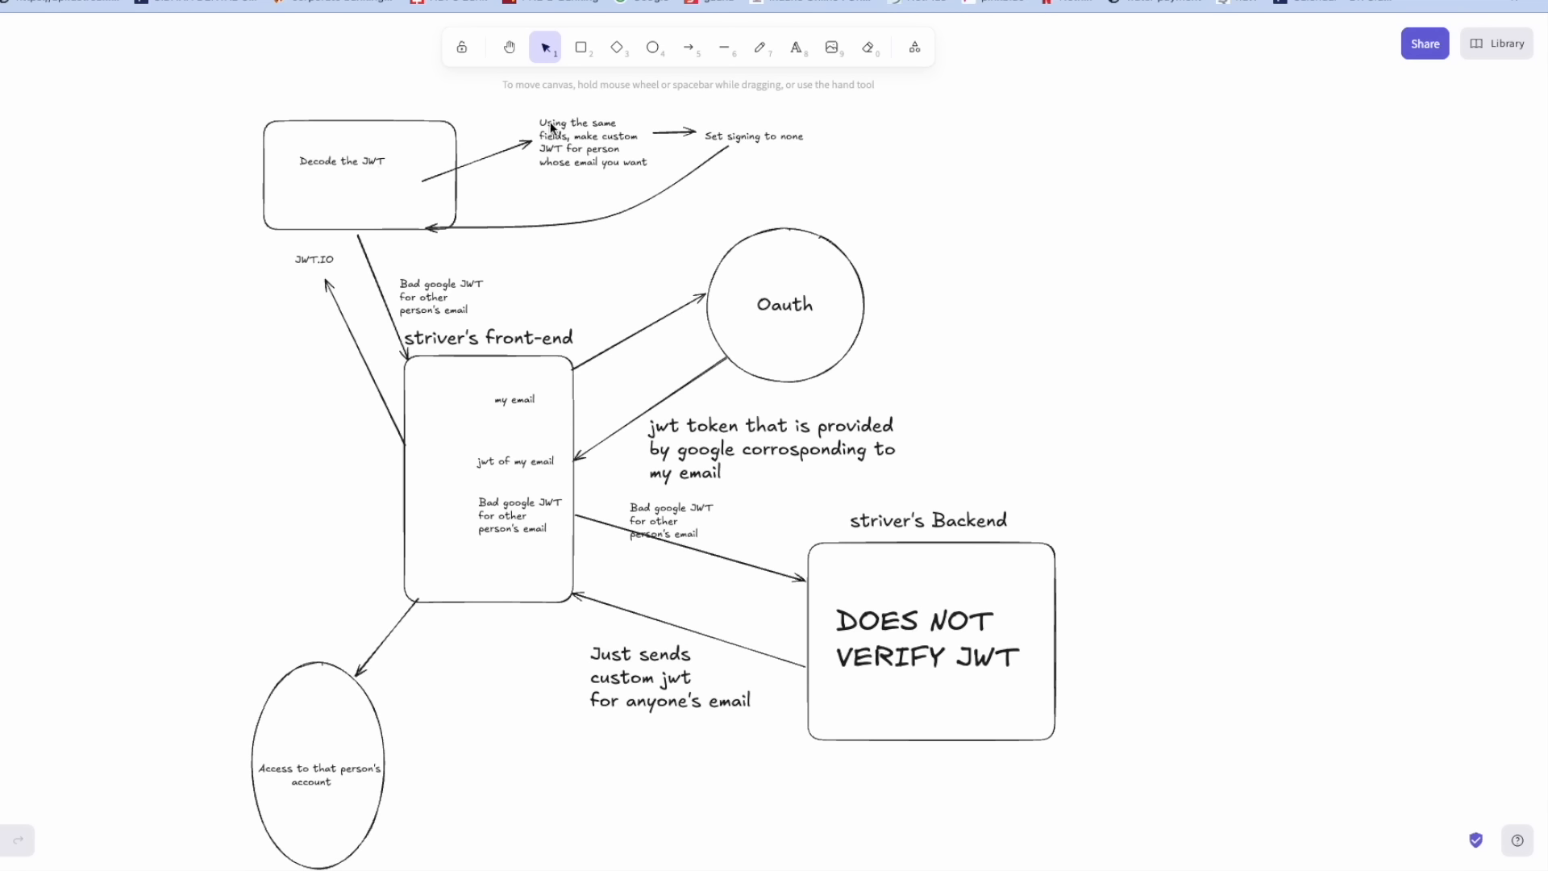
mouse_move(570, 161)
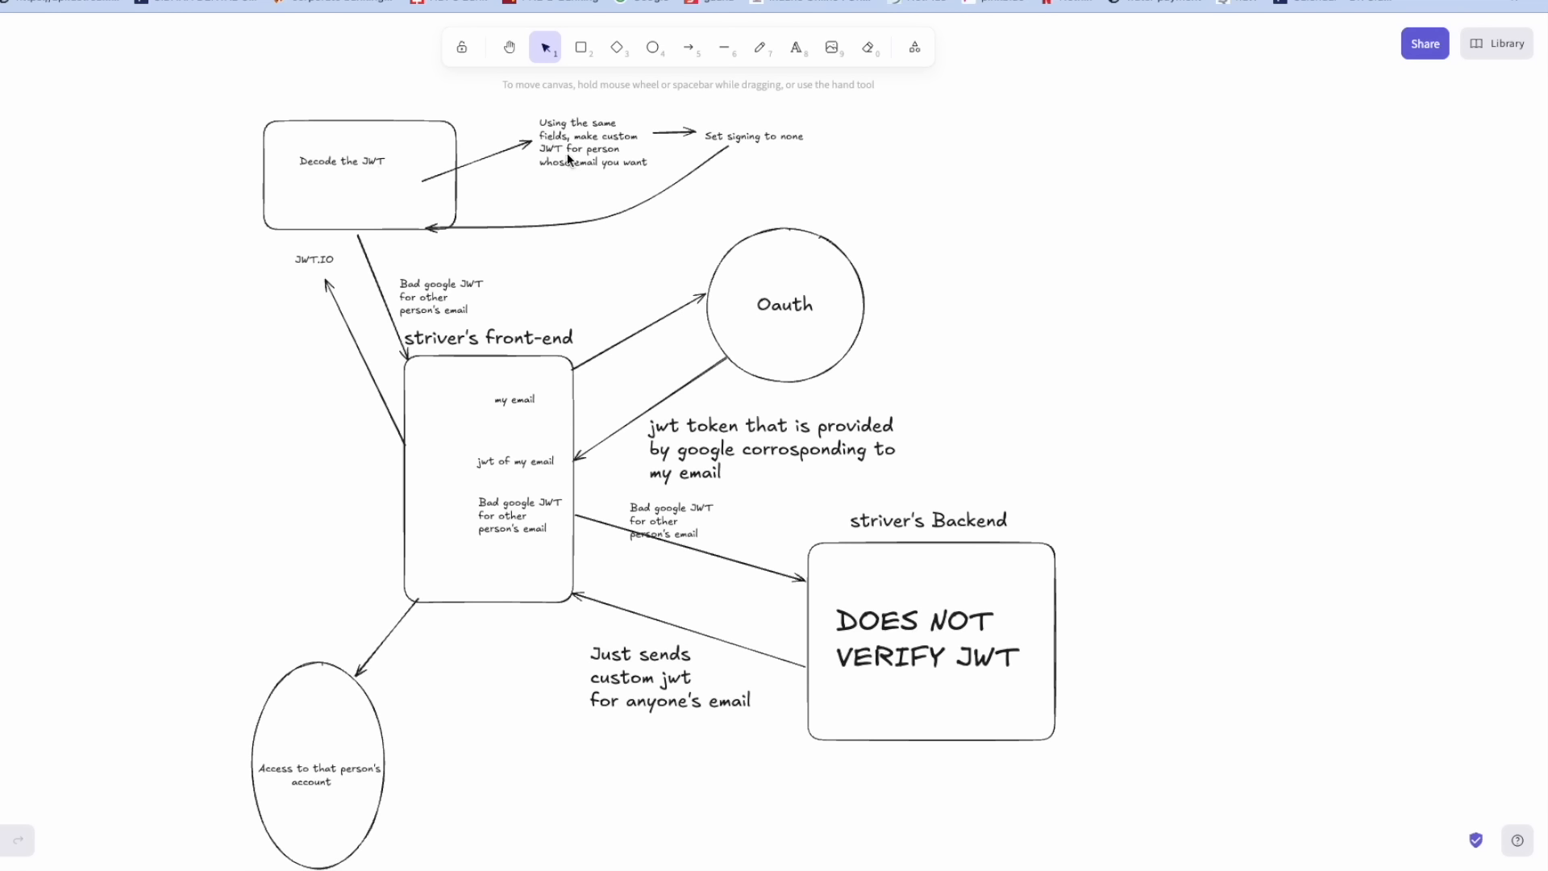
mouse_move(640, 148)
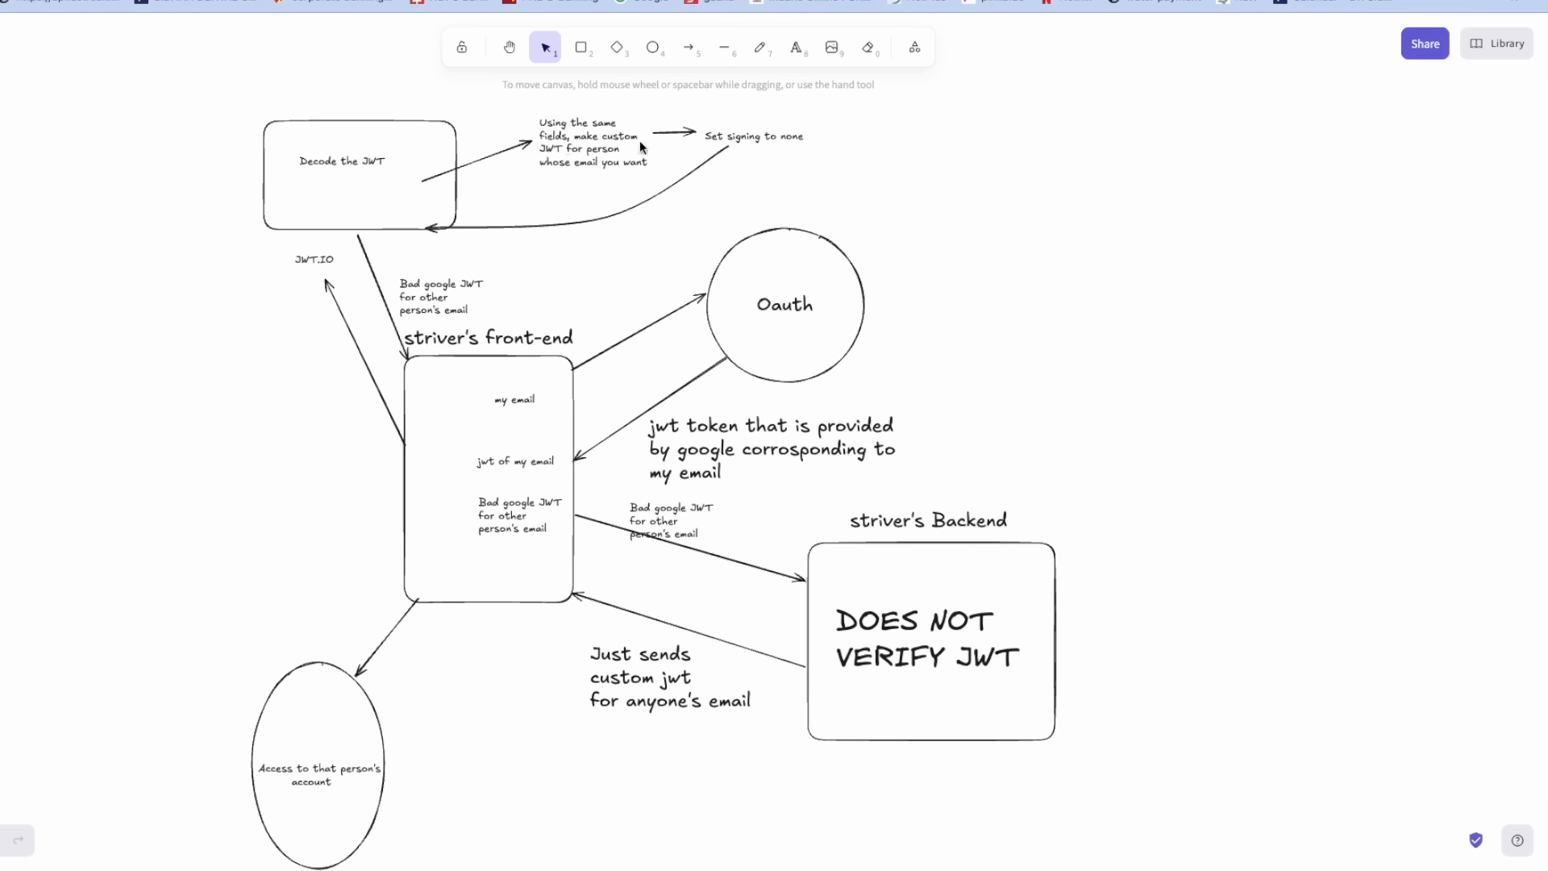
mouse_move(736, 147)
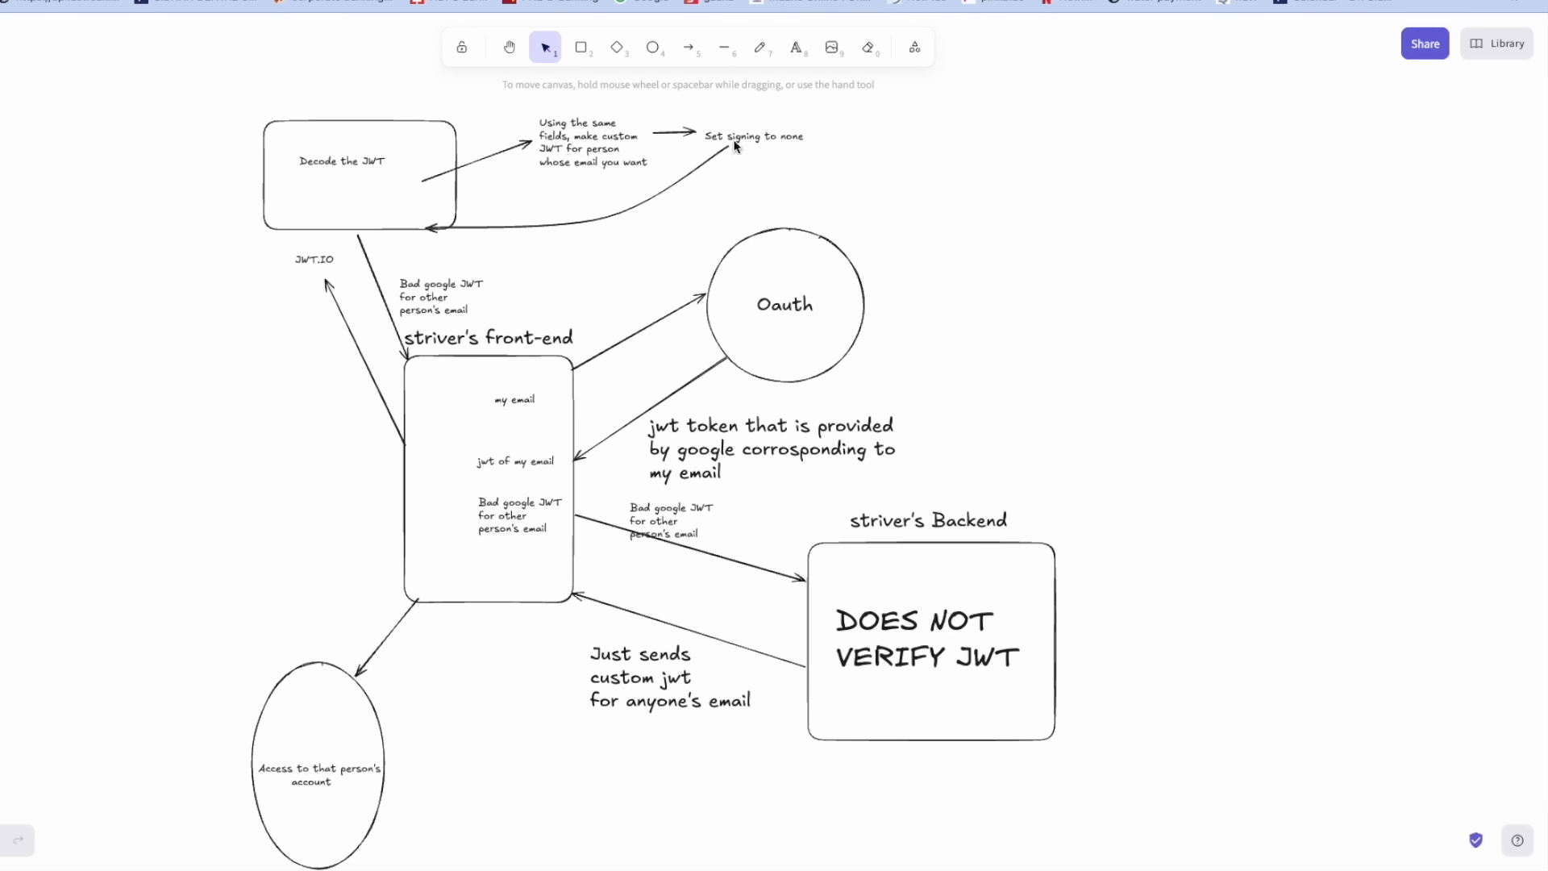
mouse_move(739, 479)
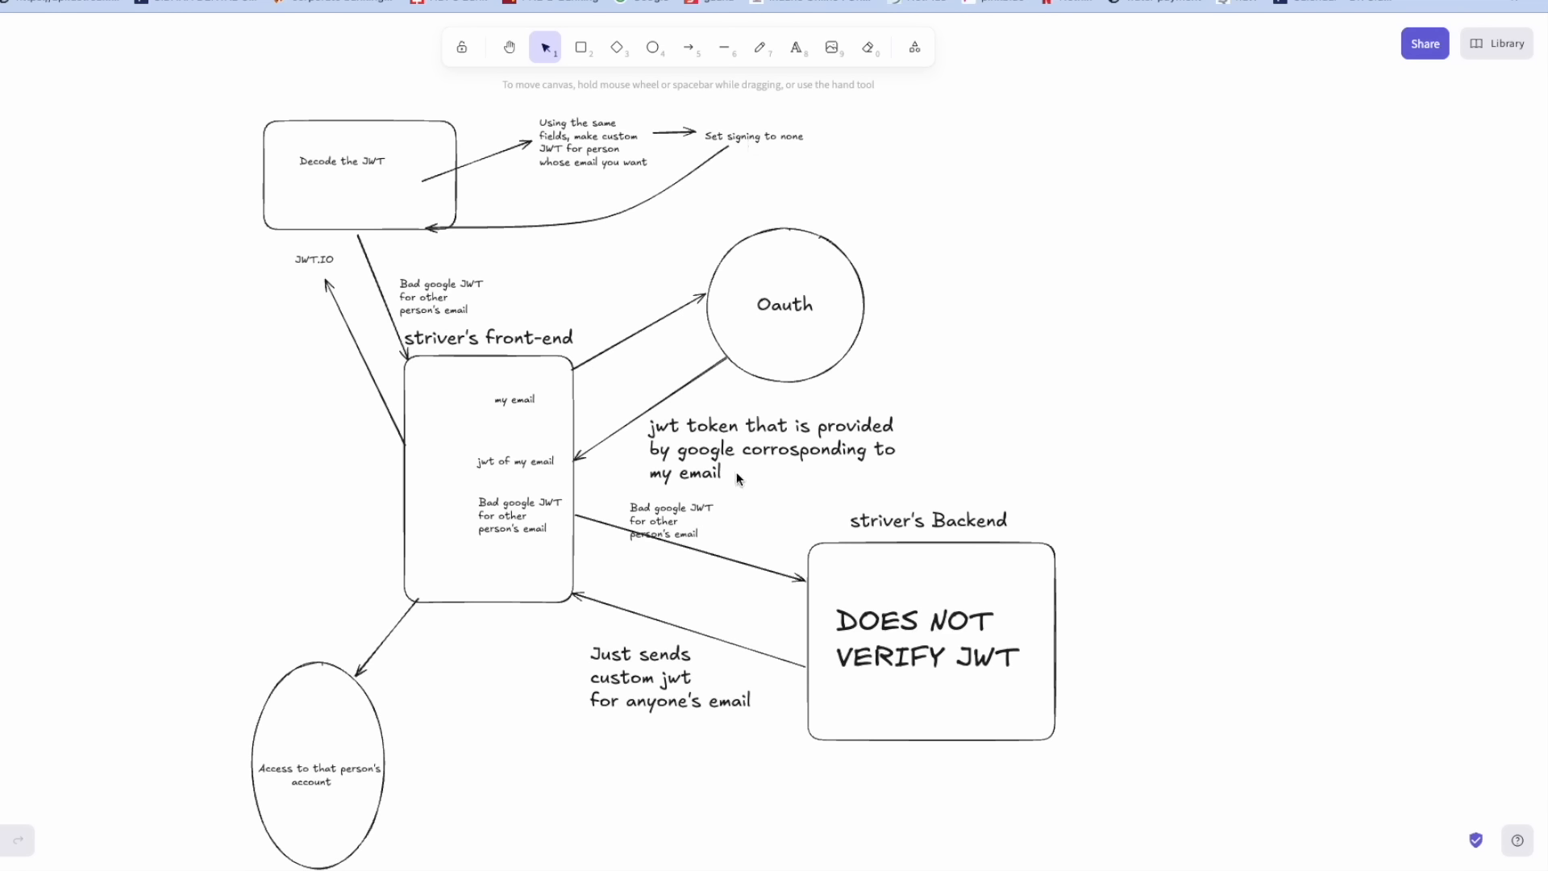
mouse_move(731, 179)
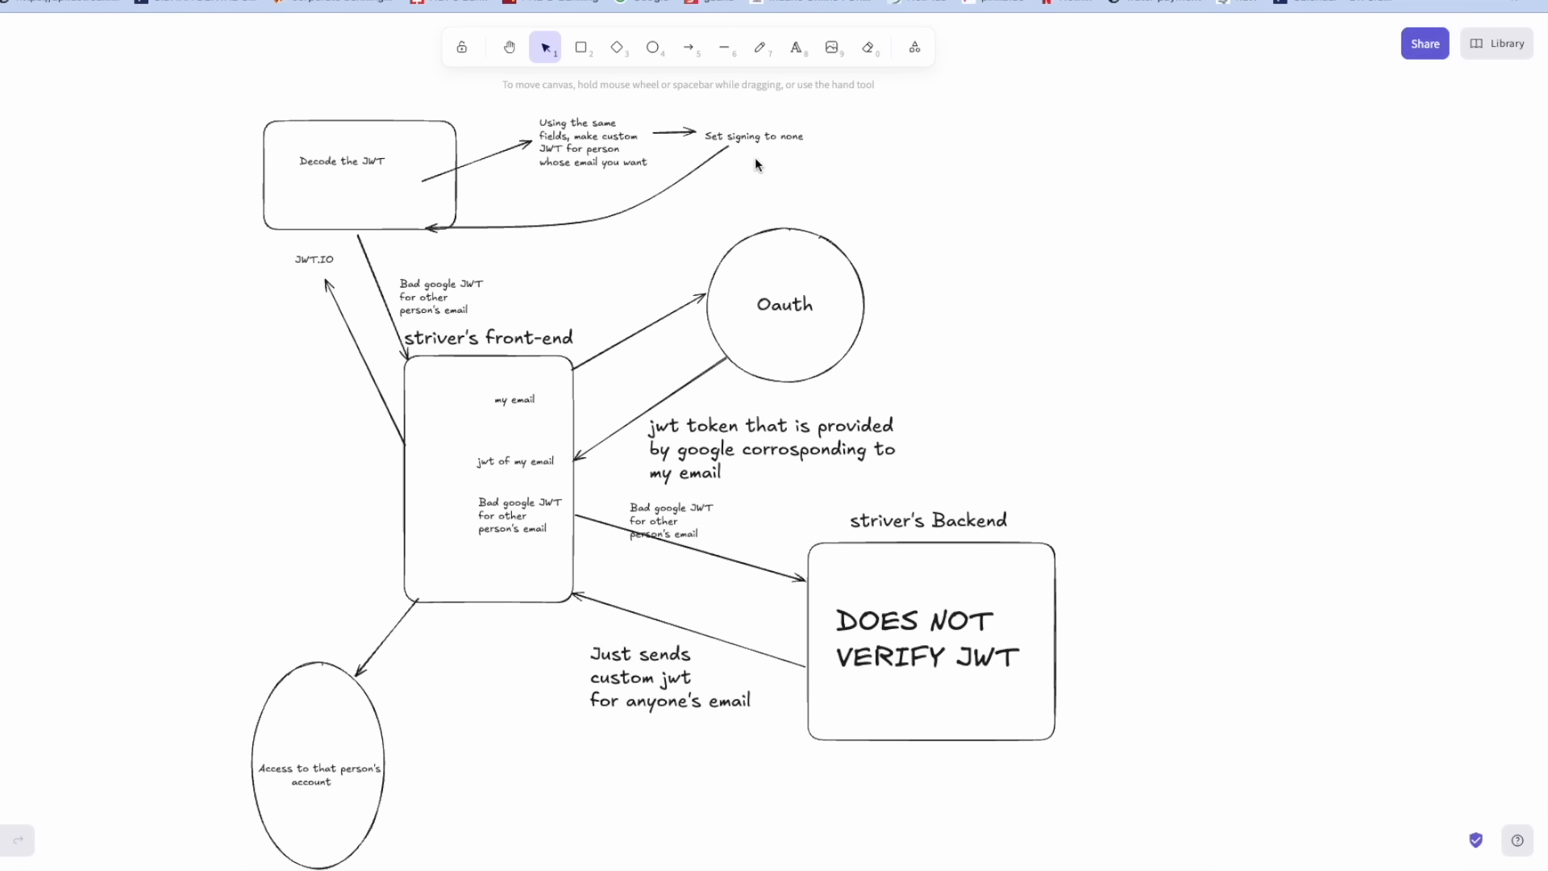
mouse_move(804, 146)
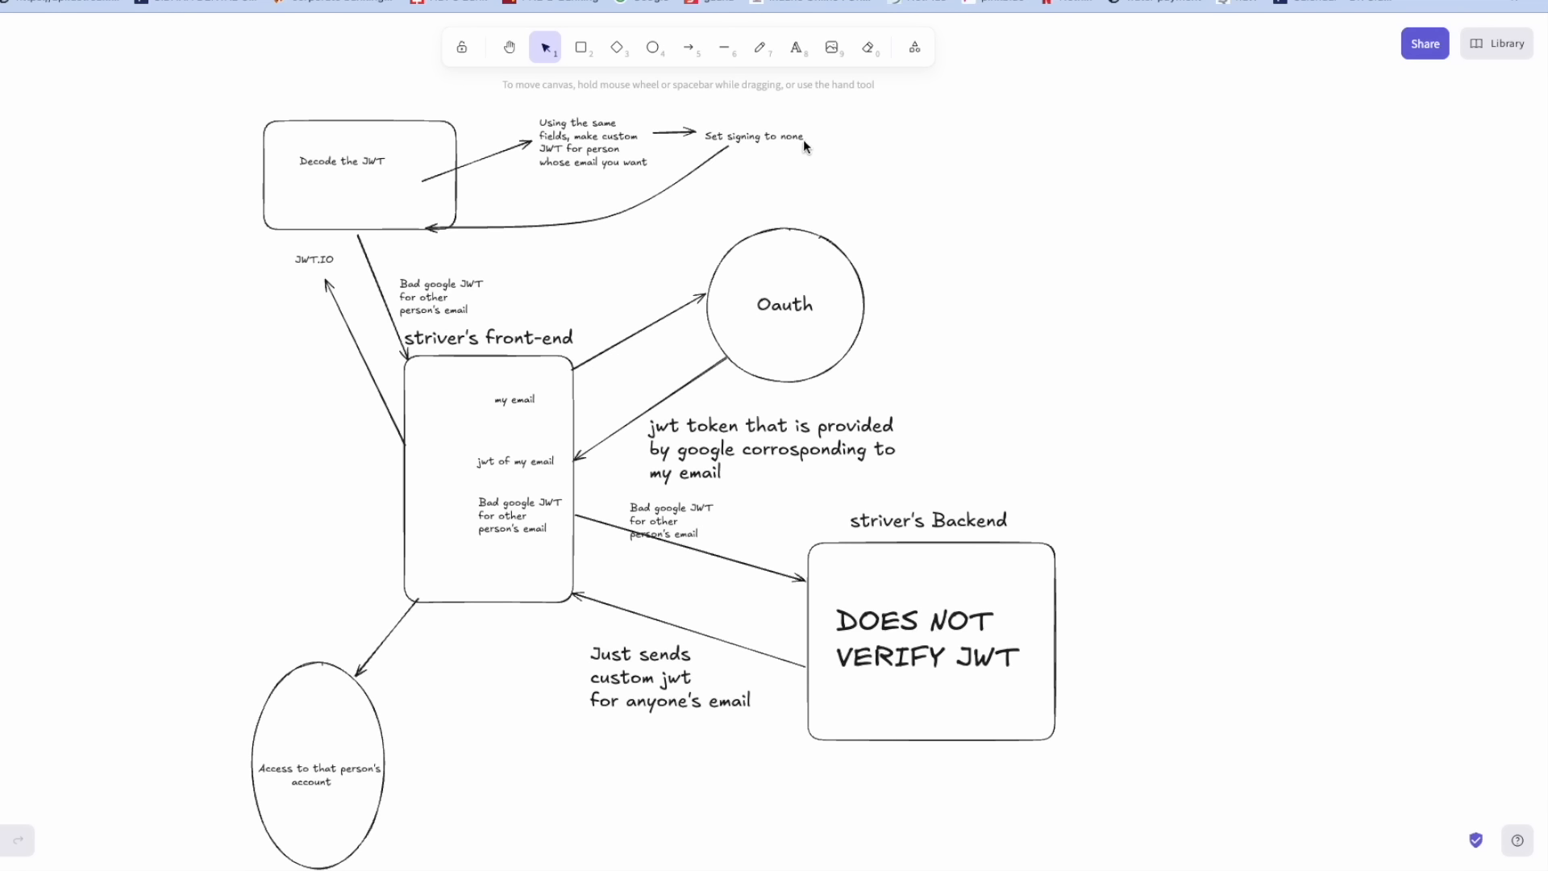
mouse_move(454, 299)
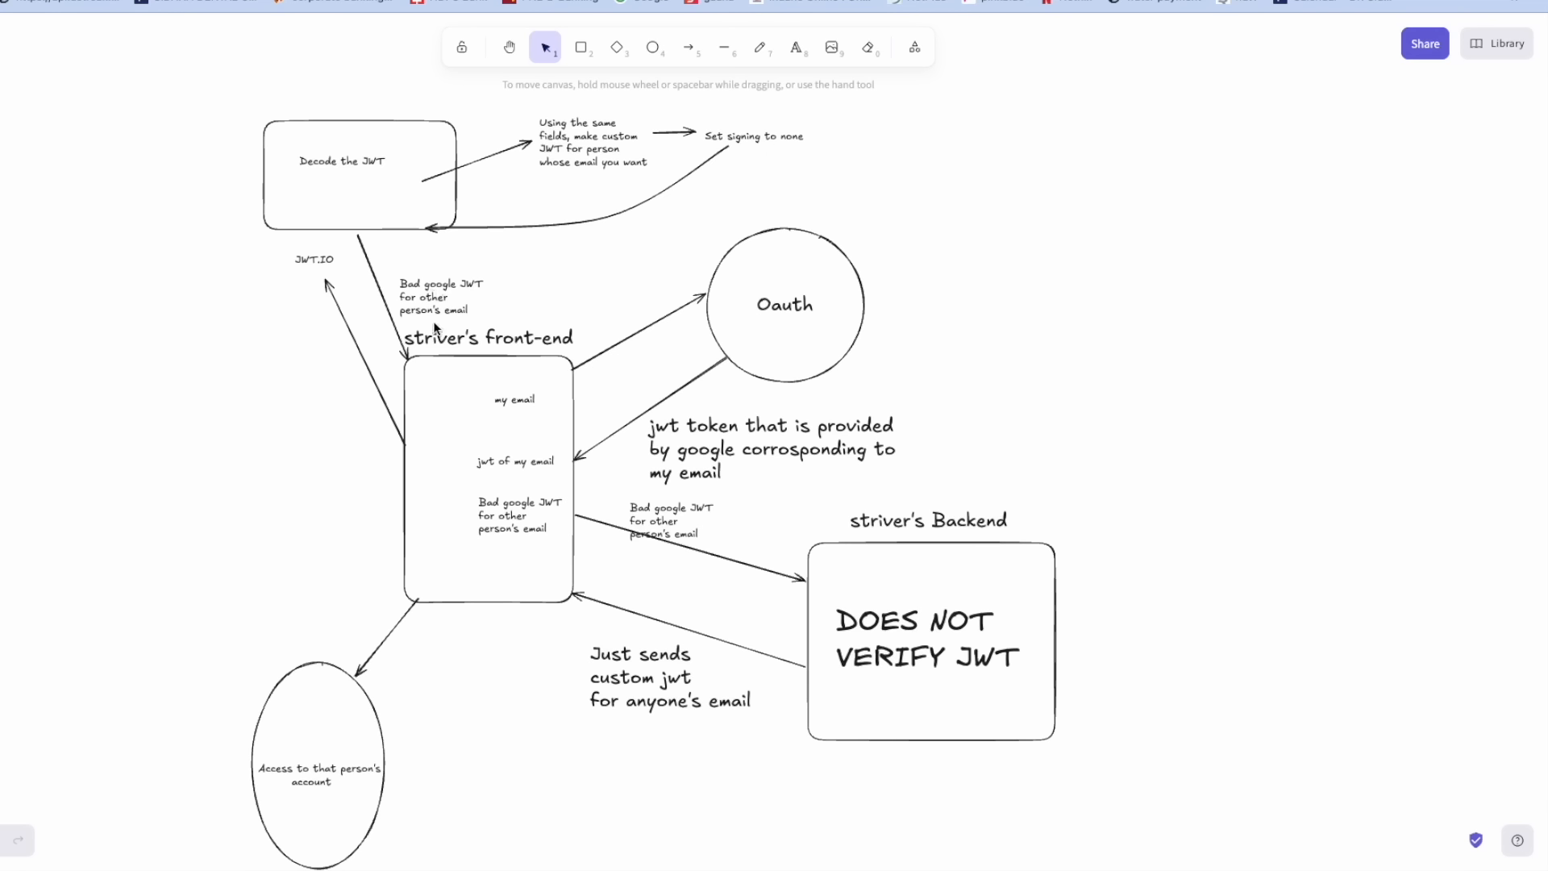
mouse_move(424, 316)
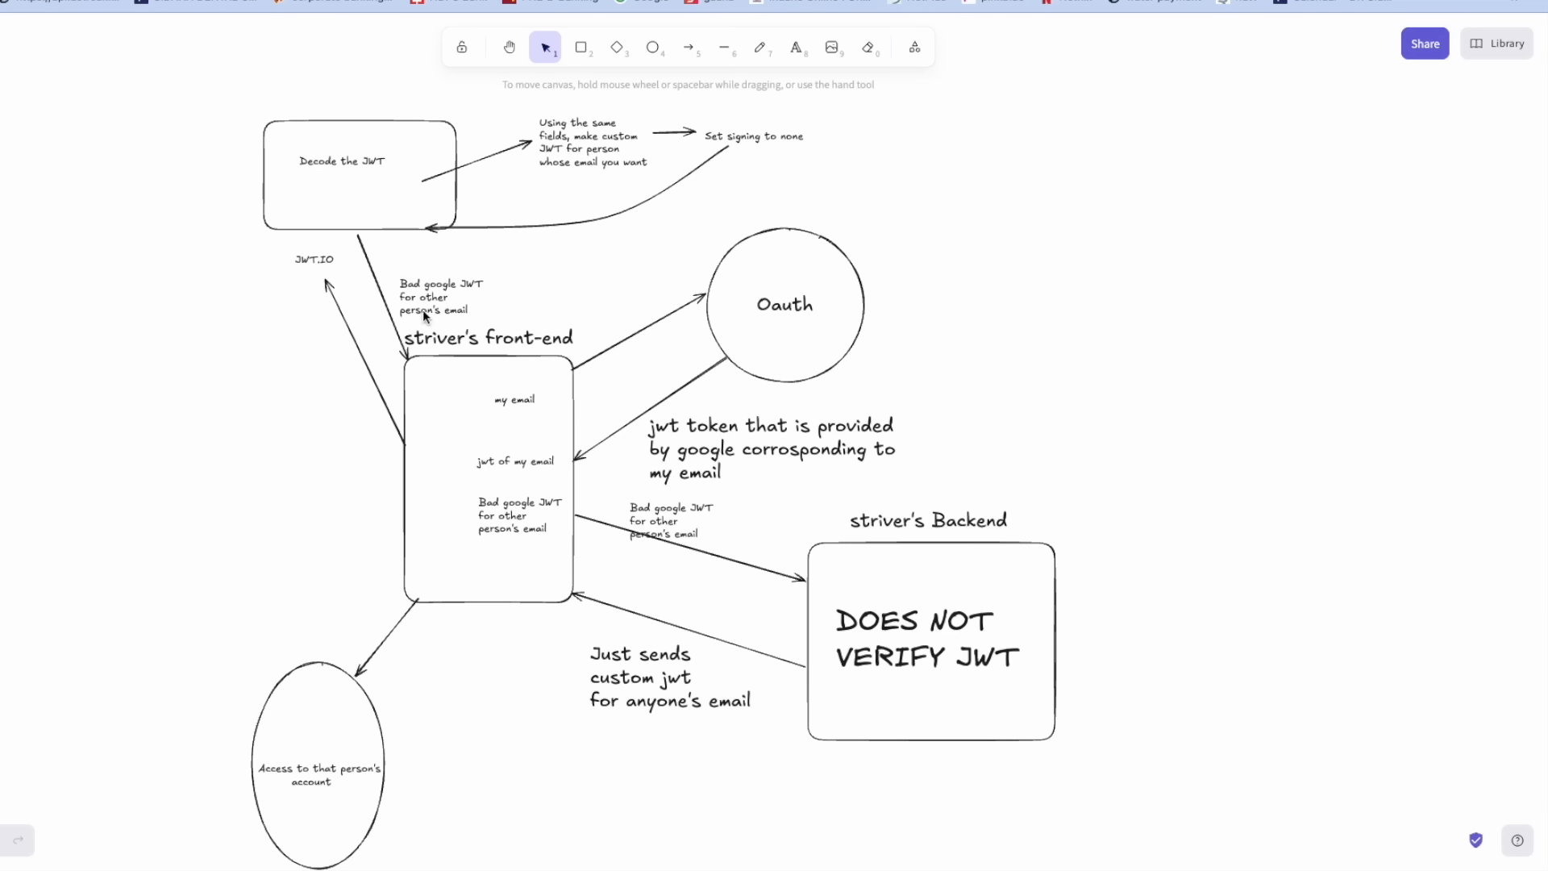
mouse_move(454, 518)
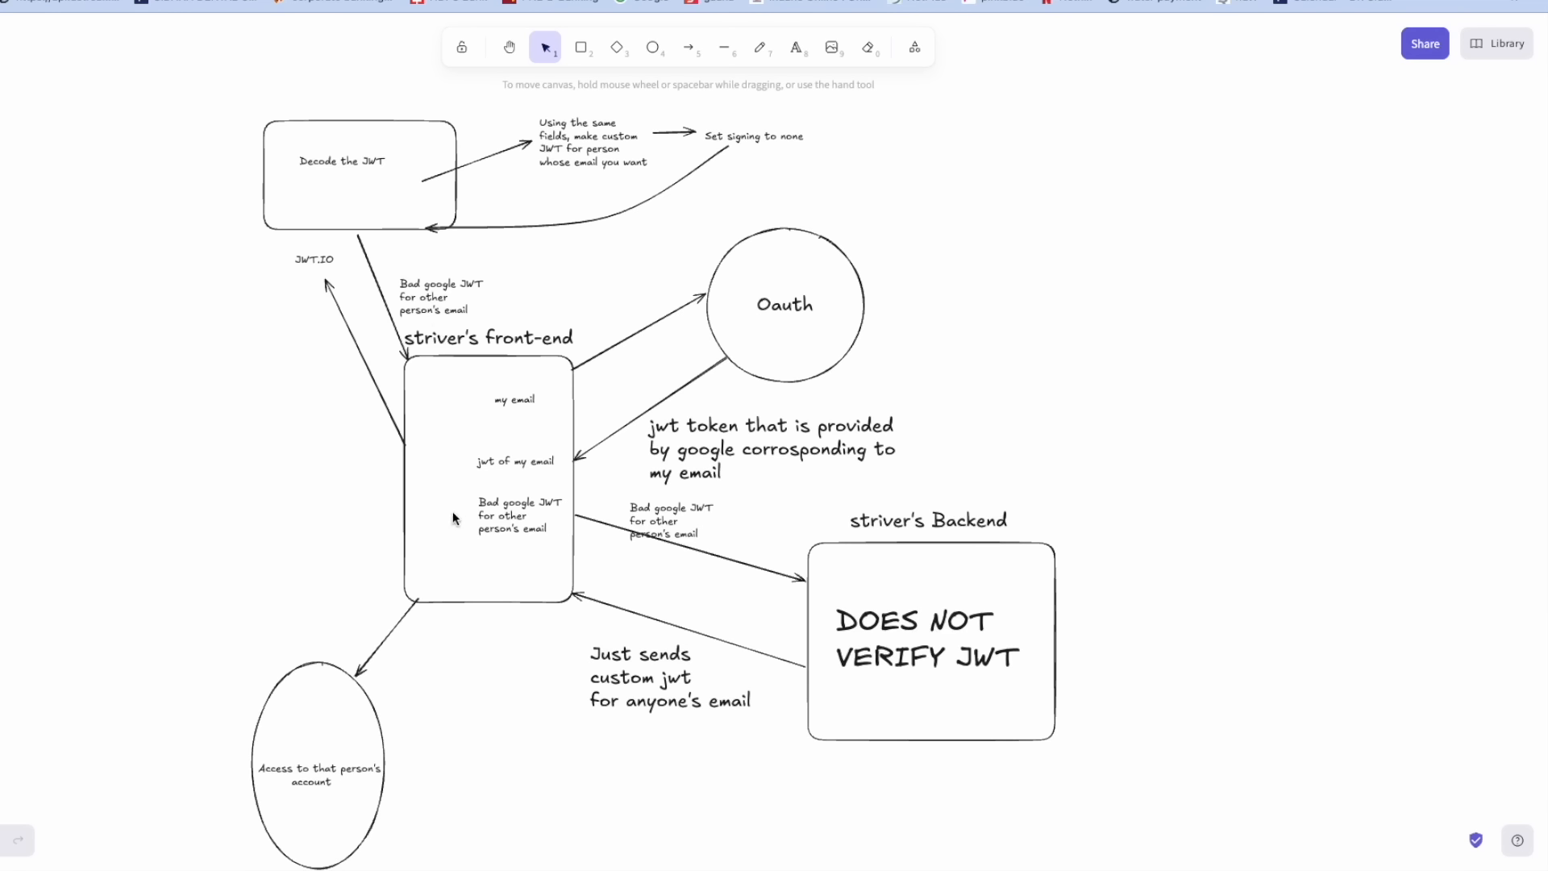
mouse_move(522, 513)
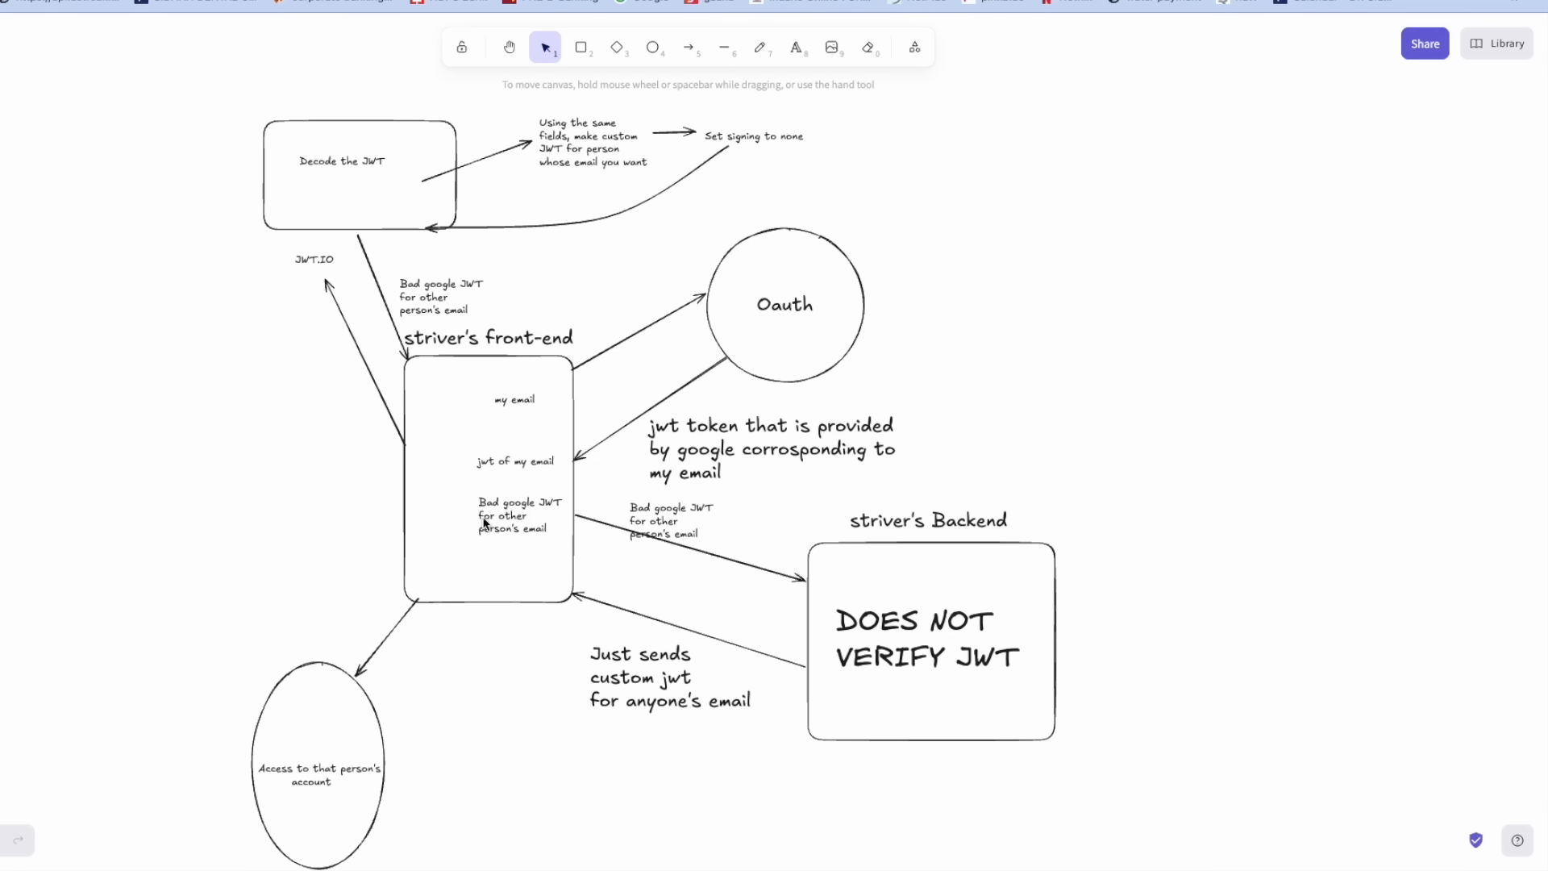
mouse_move(745, 537)
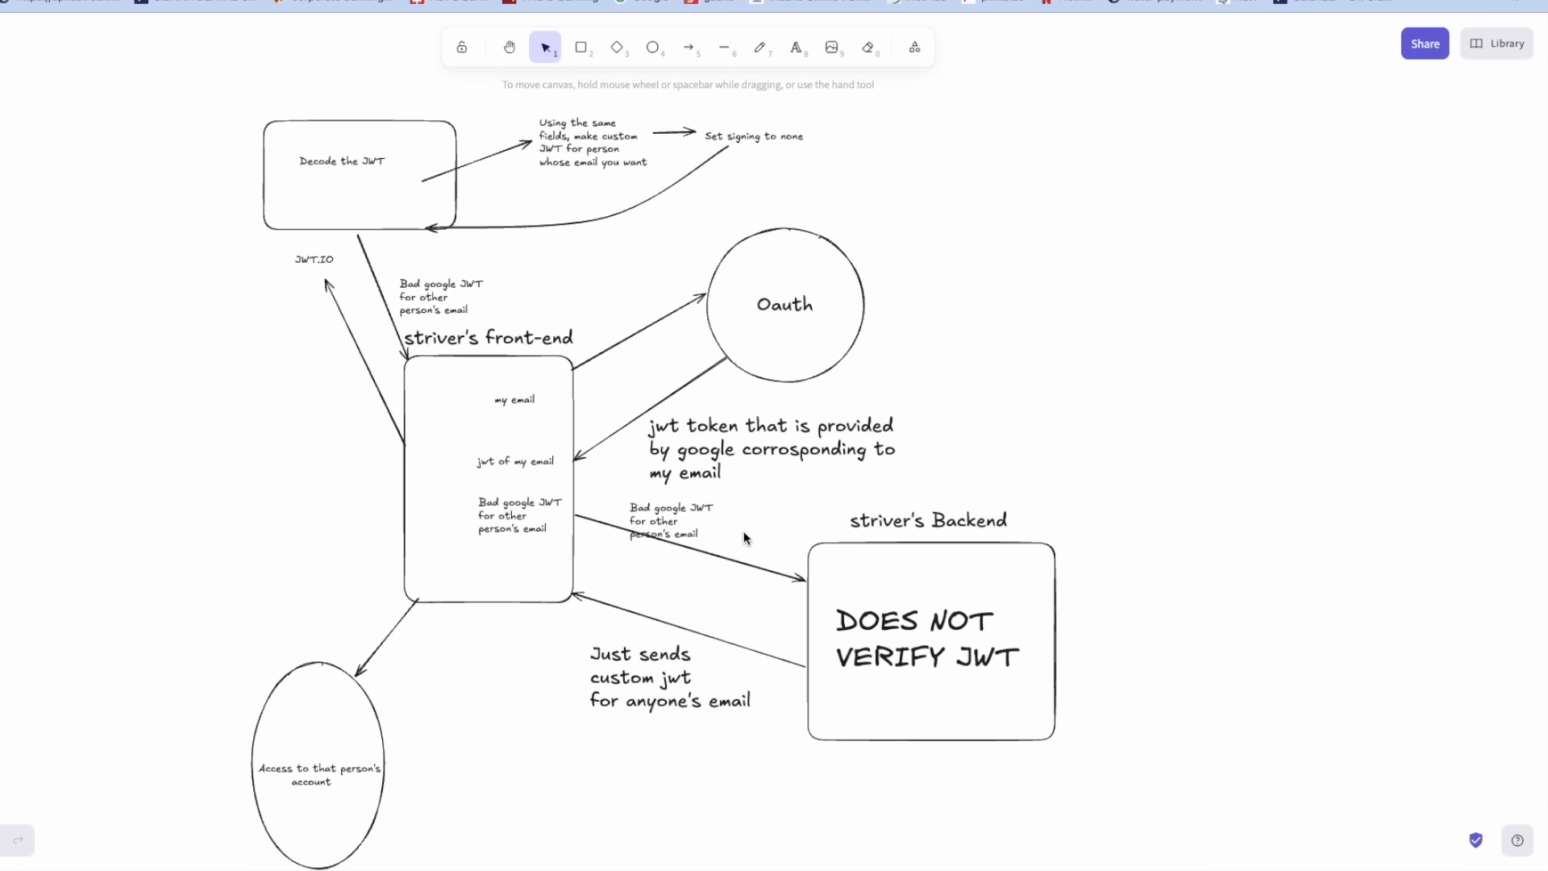
mouse_move(829, 590)
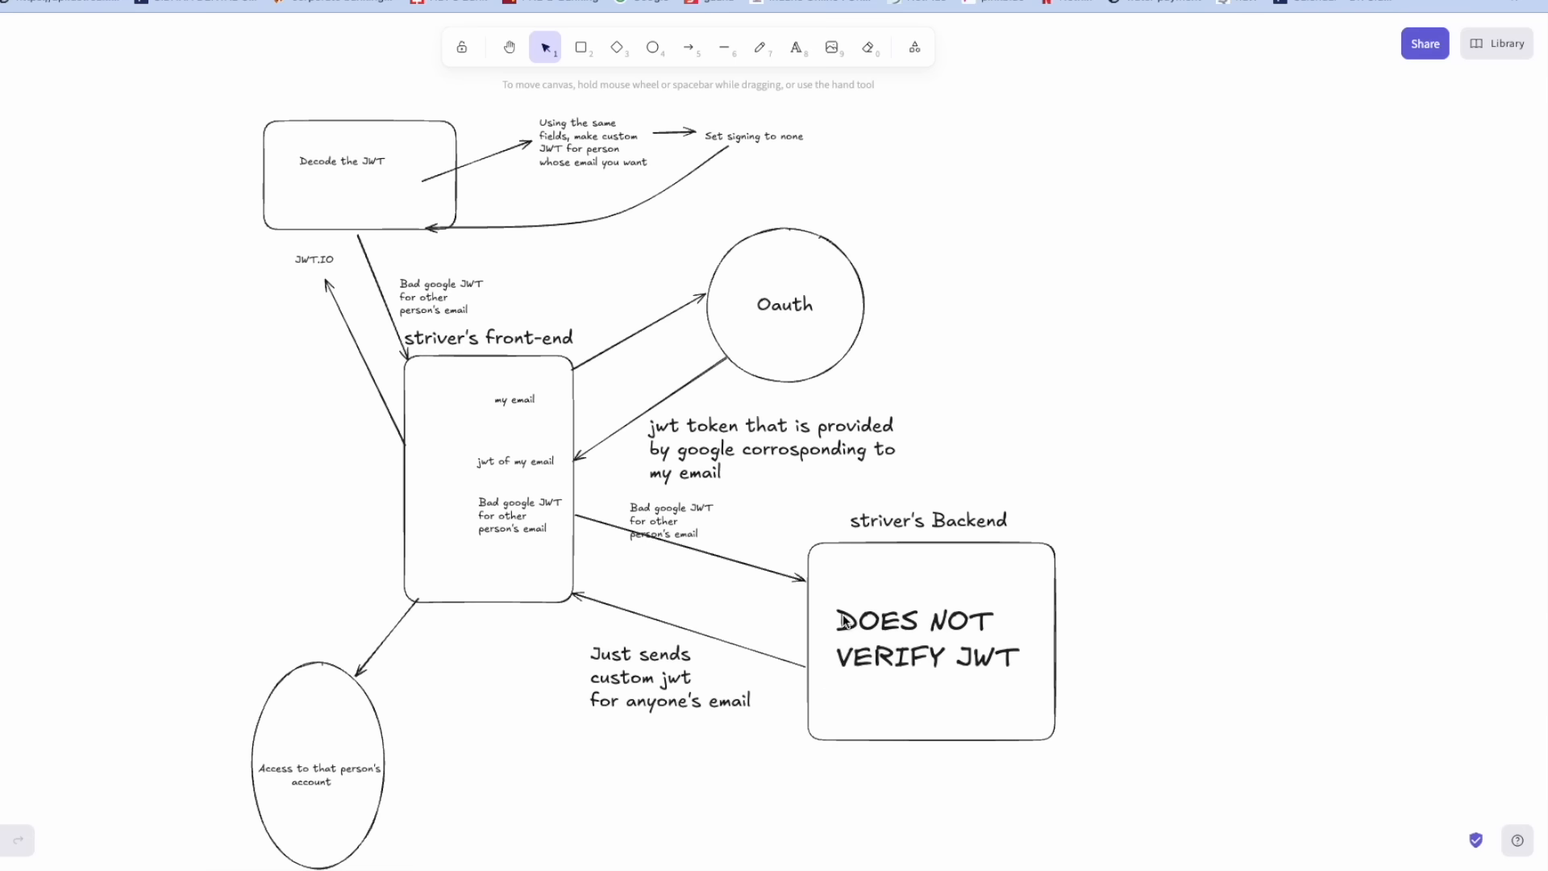
mouse_move(838, 592)
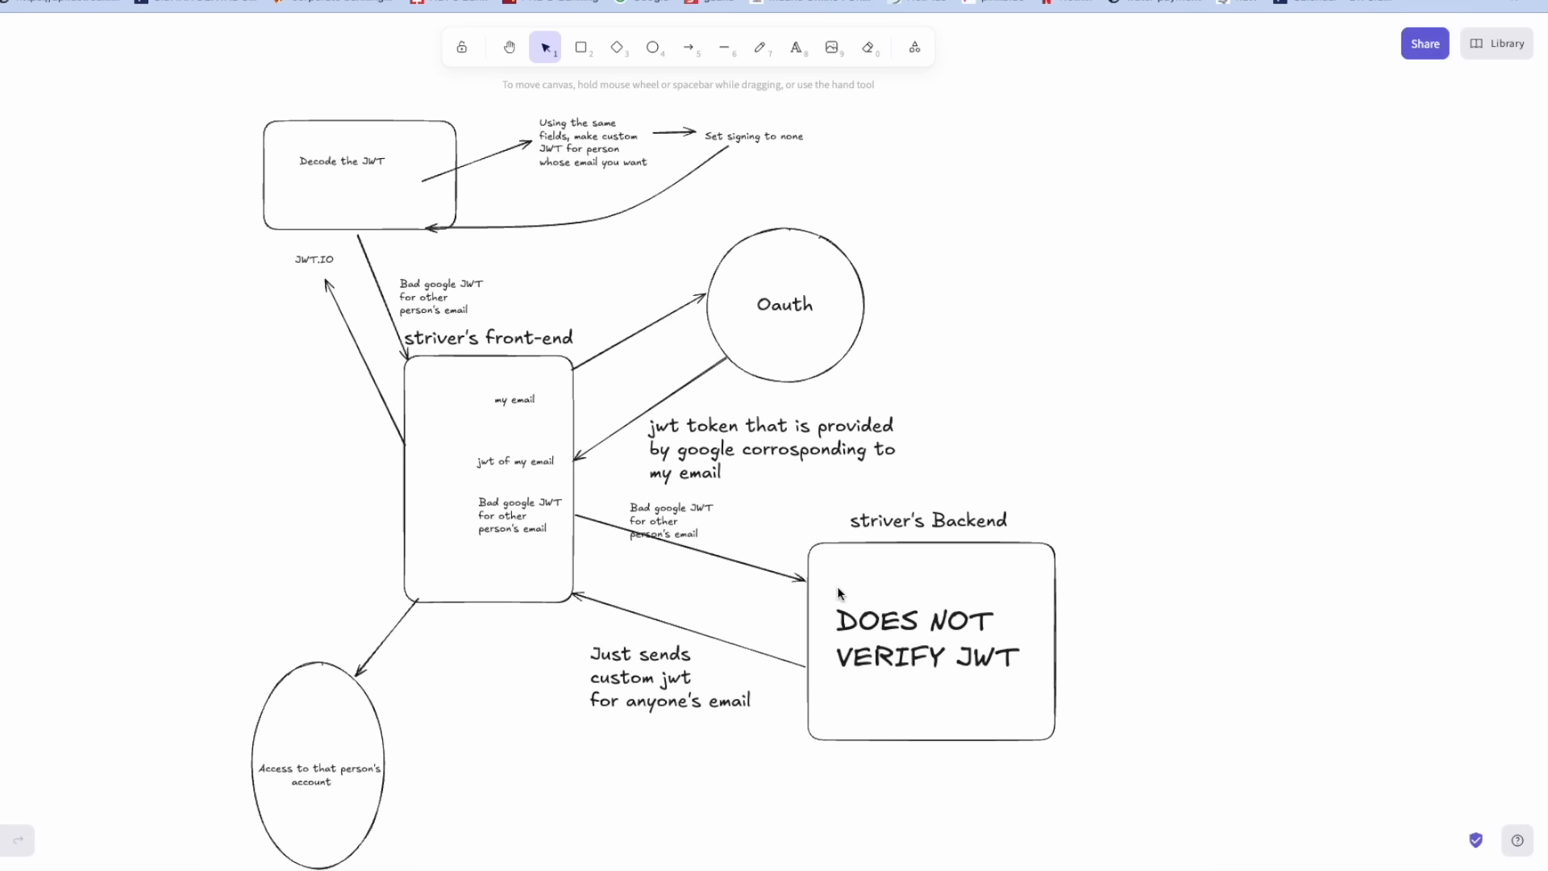
click(913, 637)
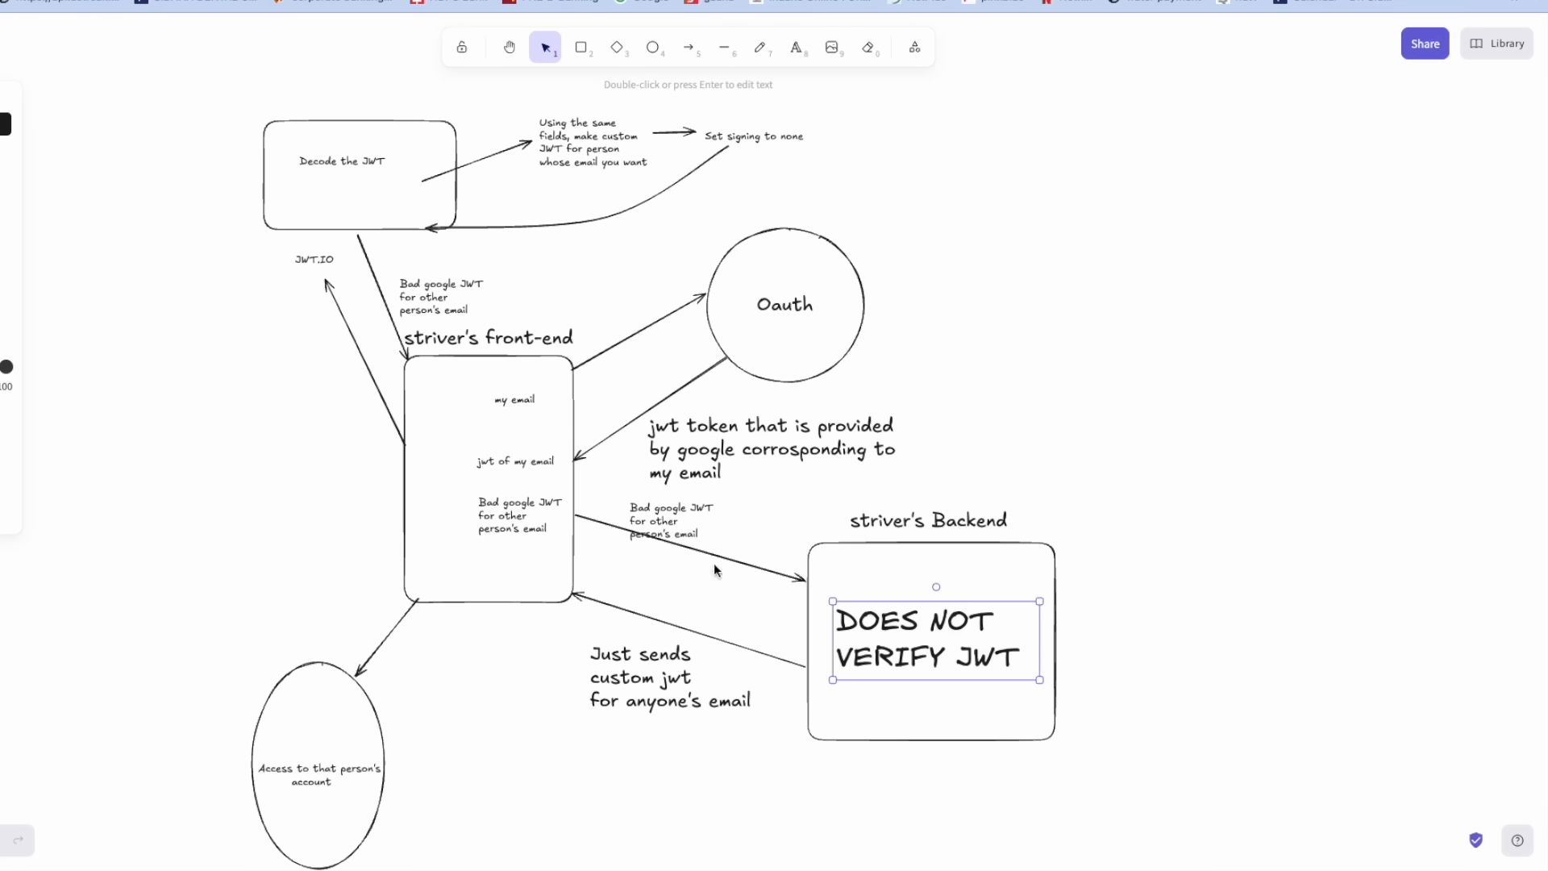
mouse_move(861, 699)
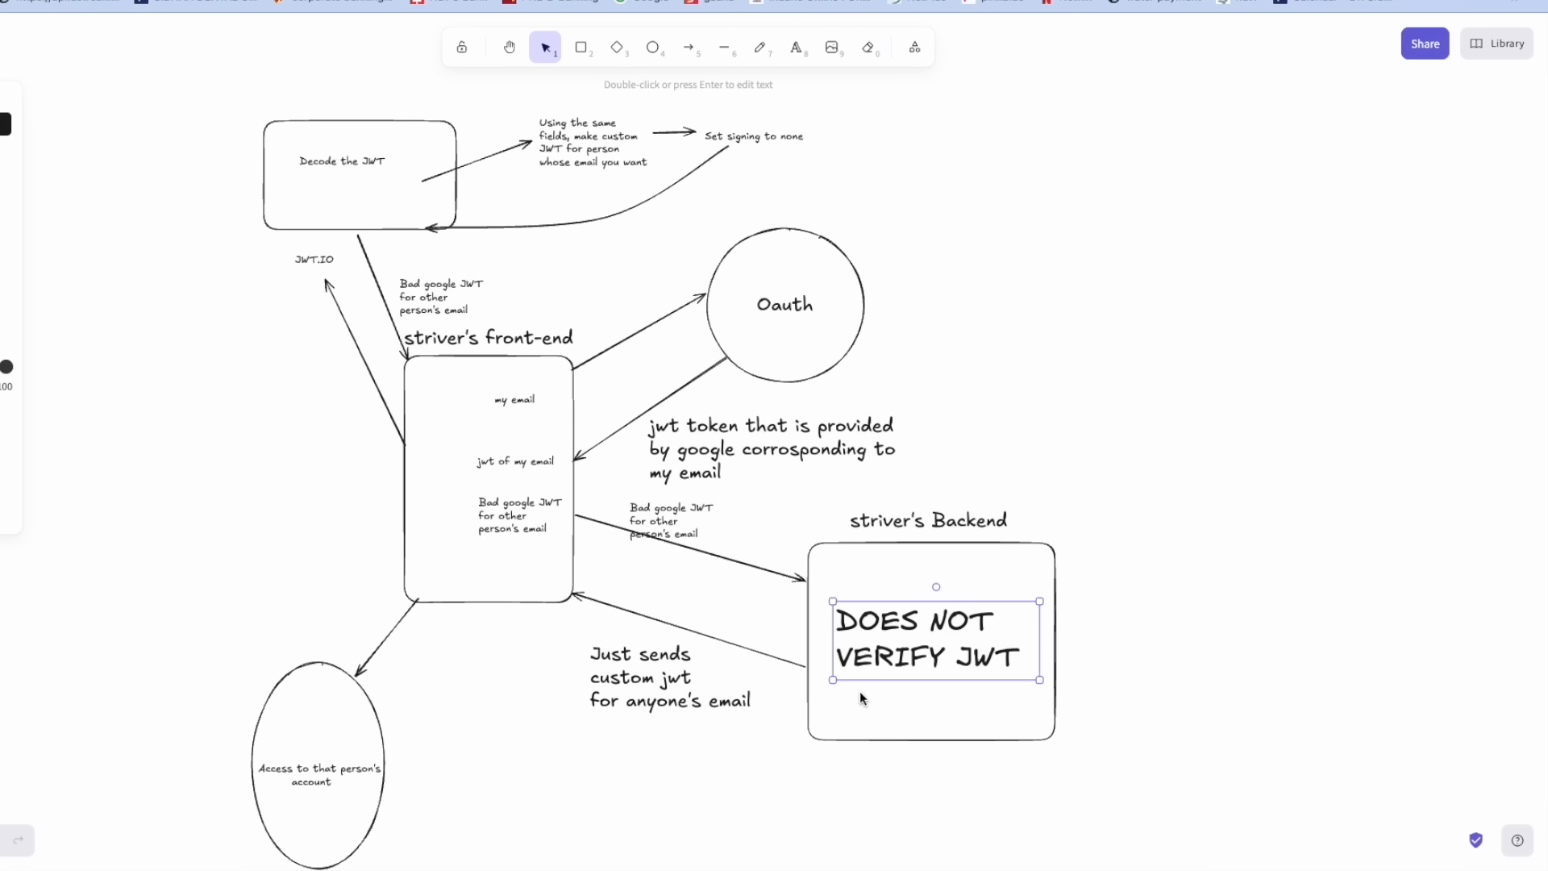
mouse_move(693, 711)
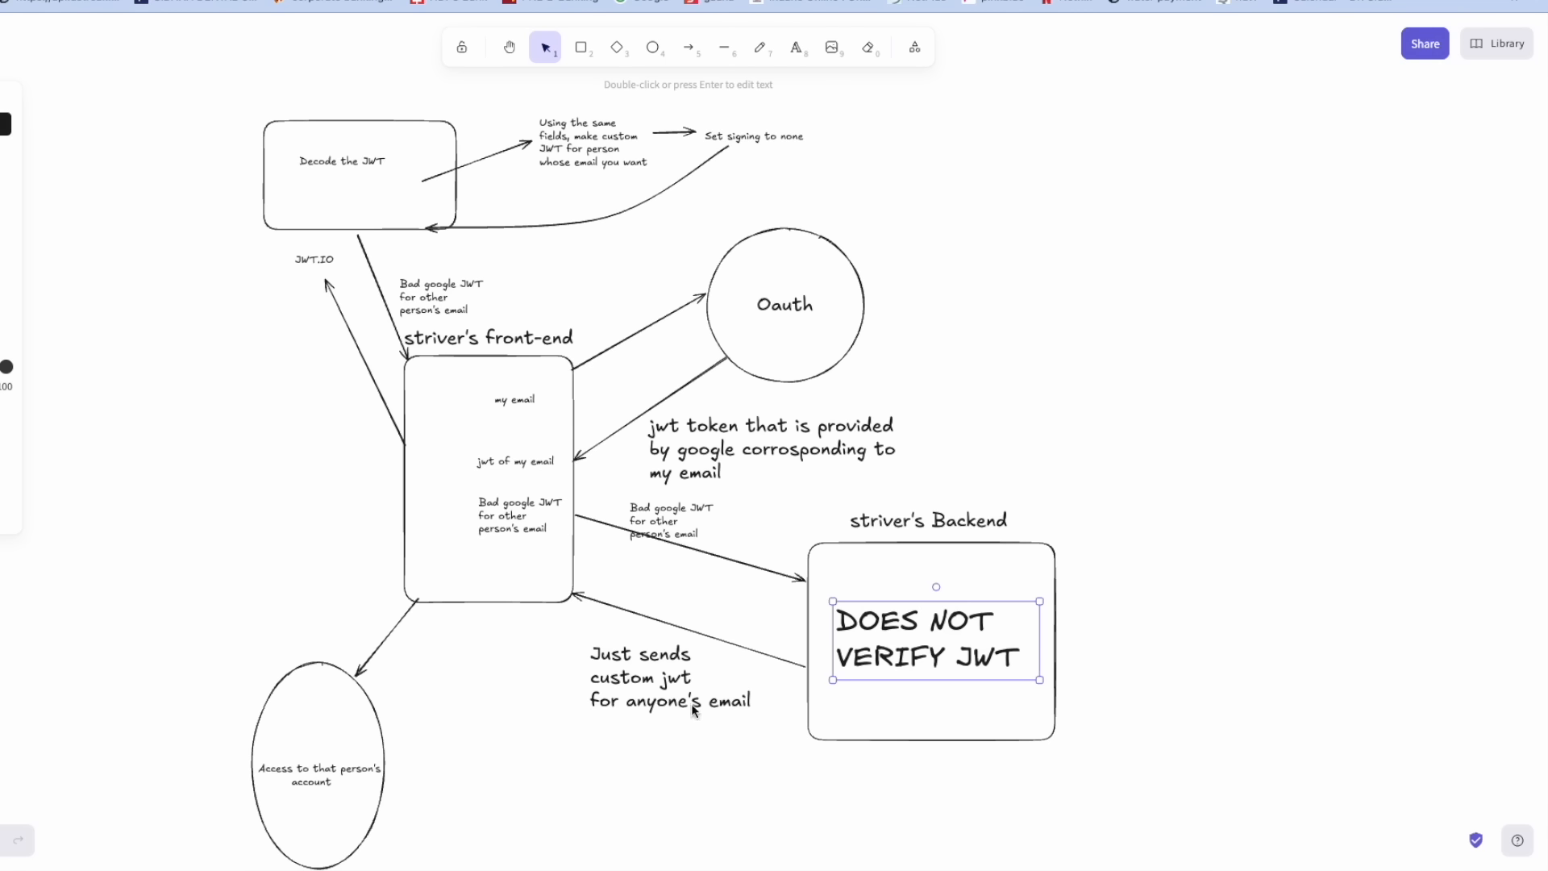
mouse_move(609, 664)
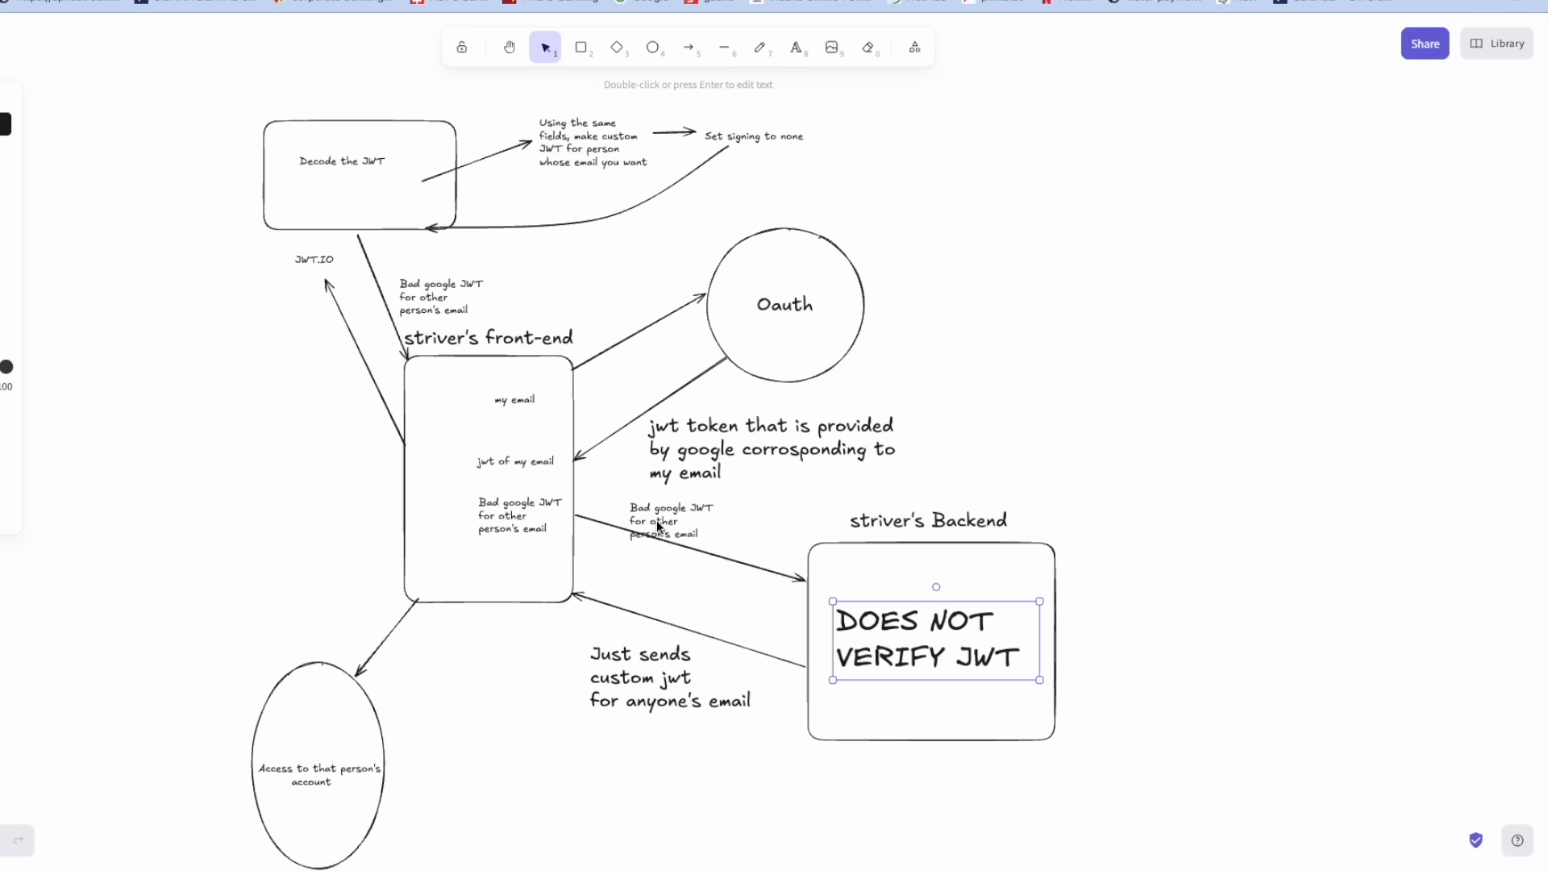
mouse_move(538, 553)
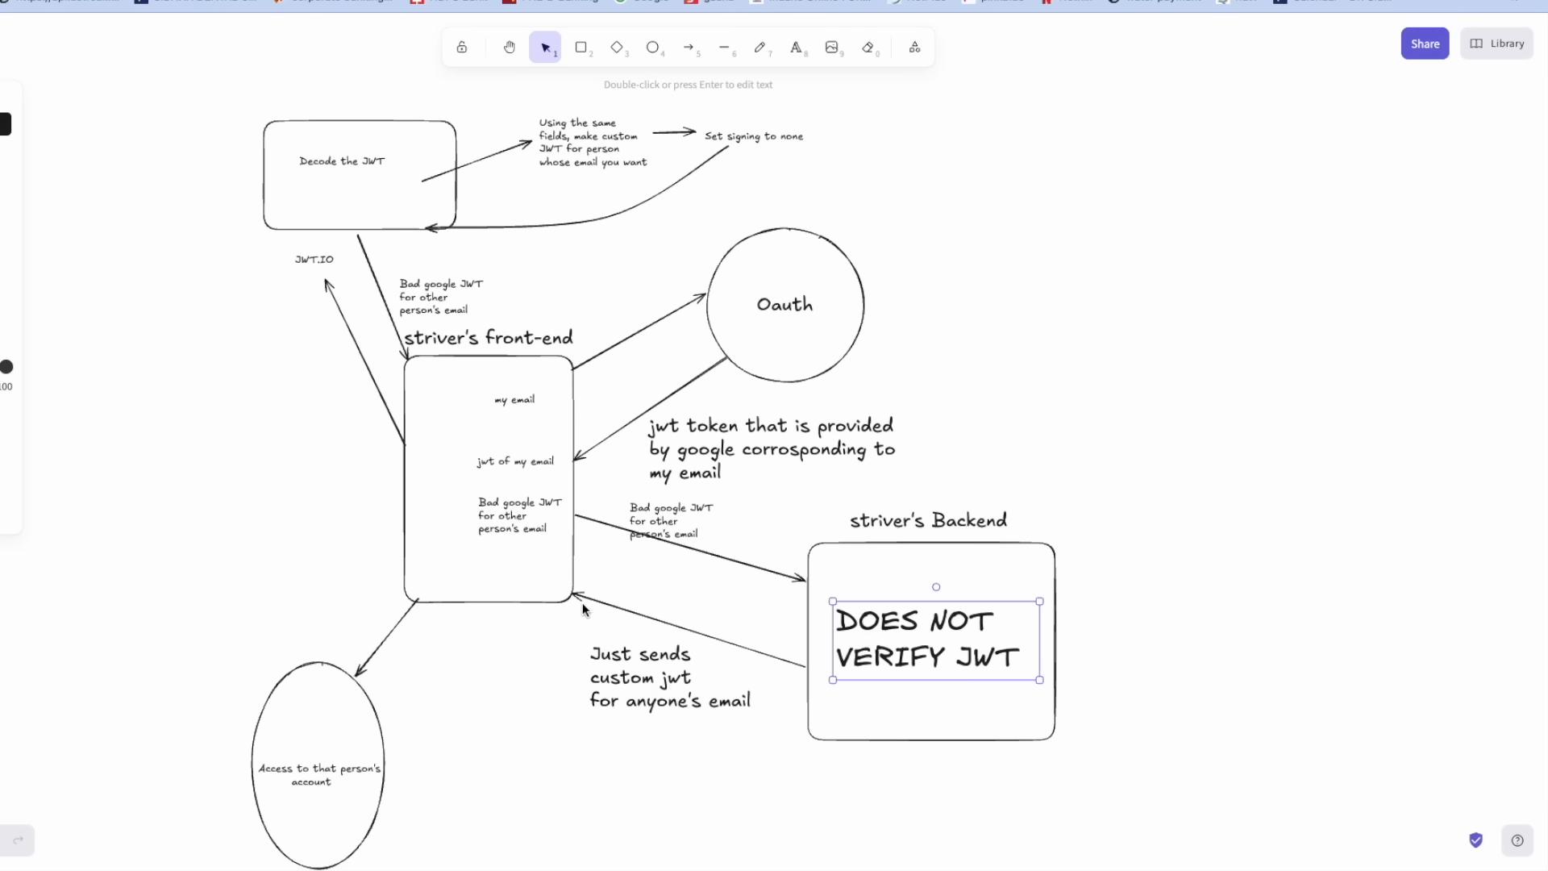
mouse_move(501, 575)
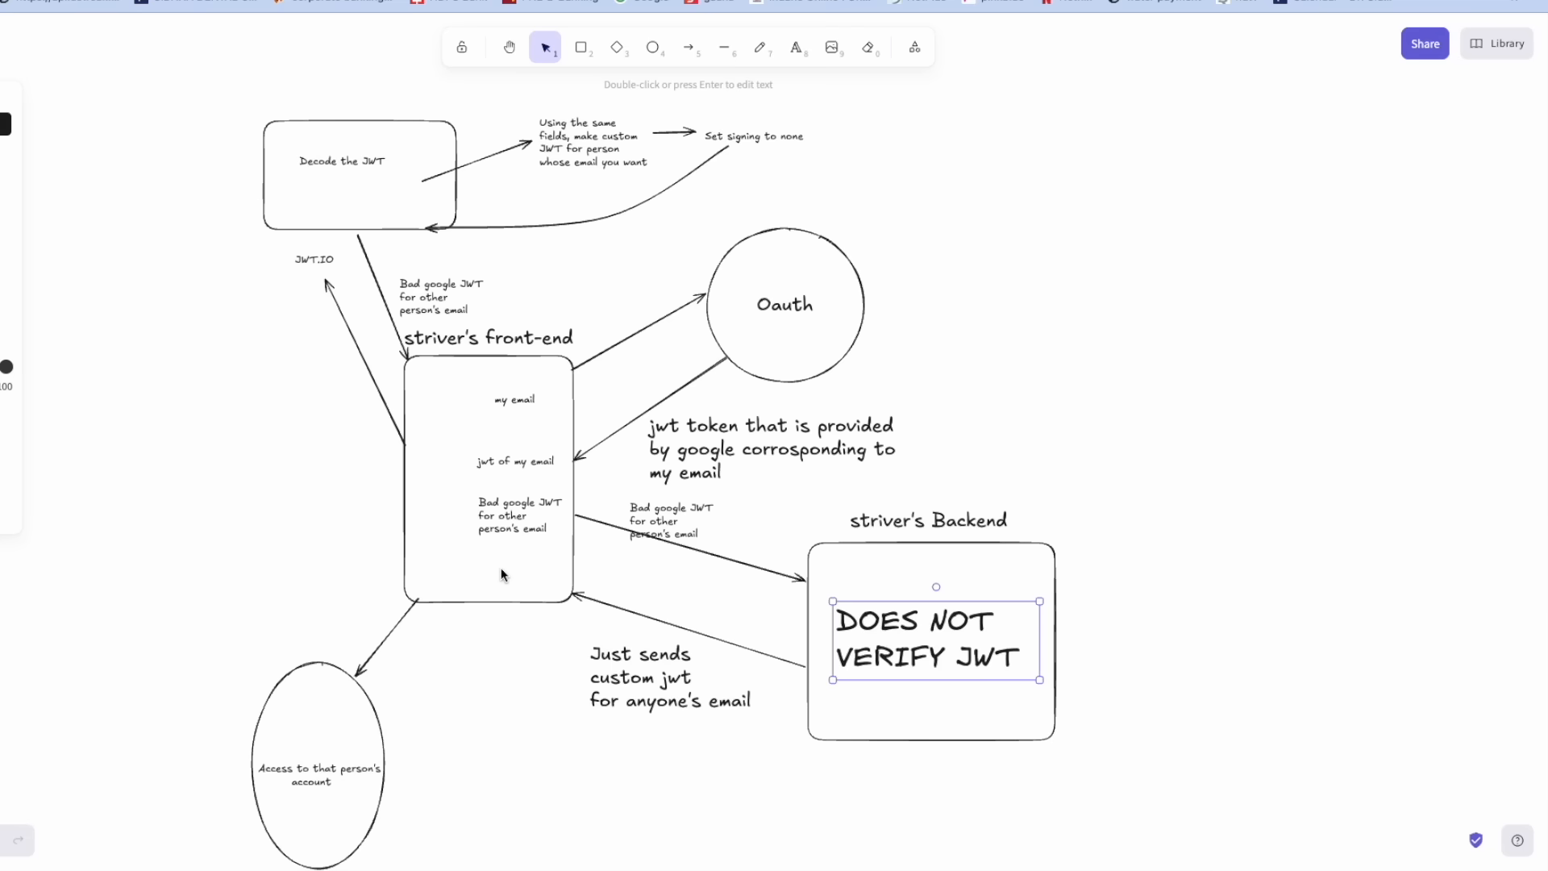
scroll(down, 3)
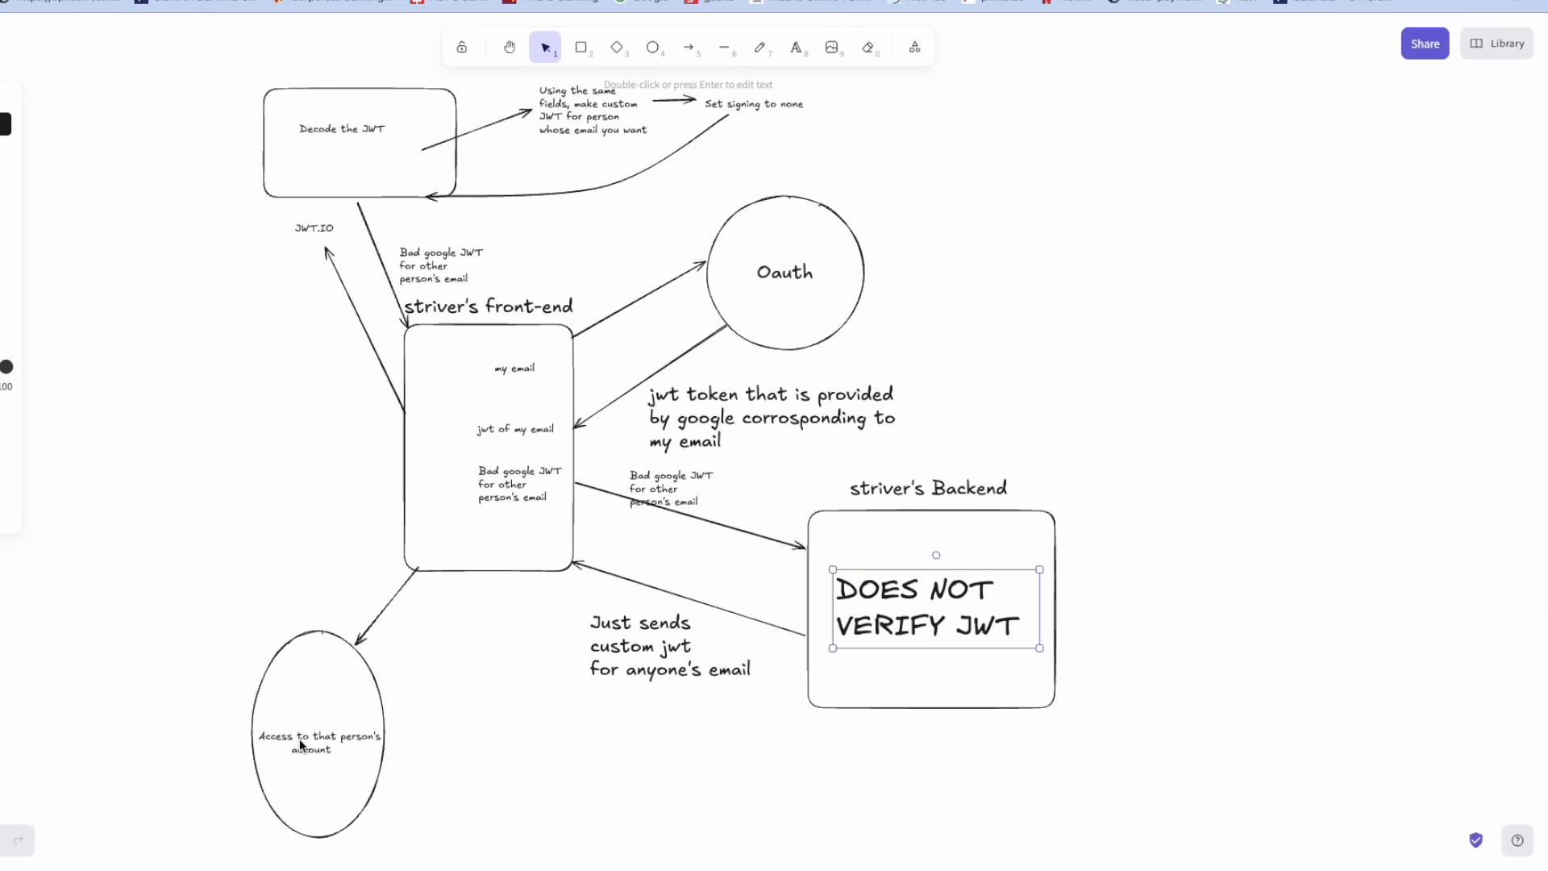